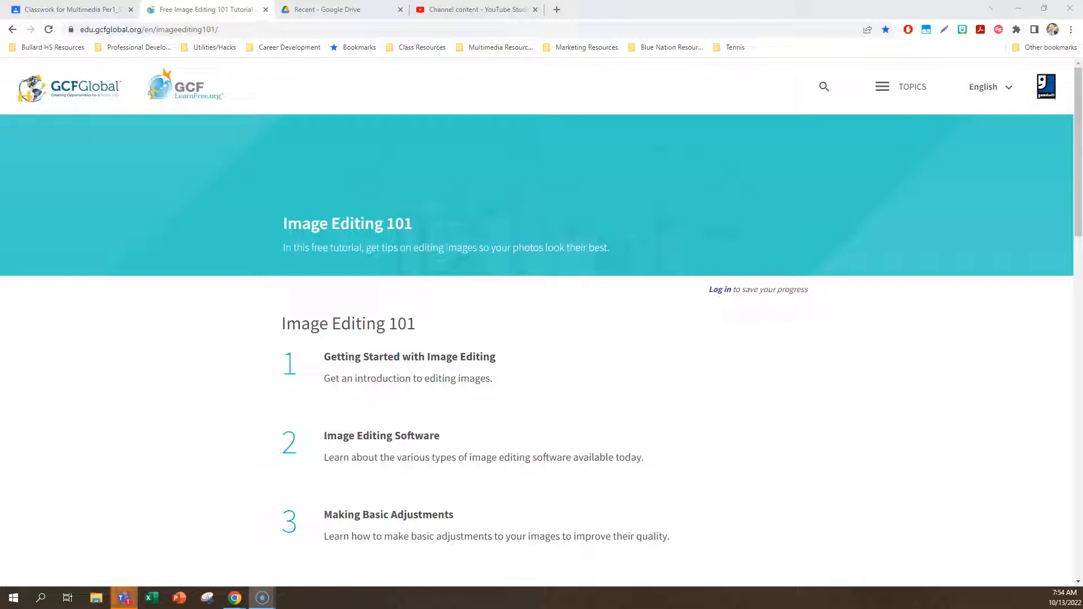
- Enter the Getting Started with Image Editing lesson and read the dragonfly photo introduction
{"action": "left_click", "coordinate": [408, 357]}
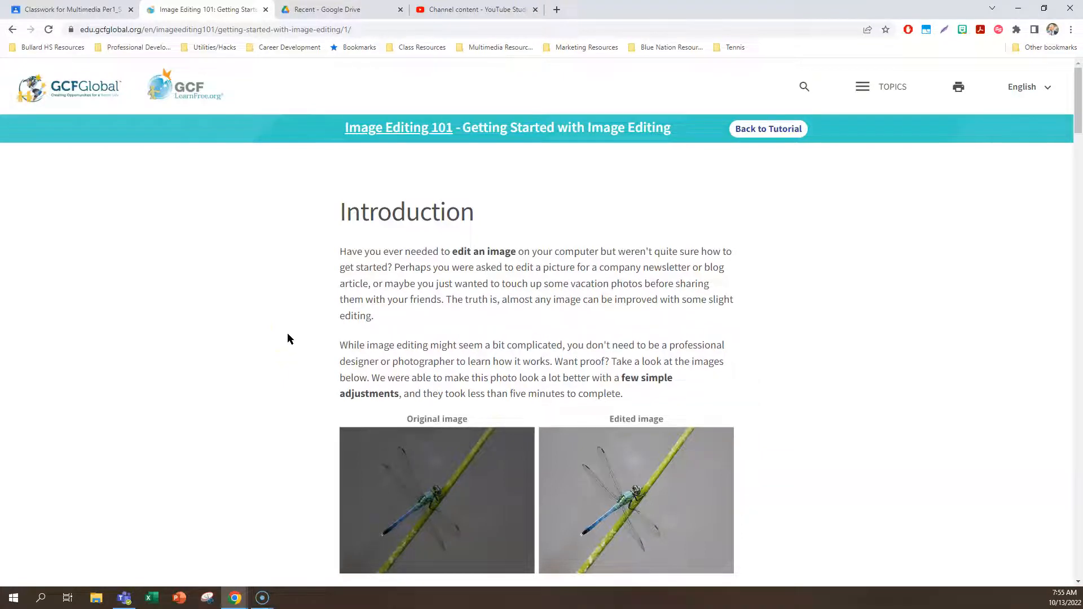
{"action": "scroll", "scroll_direction": "down", "scroll_amount": 3}
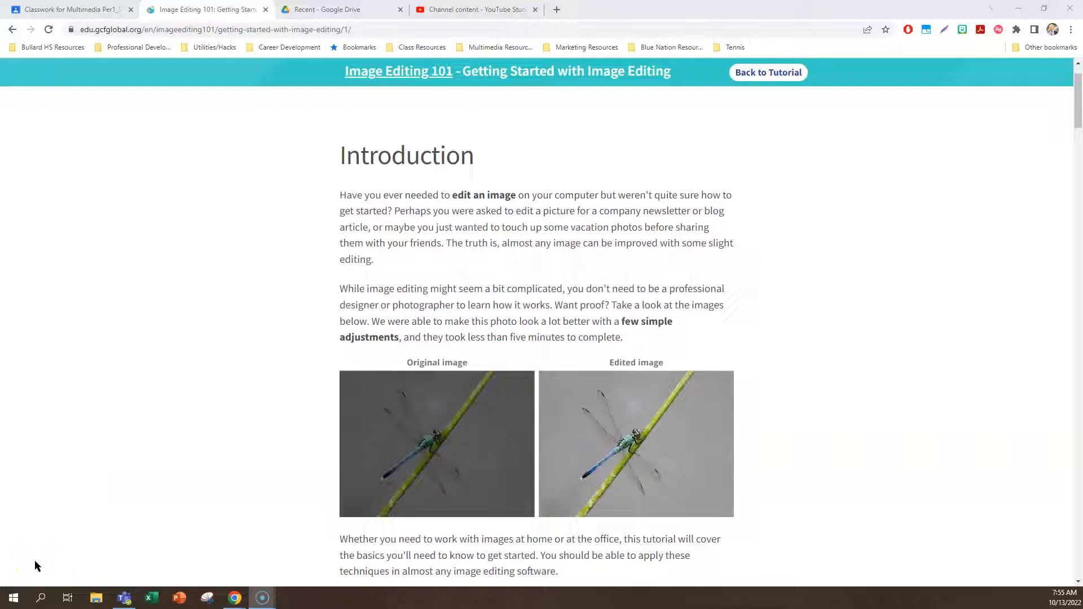
{"action": "mouse_move", "coordinate": [79, 439]}
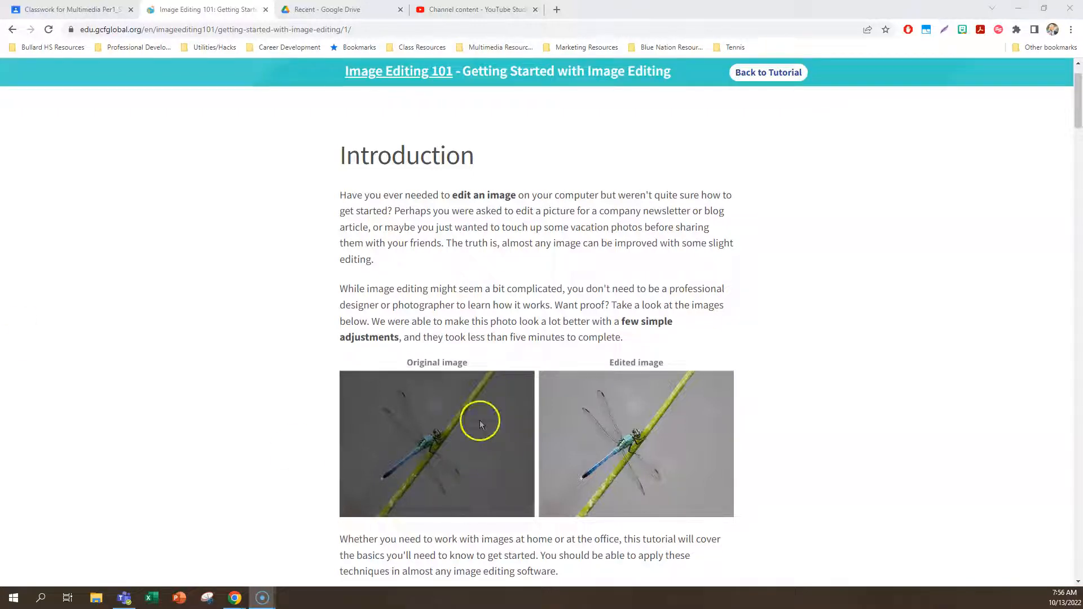
{"action": "mouse_move", "coordinate": [717, 420]}
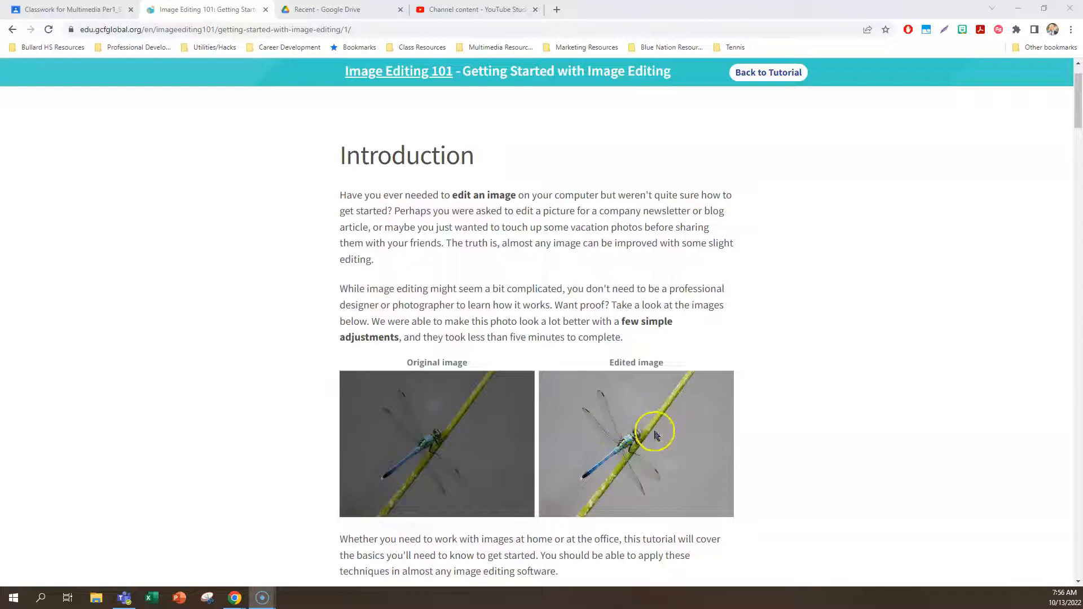
- Scroll through Understanding the basics to the Pixels section with the zoomed bridge photo
{"action": "scroll", "scroll_direction": "down", "scroll_amount": 3}
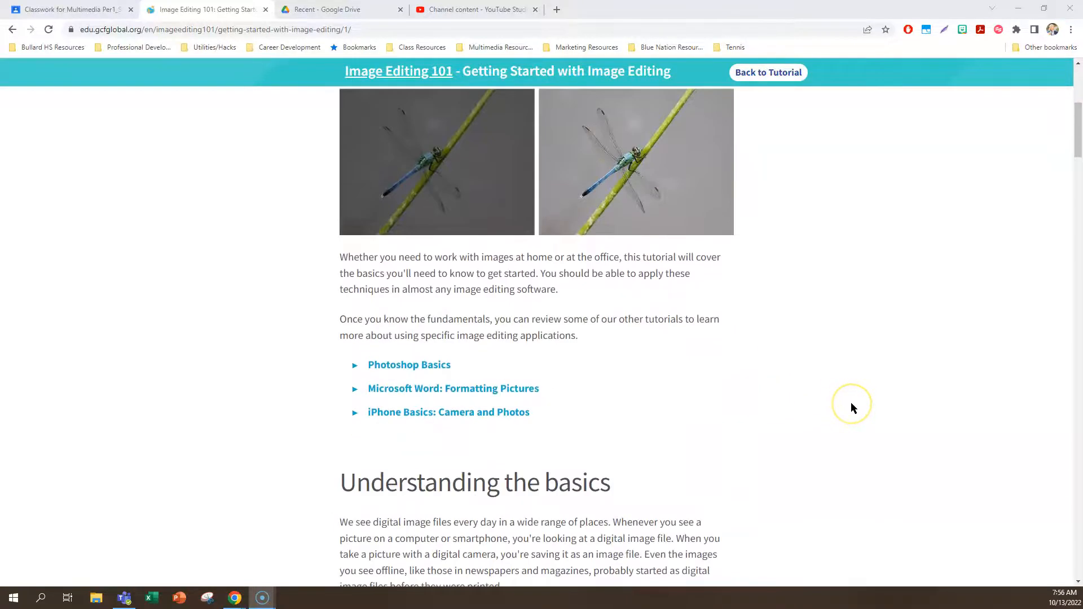
{"action": "scroll", "scroll_direction": "down", "scroll_amount": 3}
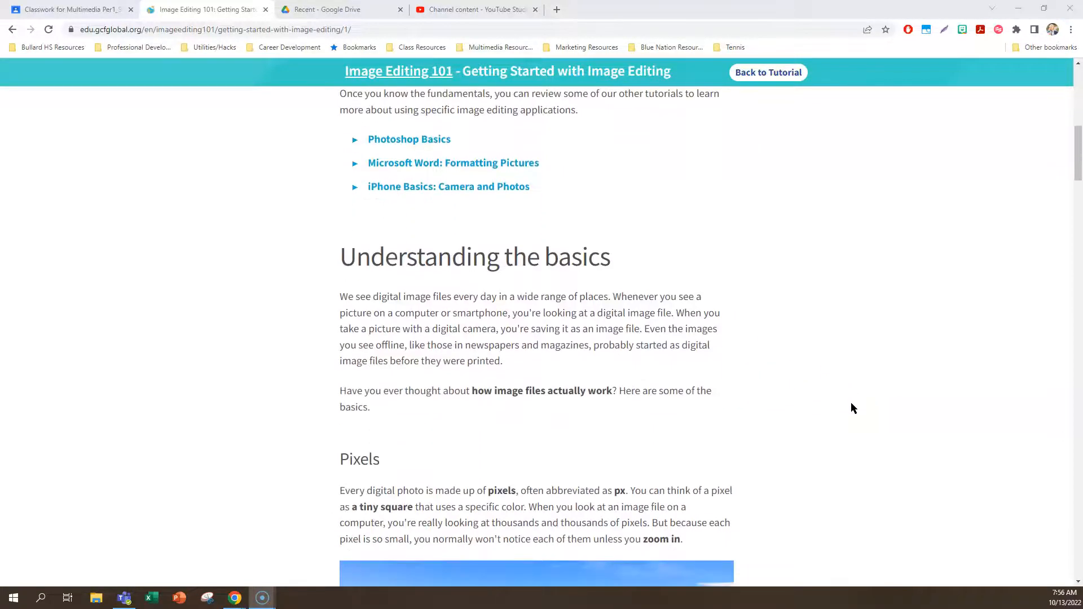
{"action": "scroll", "scroll_direction": "down", "scroll_amount": 3}
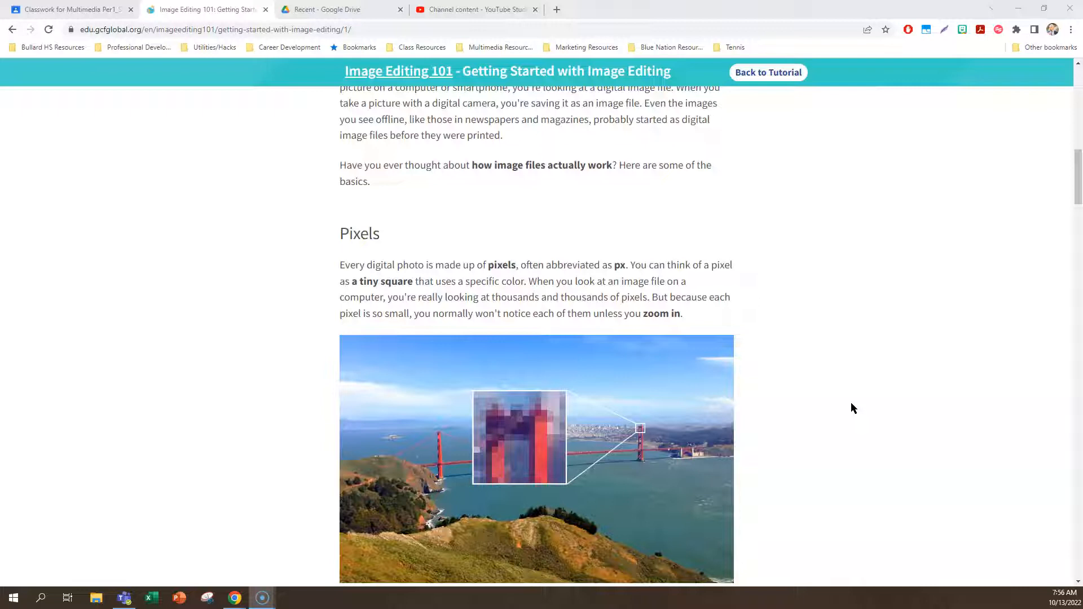
{"action": "scroll", "scroll_direction": "down", "scroll_amount": 3}
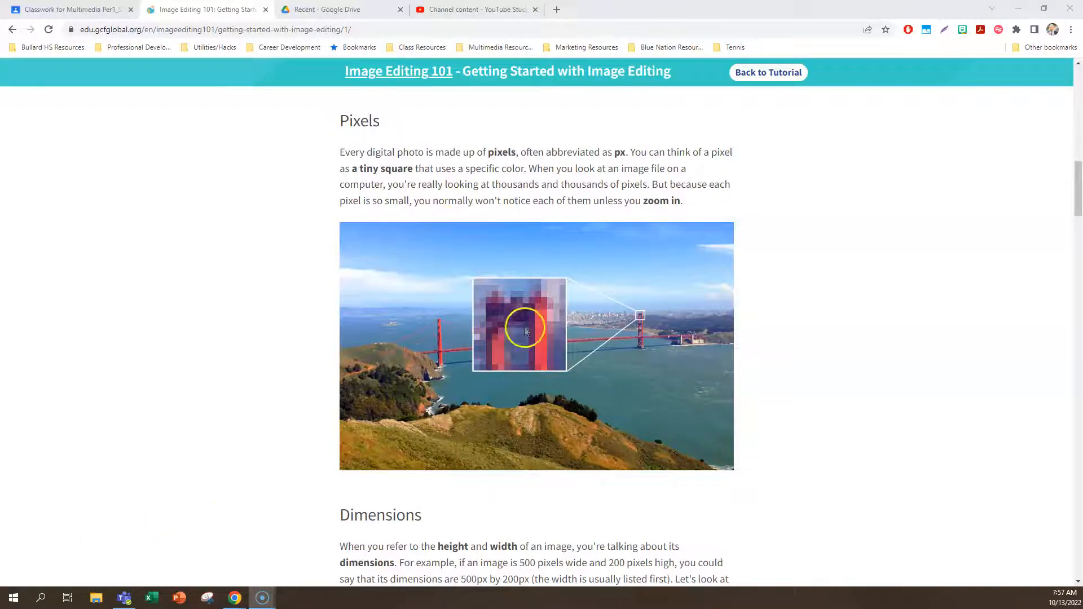
- Scroll through the Dimensions section's landscape squirrel and 300px by 450px portrait building examples
{"action": "scroll", "scroll_direction": "down", "scroll_amount": 3}
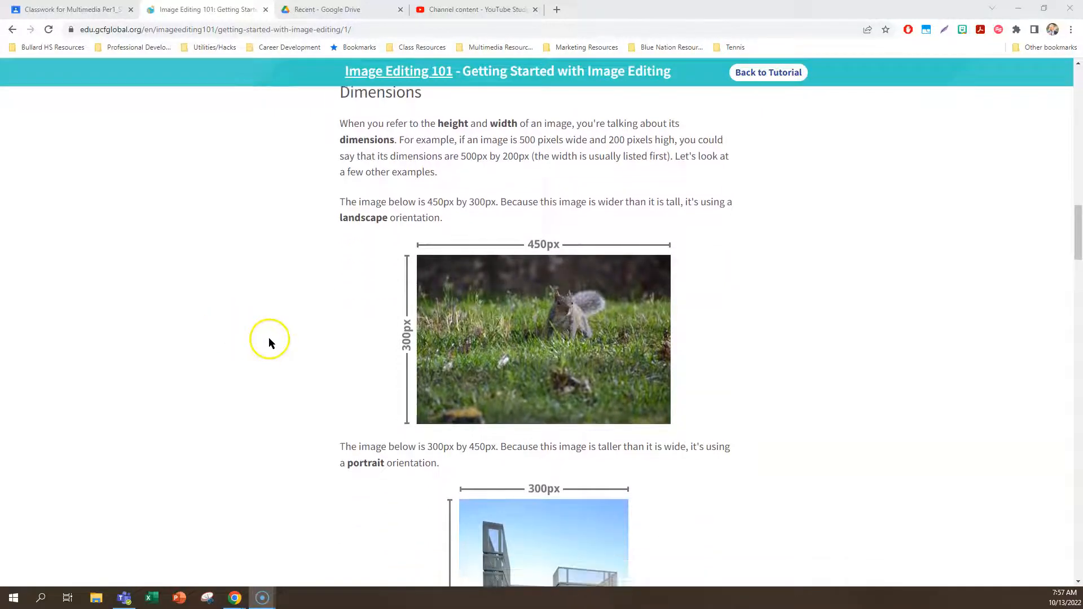
{"action": "scroll", "scroll_direction": "down", "scroll_amount": 3}
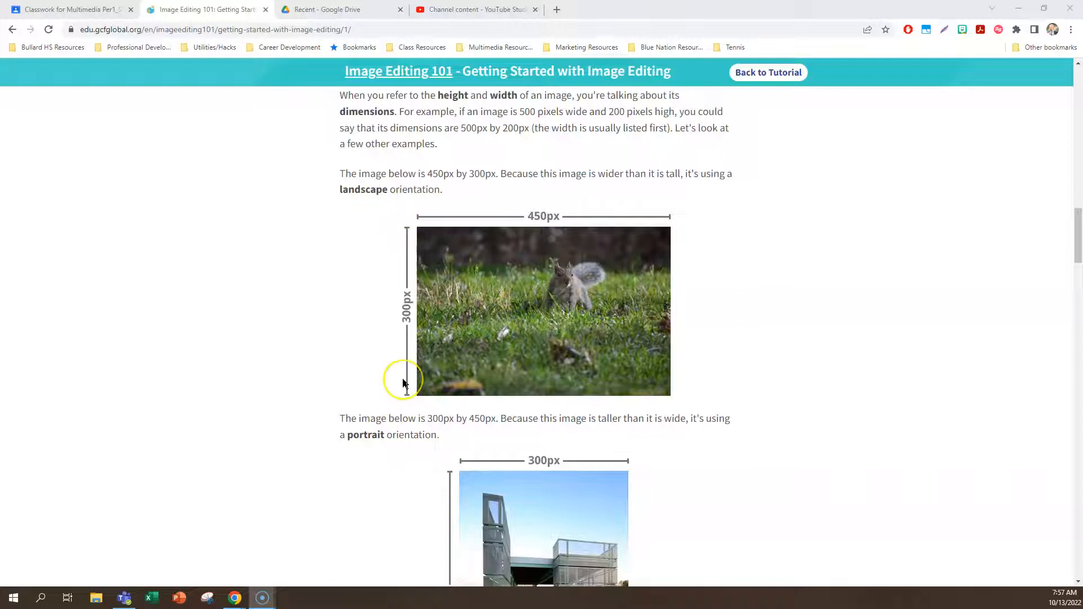
{"action": "mouse_move", "coordinate": [676, 339]}
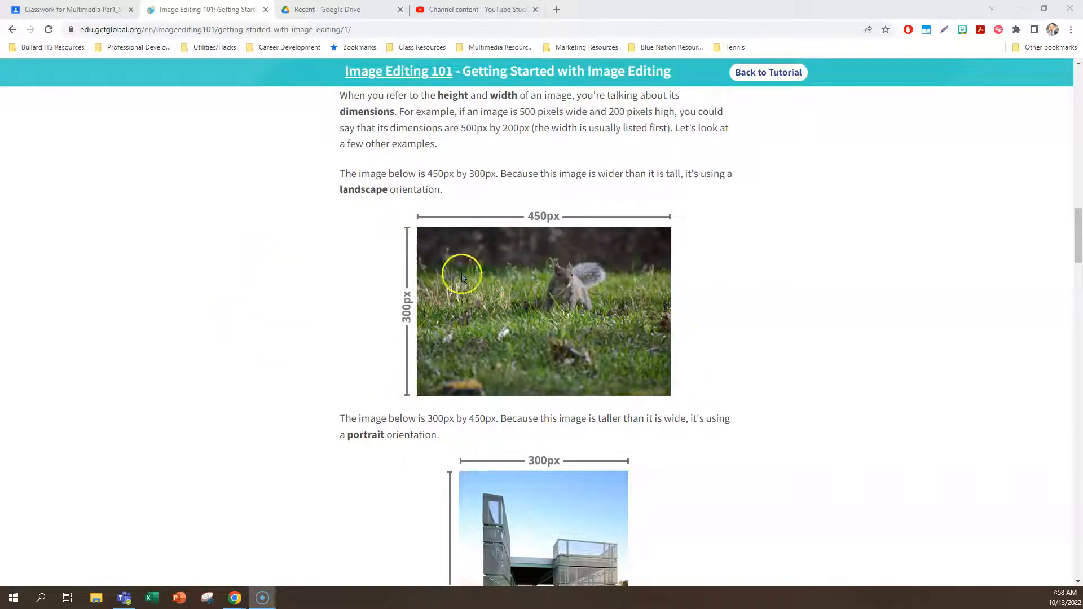
{"action": "scroll", "scroll_direction": "down", "scroll_amount": 3}
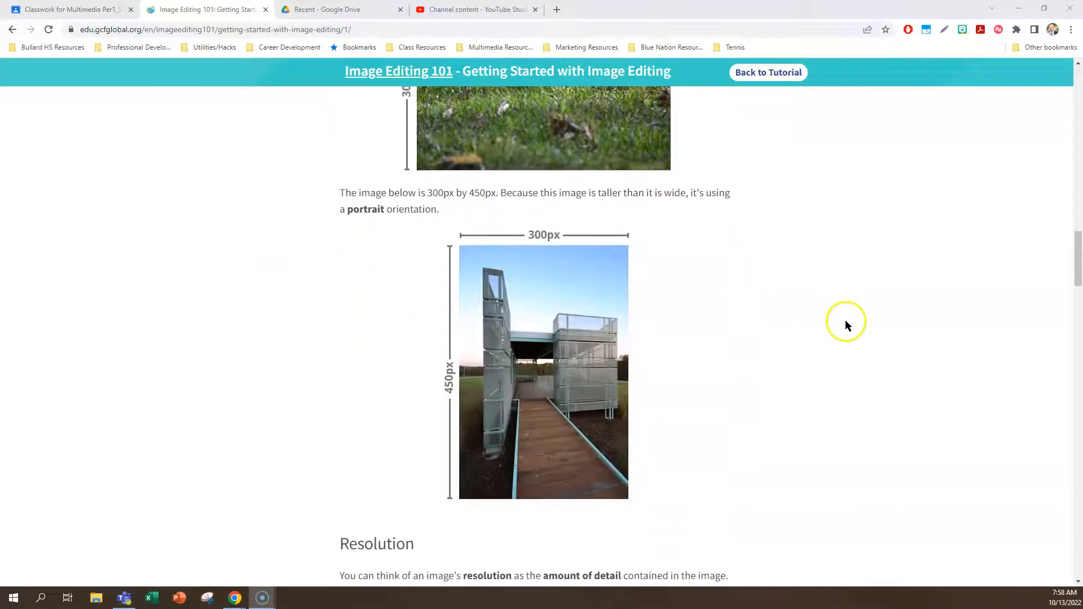
{"action": "mouse_move", "coordinate": [501, 273]}
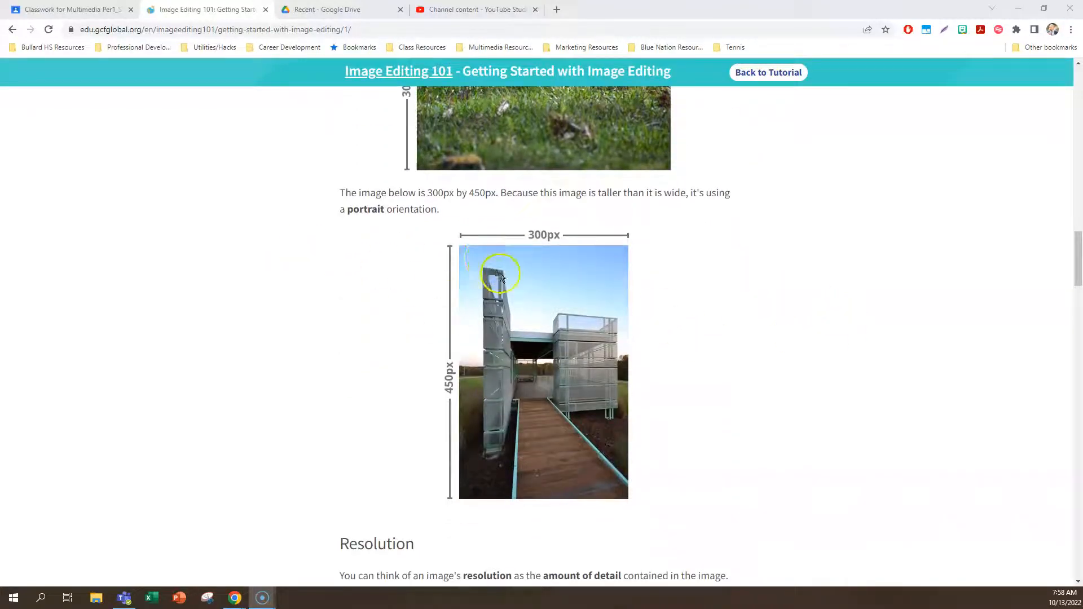
{"action": "mouse_move", "coordinate": [466, 337]}
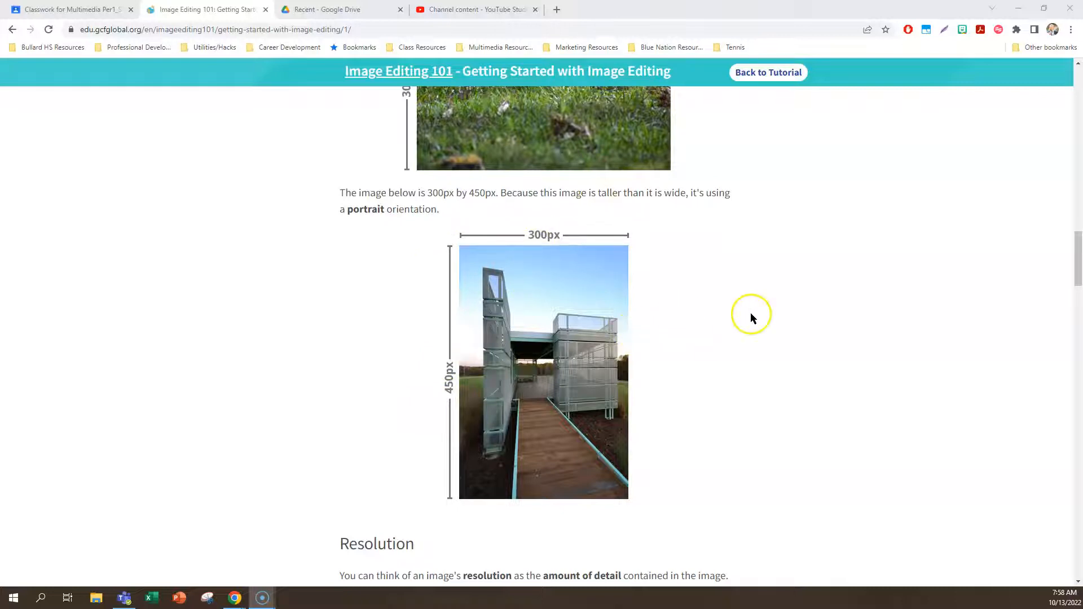
{"action": "scroll", "scroll_direction": "down", "scroll_amount": 3}
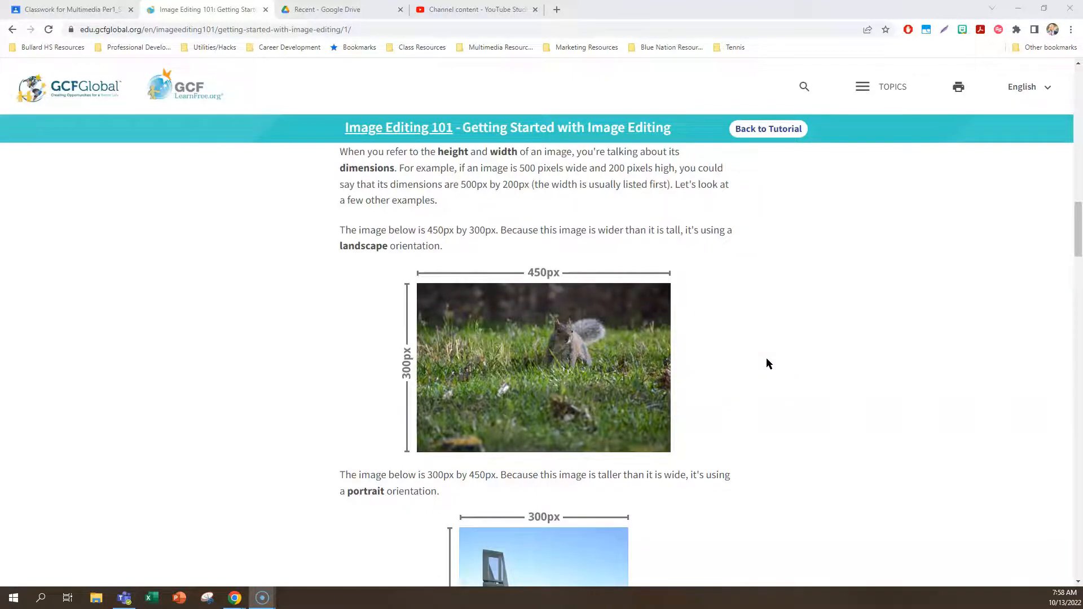
{"action": "scroll", "scroll_direction": "down", "scroll_amount": 3}
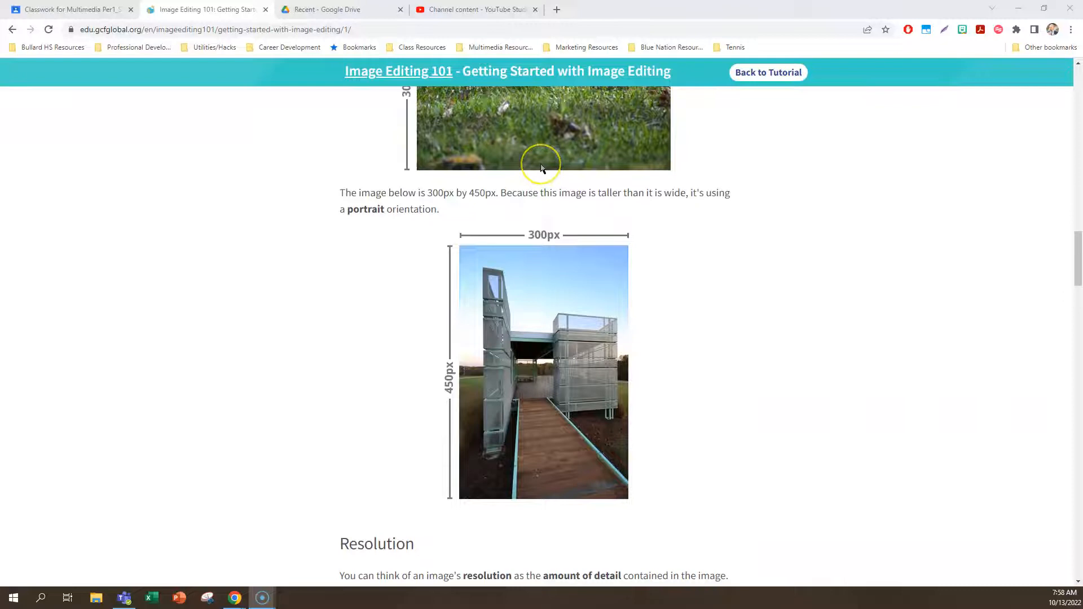
{"action": "scroll", "scroll_direction": "down", "scroll_amount": 3}
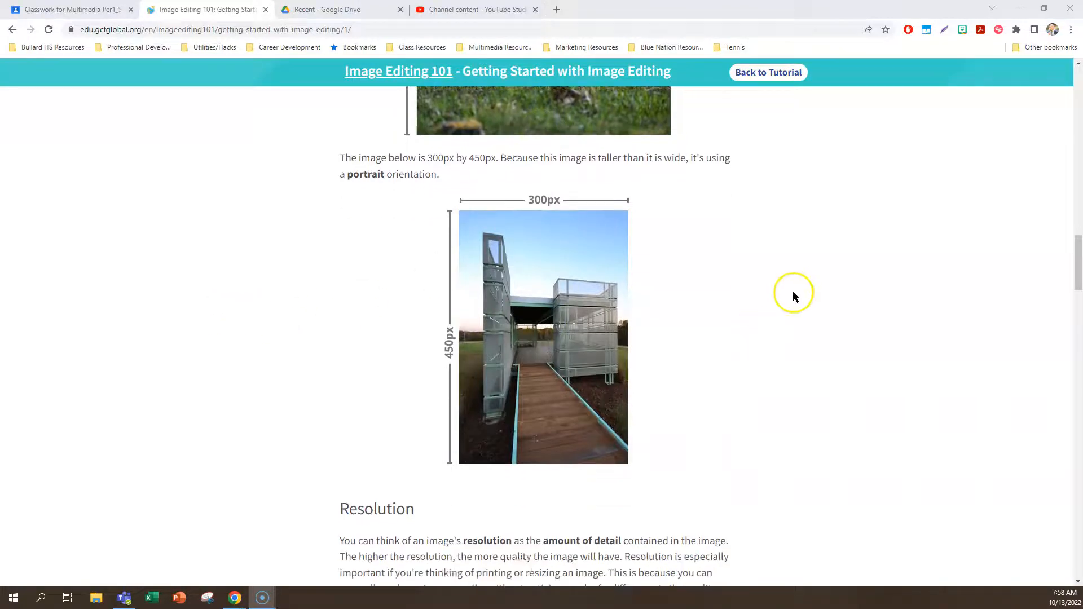
- Scroll through Resolution's shrunk and enlarged butterfly examples to the Image file formats heading
{"action": "scroll", "scroll_direction": "down", "scroll_amount": 3}
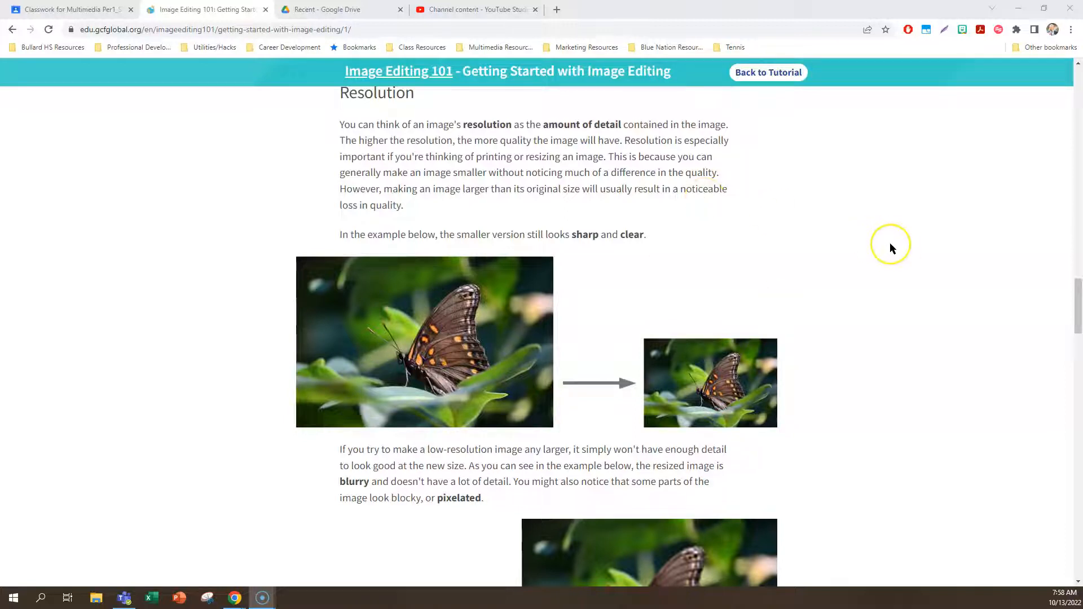
{"action": "mouse_move", "coordinate": [892, 249]}
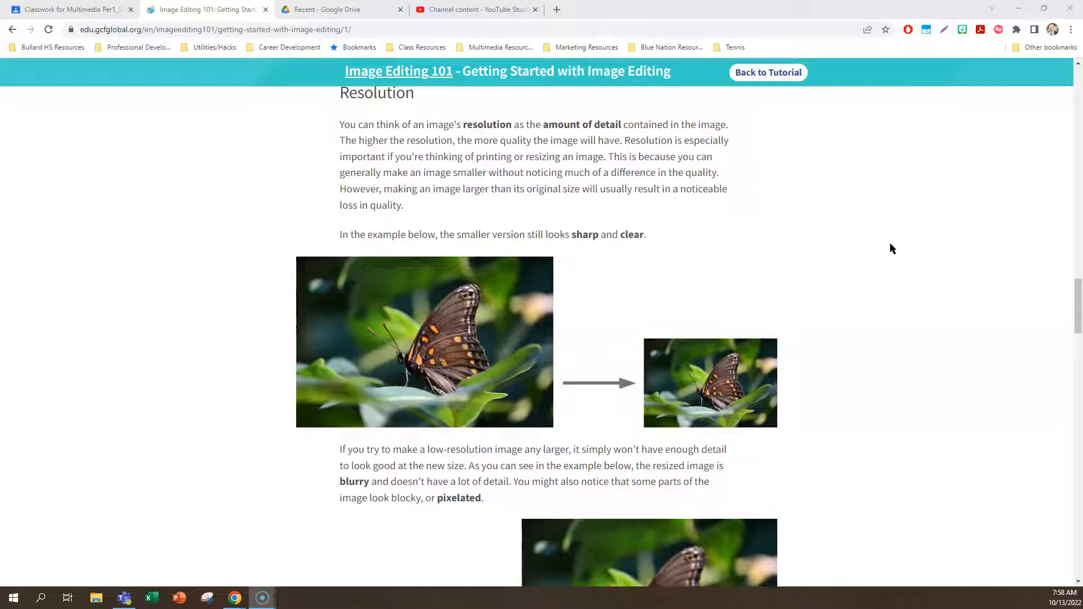
{"action": "scroll", "scroll_direction": "down", "scroll_amount": 3}
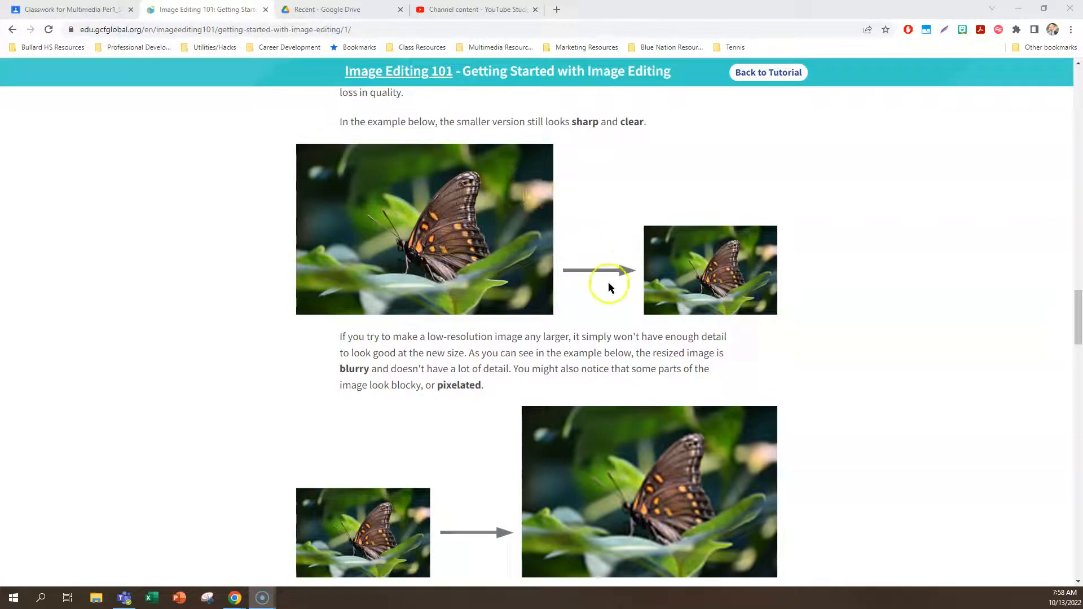
{"action": "scroll", "scroll_direction": "down", "scroll_amount": 3}
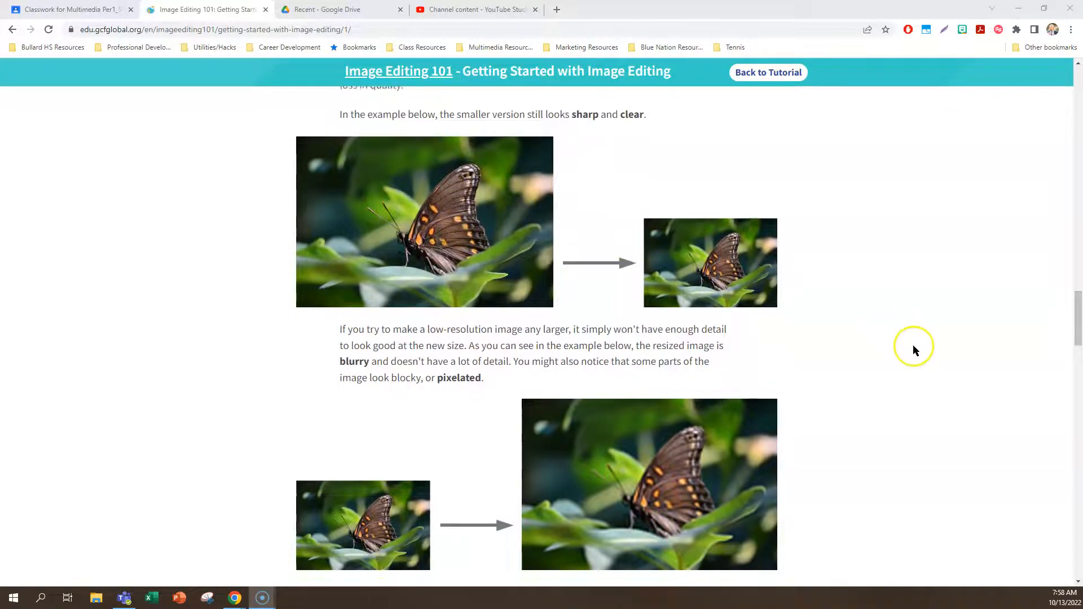
{"action": "scroll", "scroll_direction": "down", "scroll_amount": 3}
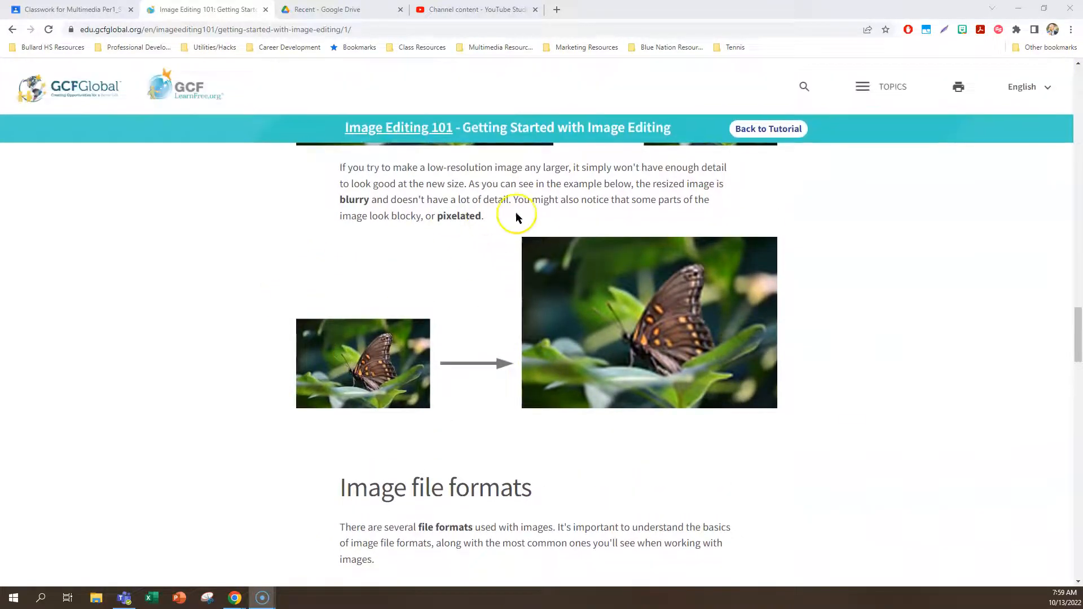
{"action": "mouse_move", "coordinate": [753, 321]}
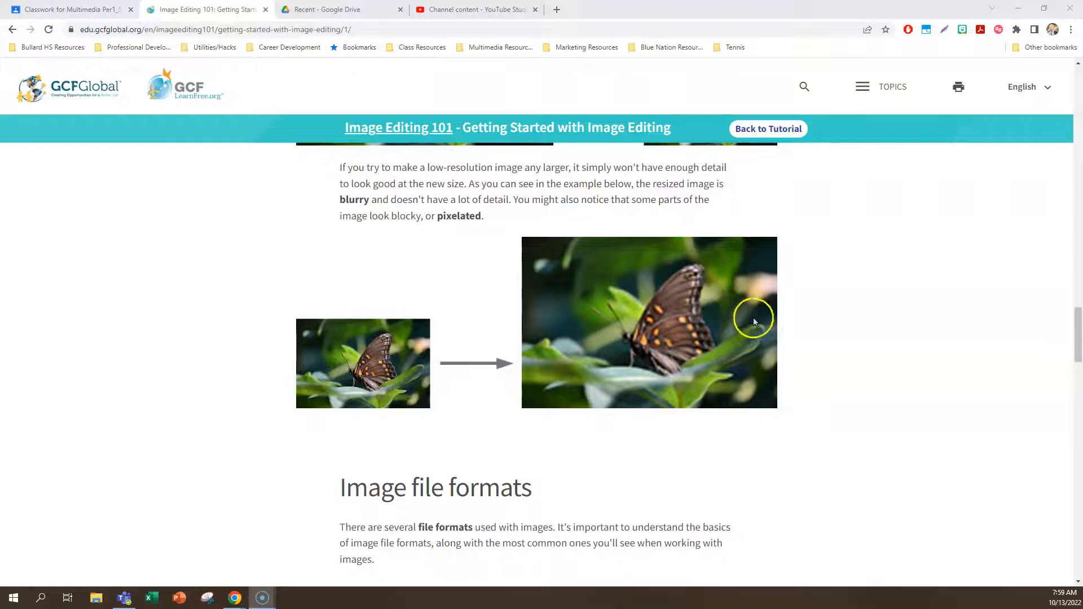
{"action": "mouse_move", "coordinate": [506, 285]}
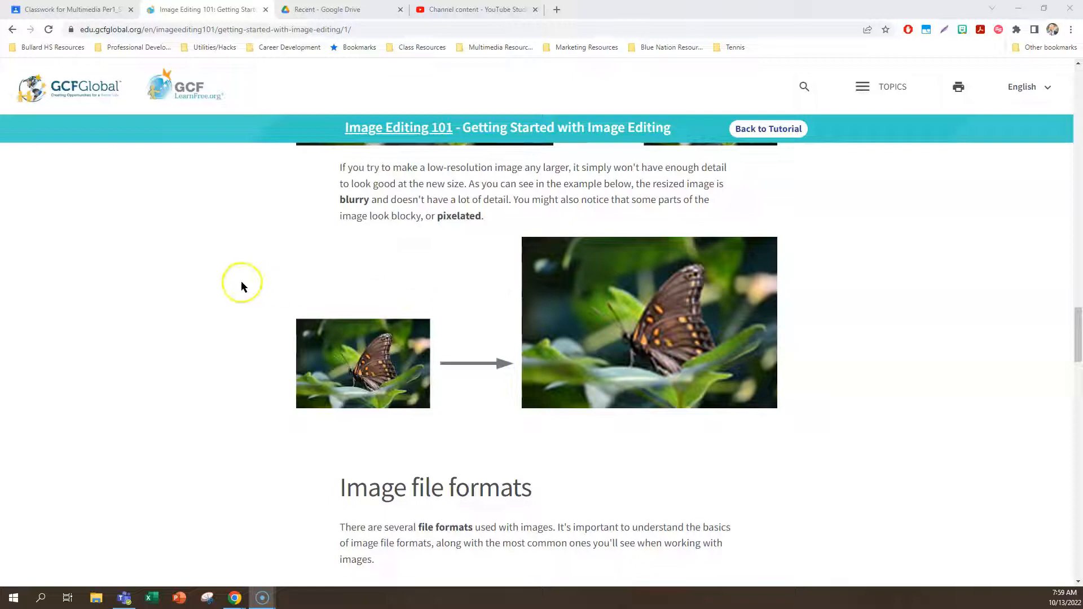
{"action": "mouse_move", "coordinate": [197, 315]}
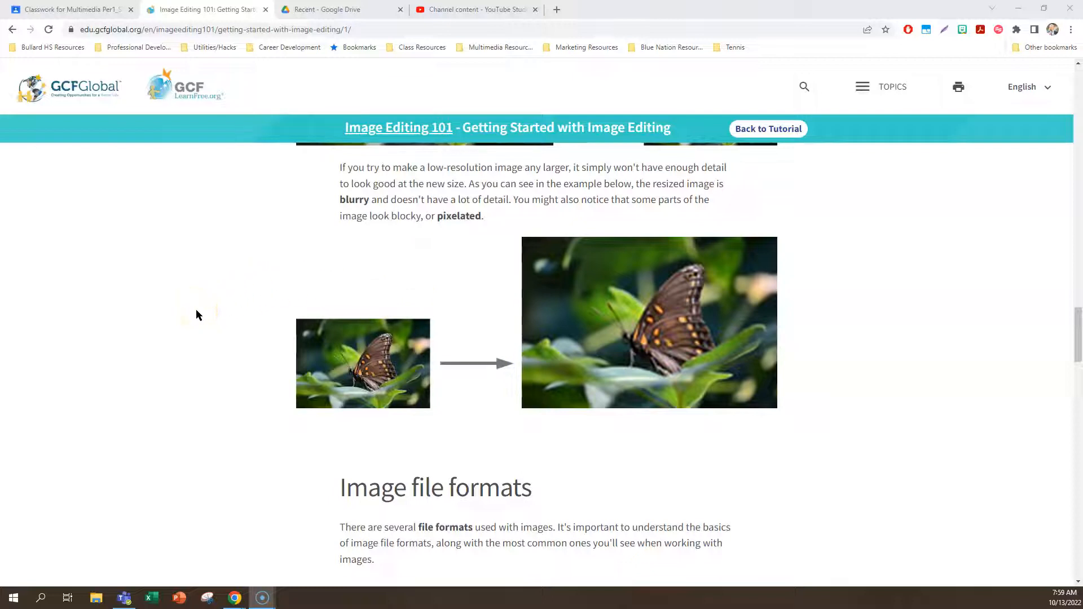
{"action": "scroll", "scroll_direction": "down", "scroll_amount": 3}
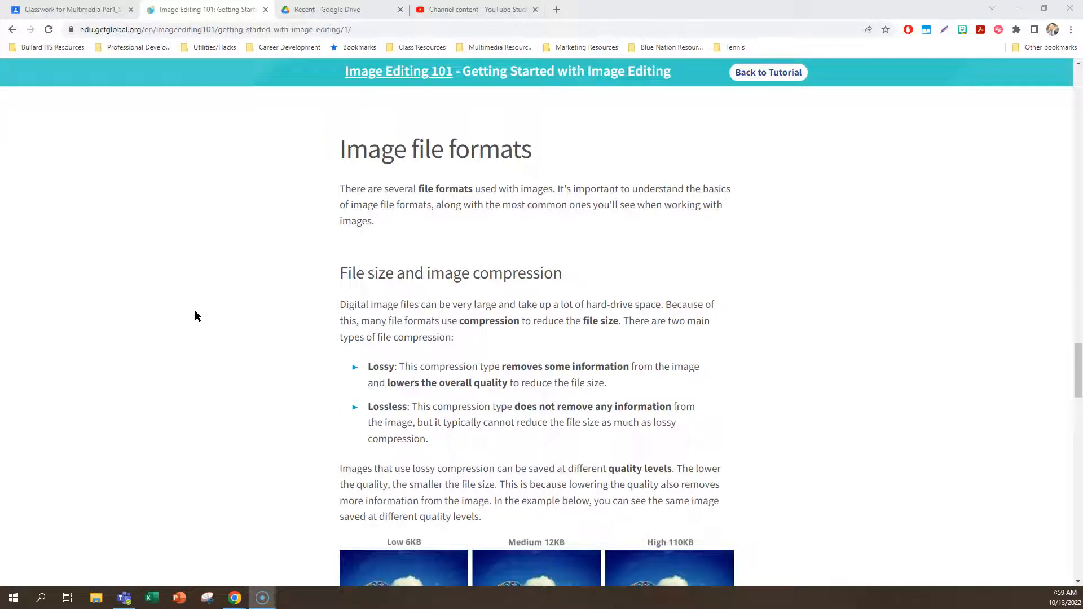
{"action": "scroll", "scroll_direction": "down", "scroll_amount": 3}
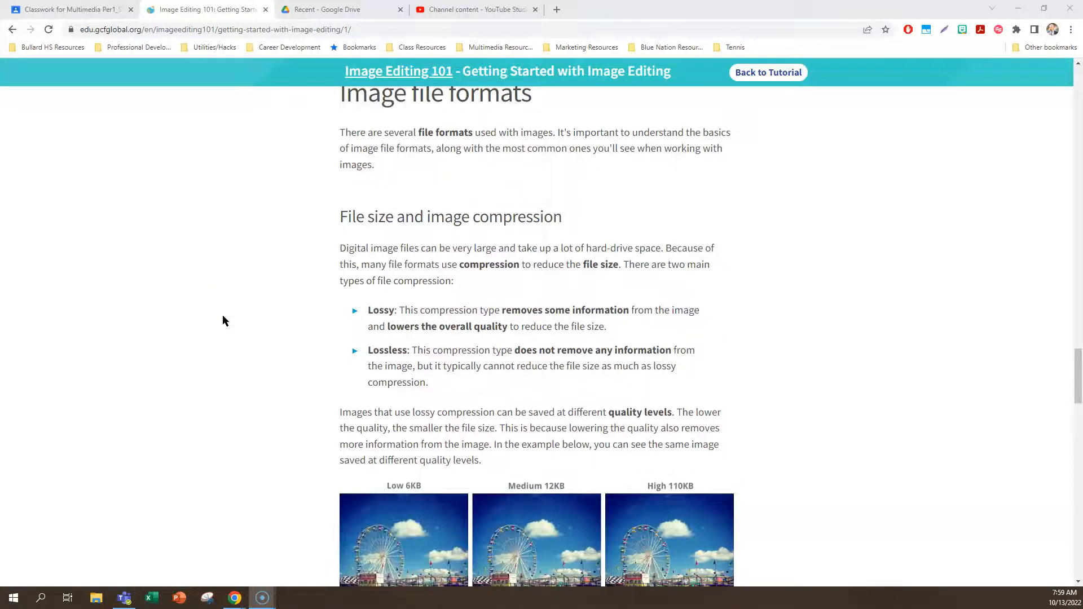
{"action": "scroll", "scroll_direction": "down", "scroll_amount": 3}
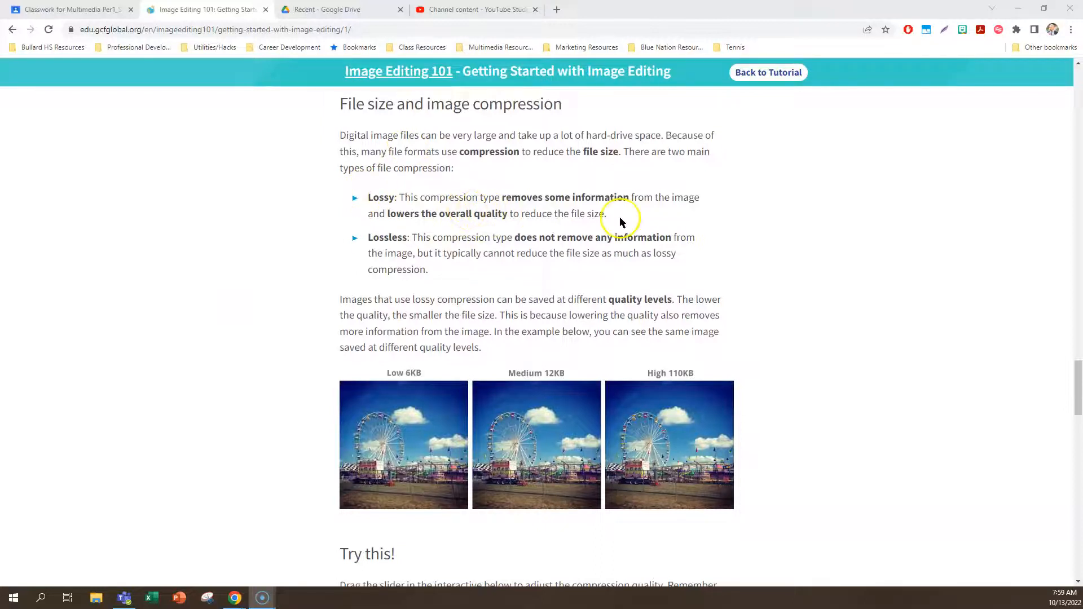
{"action": "mouse_move", "coordinate": [530, 248]}
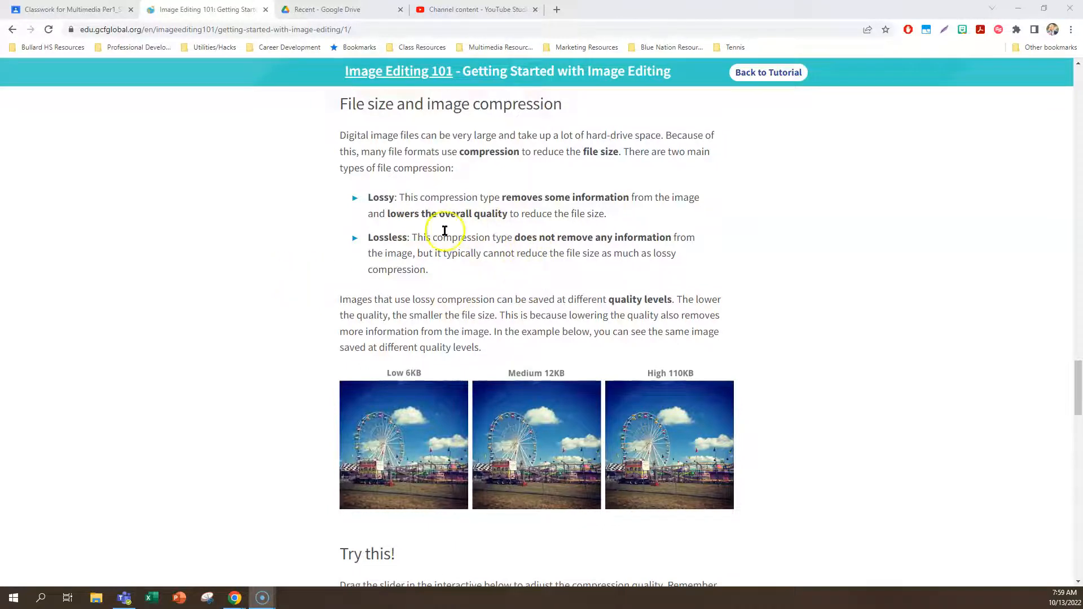
{"action": "mouse_move", "coordinate": [531, 254]}
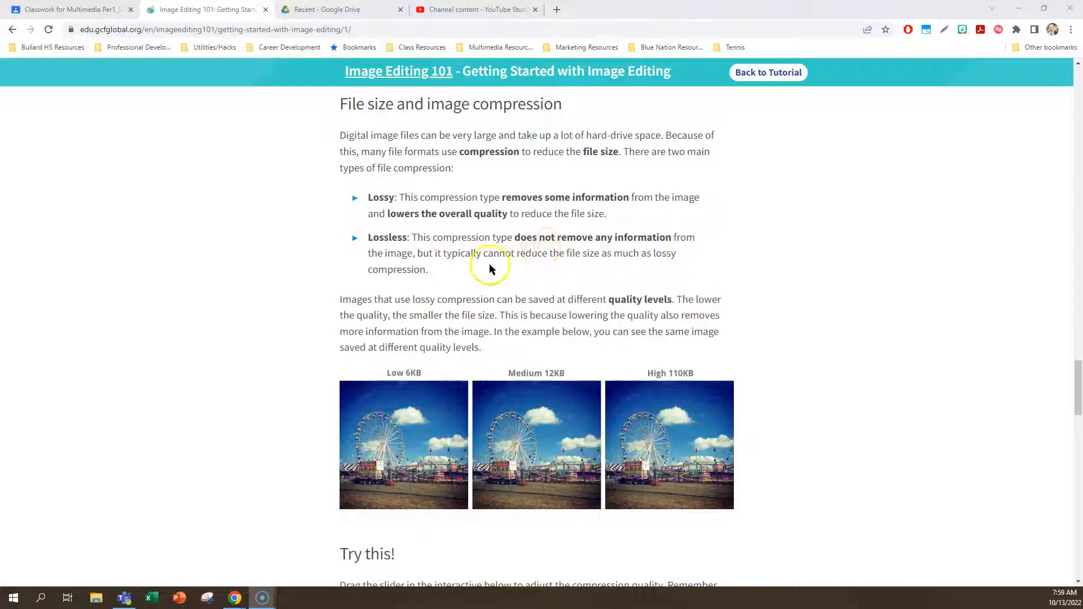
{"action": "mouse_move", "coordinate": [568, 271]}
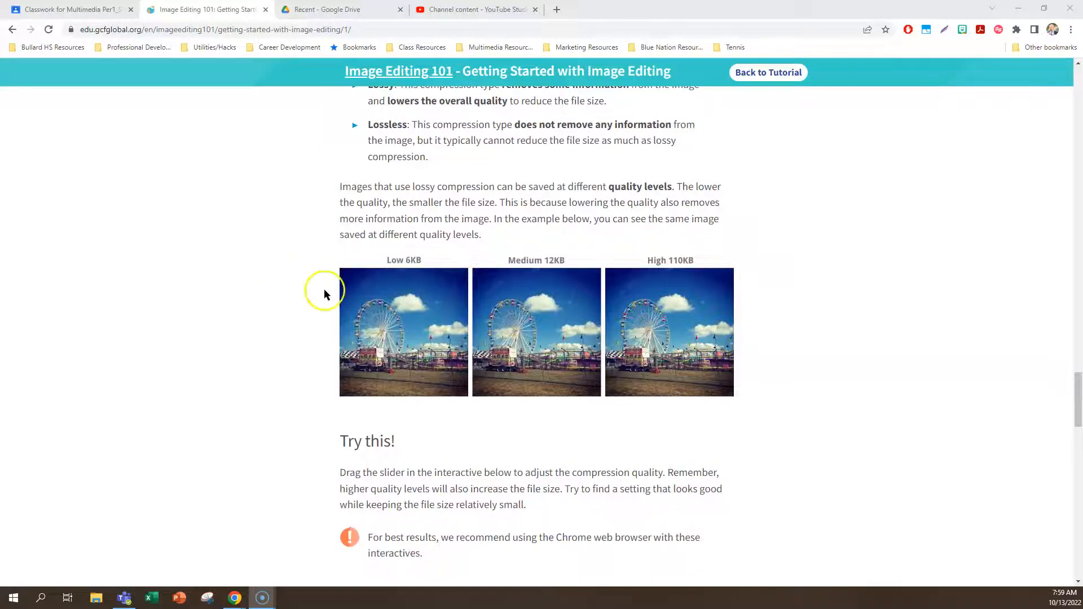
{"action": "mouse_move", "coordinate": [648, 251]}
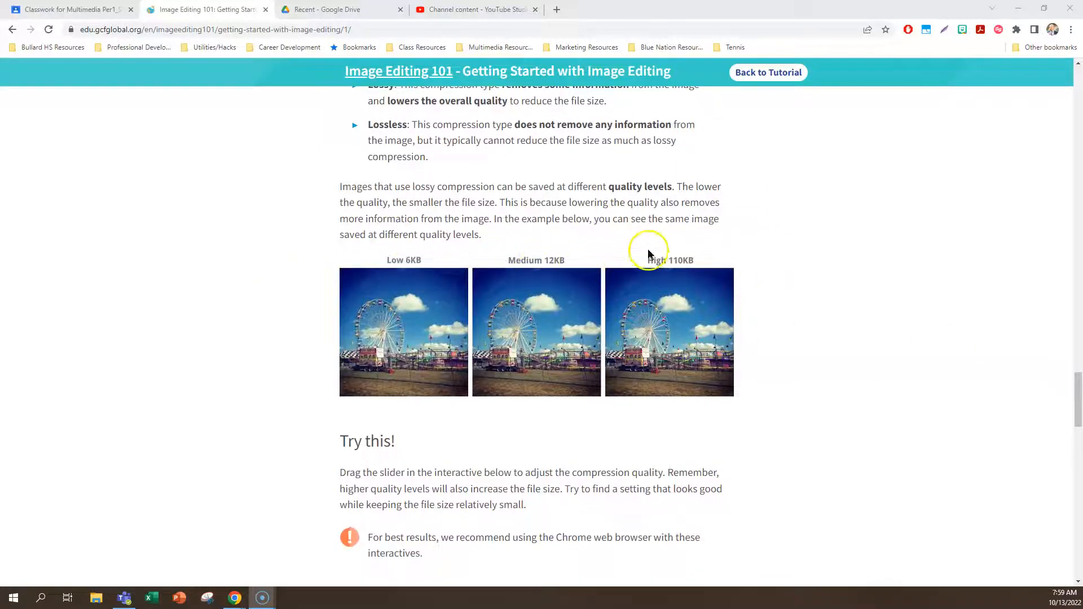
{"action": "scroll", "scroll_direction": "down", "scroll_amount": 3}
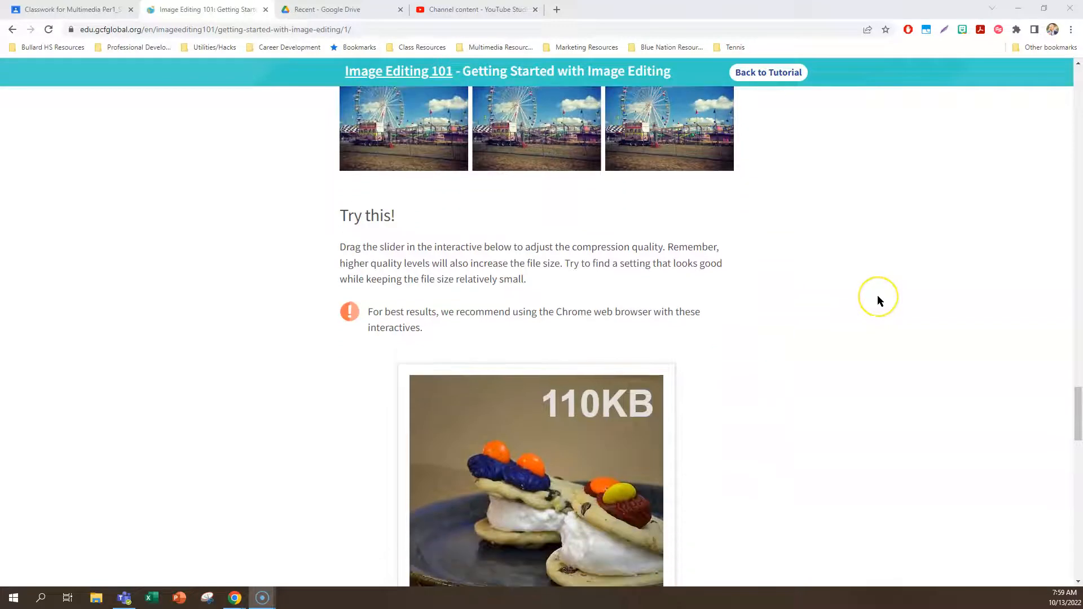
{"action": "mouse_move", "coordinate": [880, 300]}
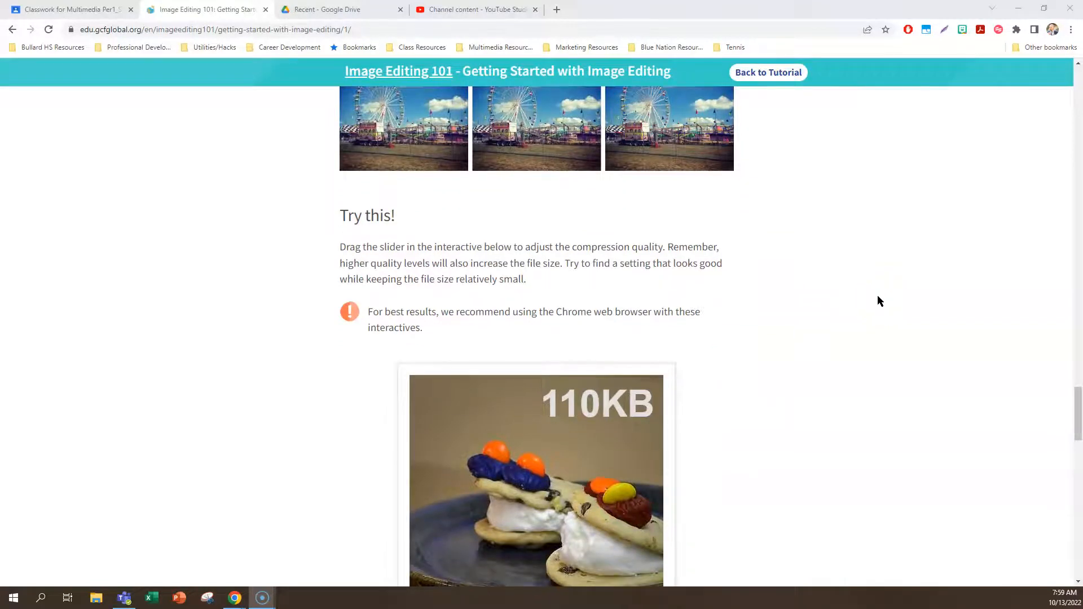
{"action": "scroll", "scroll_direction": "down", "scroll_amount": 3}
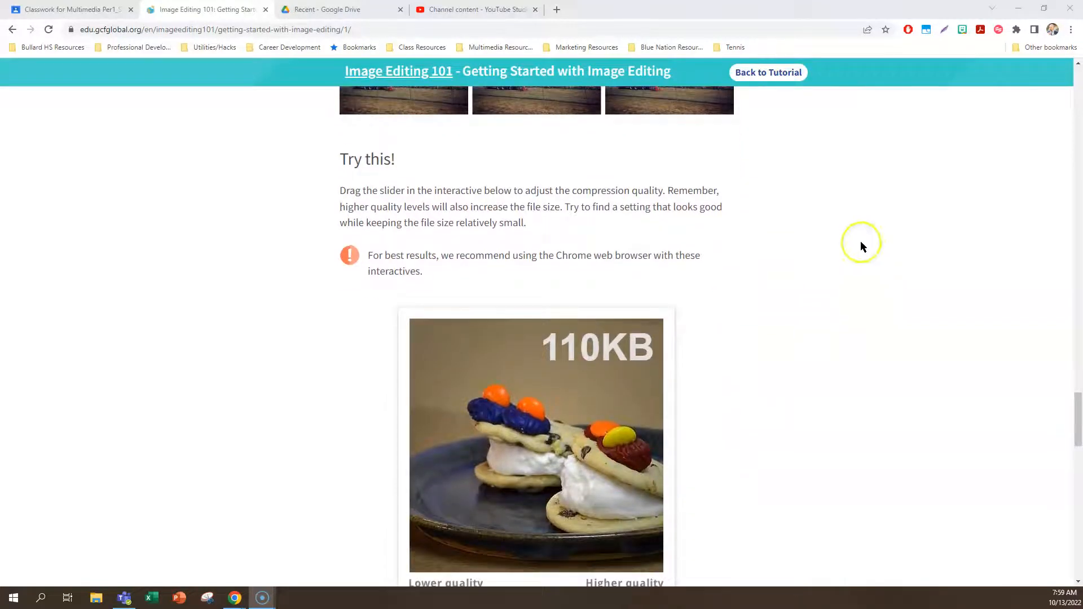
{"action": "scroll", "scroll_direction": "down", "scroll_amount": 3}
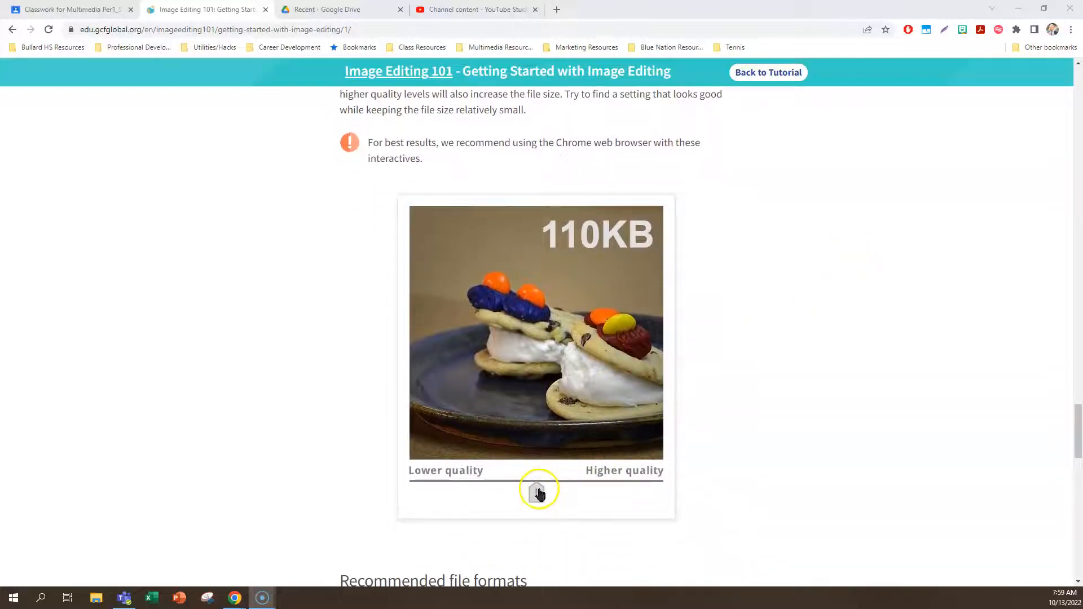
- Drag the cookie photo quality slider from 20KB low quality up to 272KB top quality
{"action": "left_click_drag", "start_coordinate": [540, 491], "coordinate": [424, 491]}
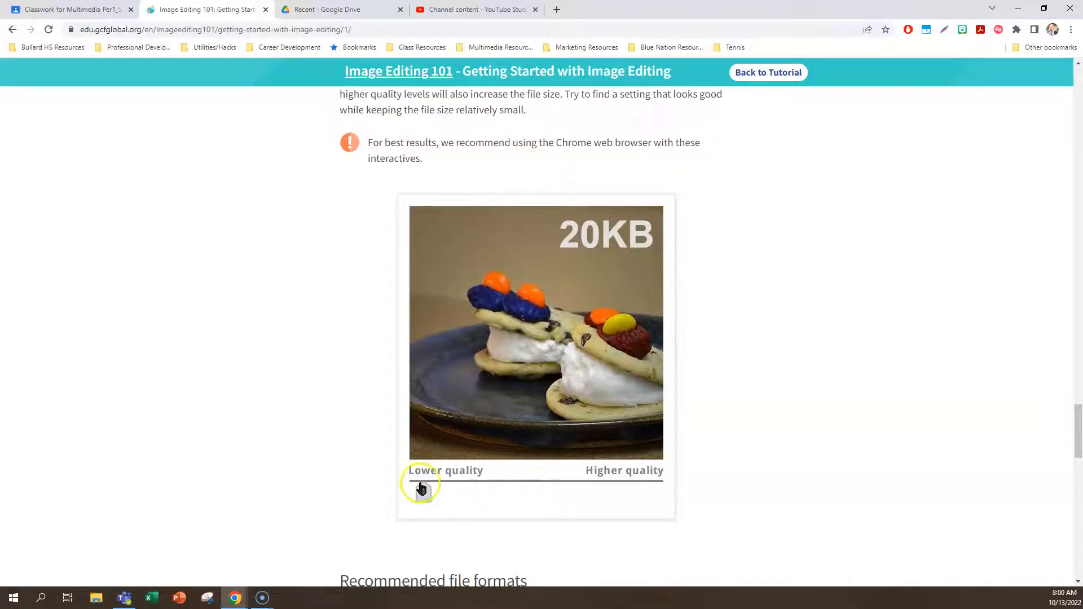
{"action": "left_click_drag", "start_coordinate": [421, 487], "coordinate": [650, 494]}
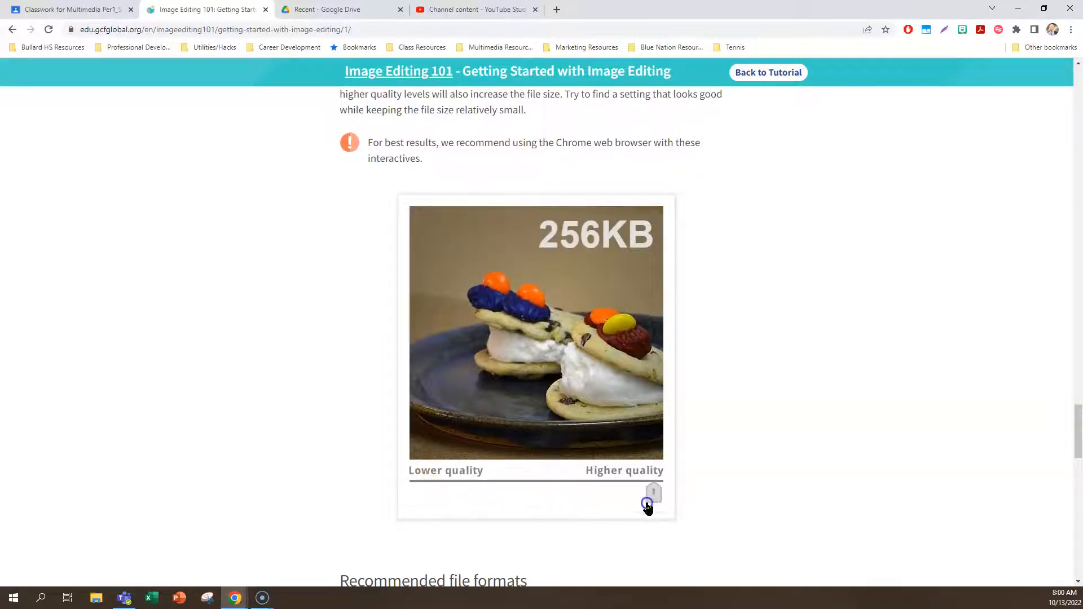
{"action": "left_click_drag", "start_coordinate": [648, 501], "coordinate": [662, 492]}
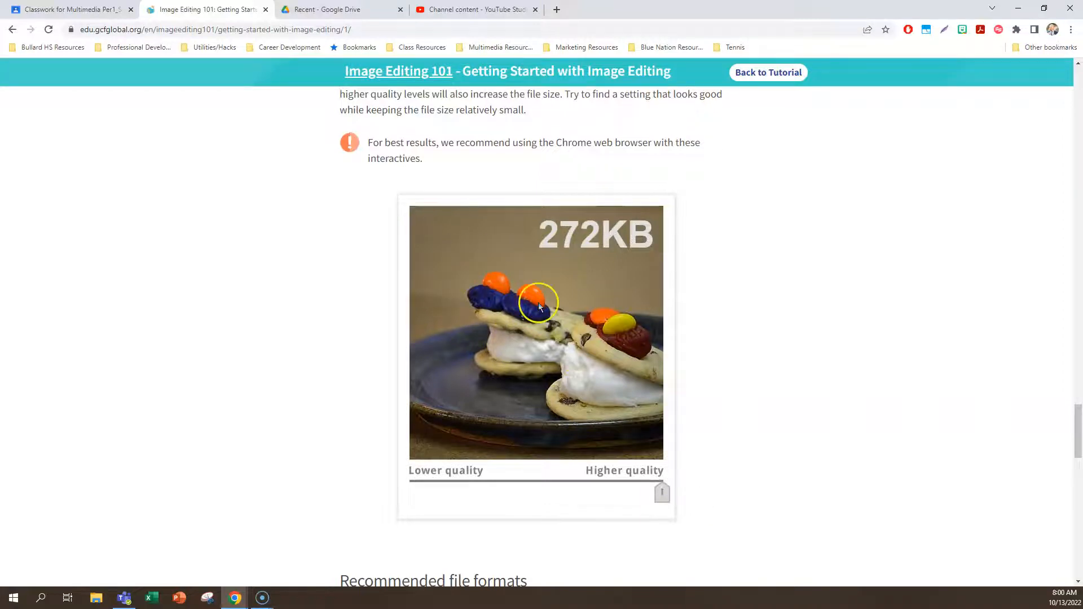
{"action": "left_click_drag", "start_coordinate": [662, 493], "coordinate": [590, 488]}
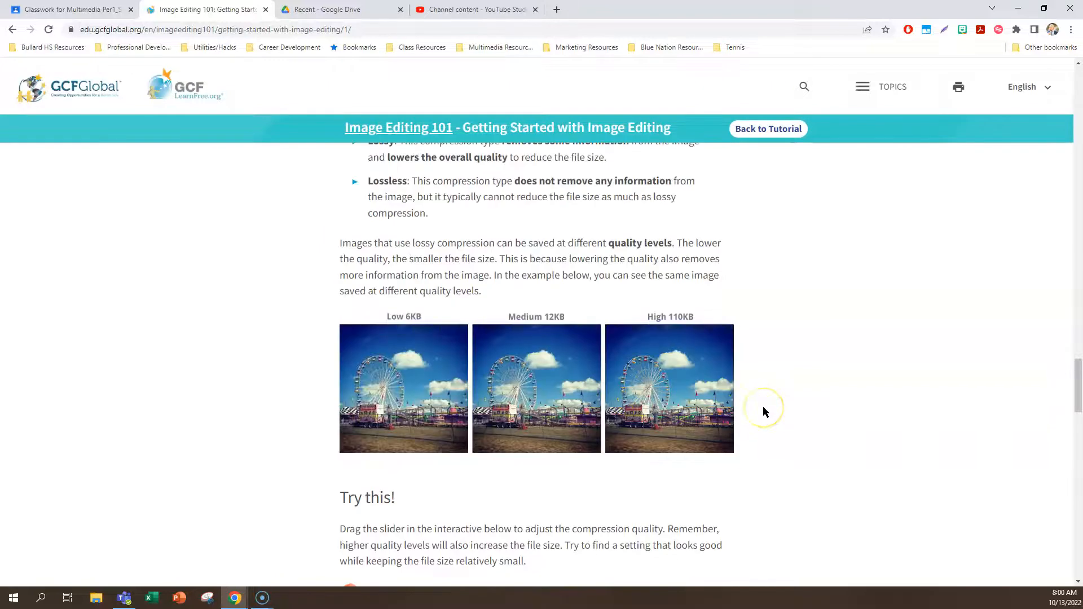
{"action": "scroll", "scroll_direction": "down", "scroll_amount": 3}
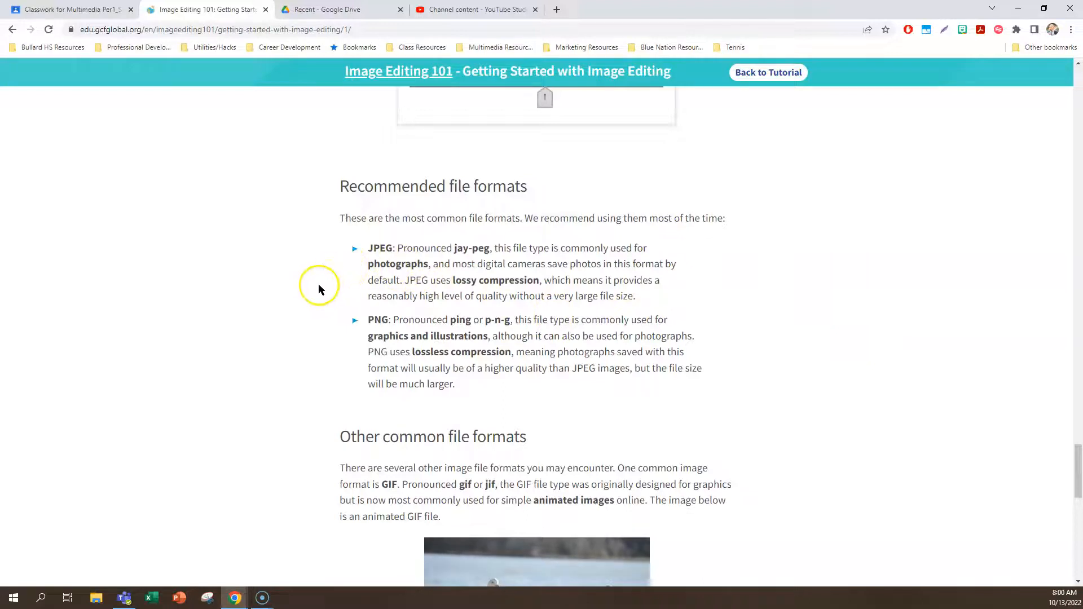
{"action": "mouse_move", "coordinate": [329, 313]}
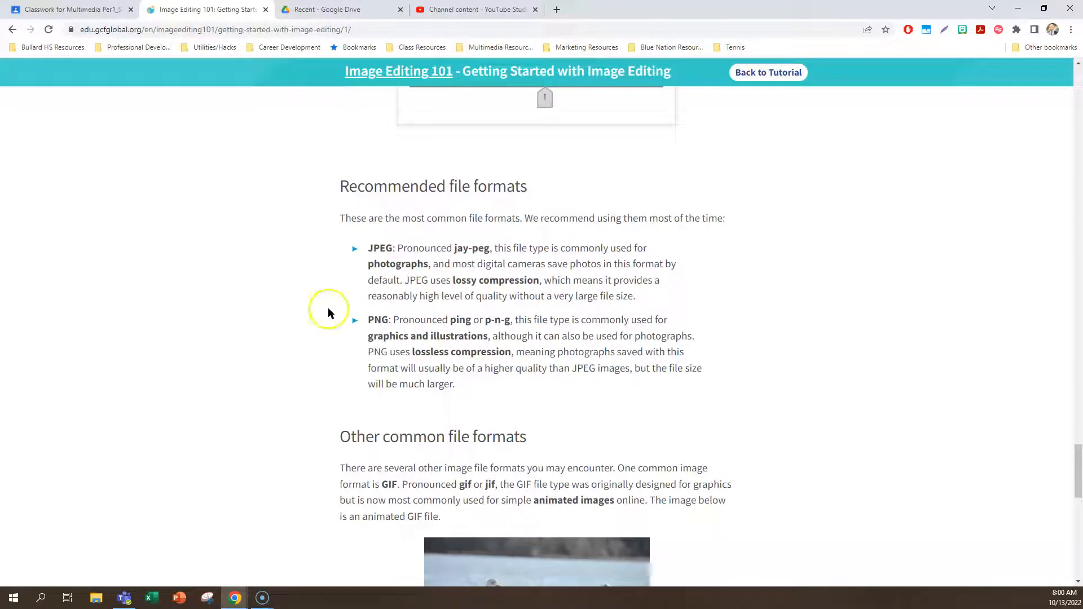
{"action": "mouse_move", "coordinate": [332, 316]}
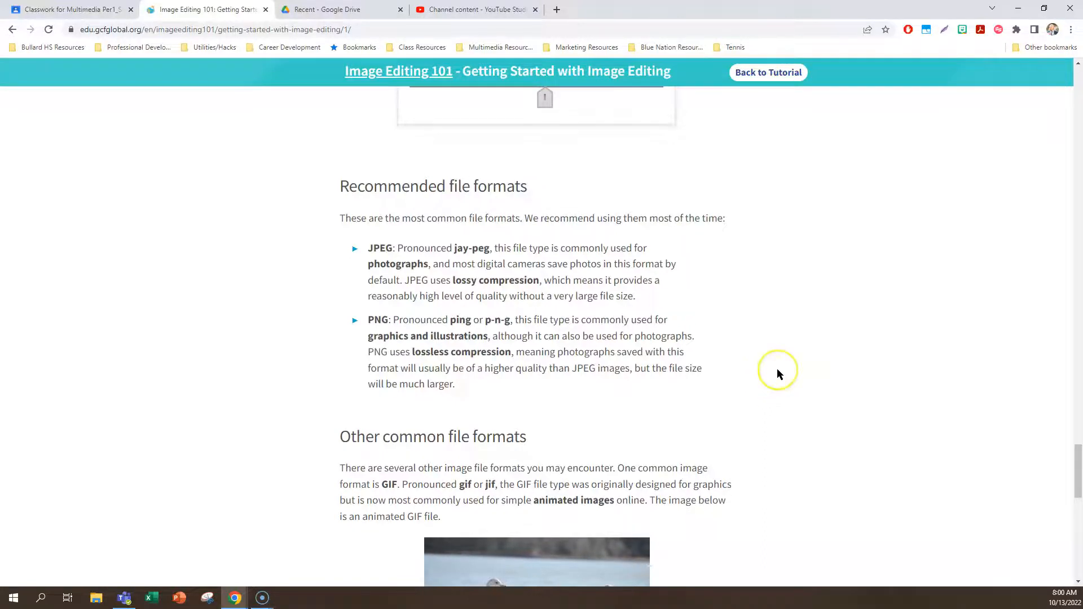
{"action": "scroll", "scroll_direction": "down", "scroll_amount": 3}
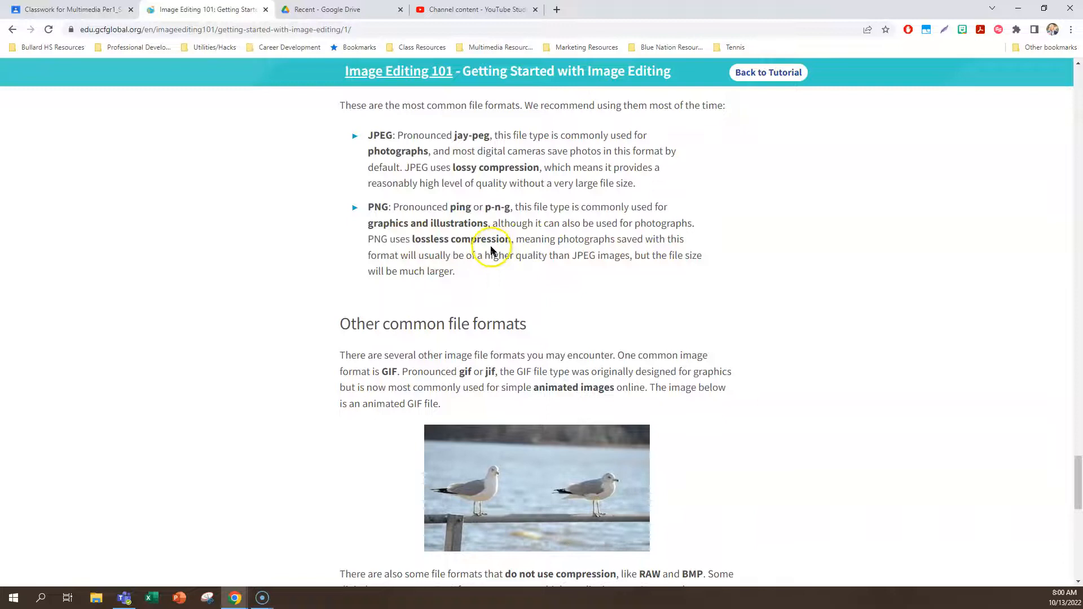
{"action": "mouse_move", "coordinate": [811, 291]}
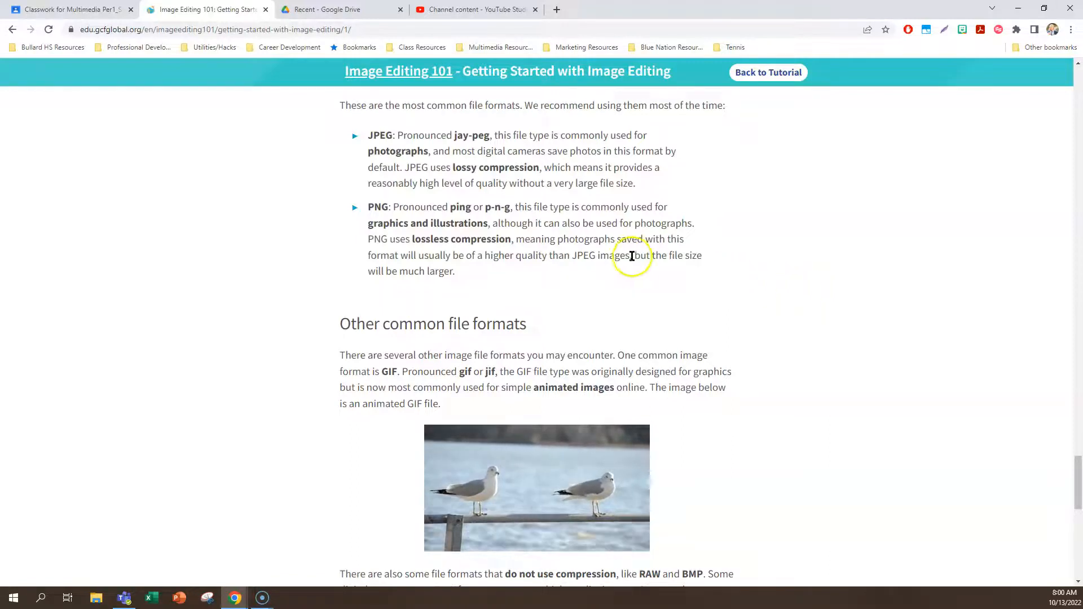
{"action": "mouse_move", "coordinate": [466, 275]}
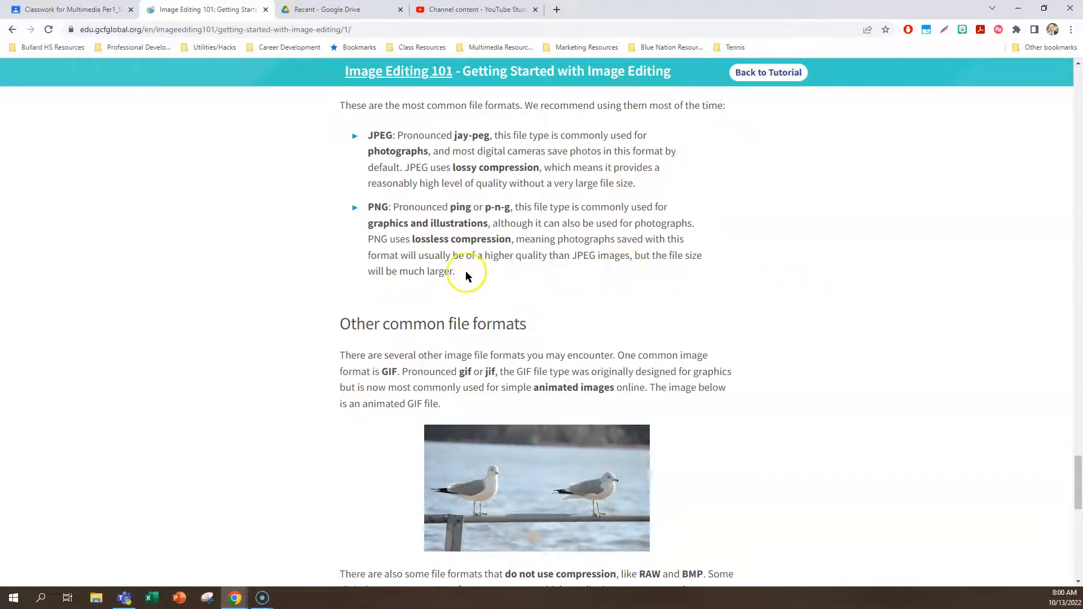
{"action": "mouse_move", "coordinate": [641, 279]}
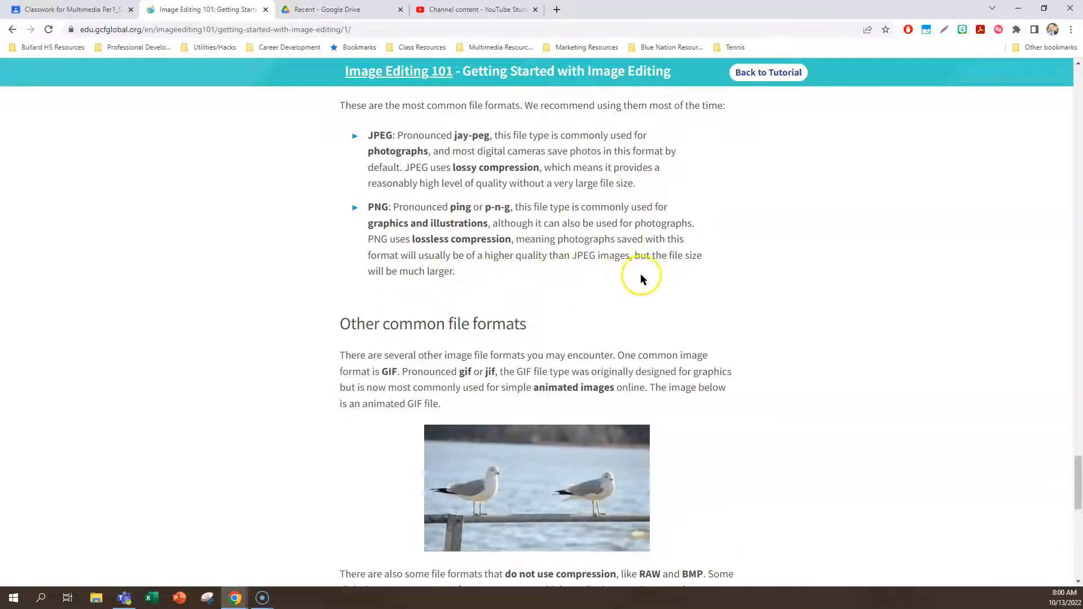
{"action": "mouse_move", "coordinate": [841, 304]}
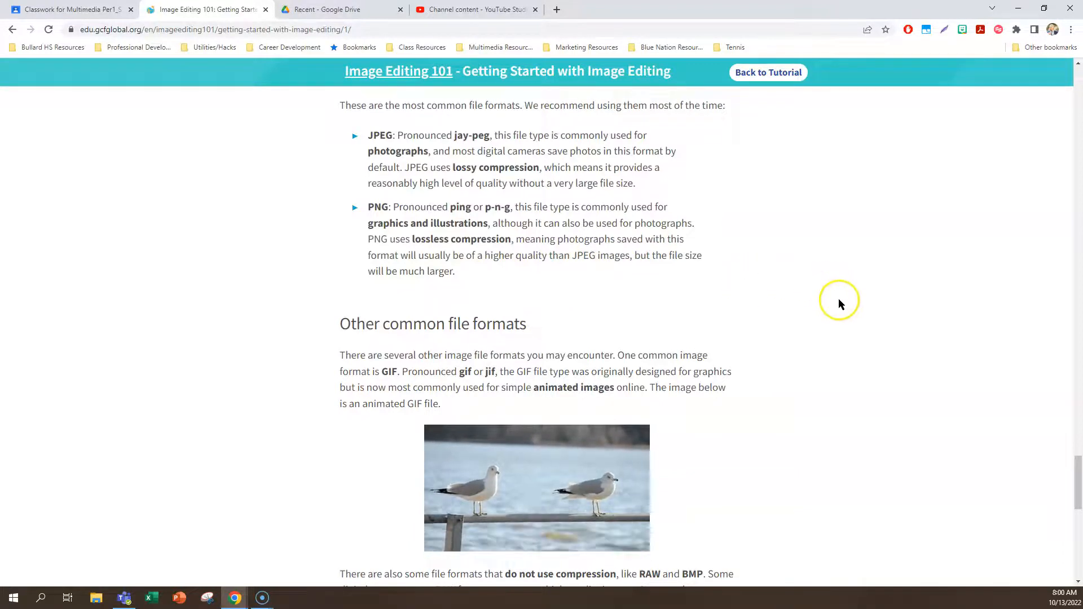
- Read Keeping your originals, then continue to the Image Editing Software lesson
{"action": "scroll", "scroll_direction": "down", "scroll_amount": 3}
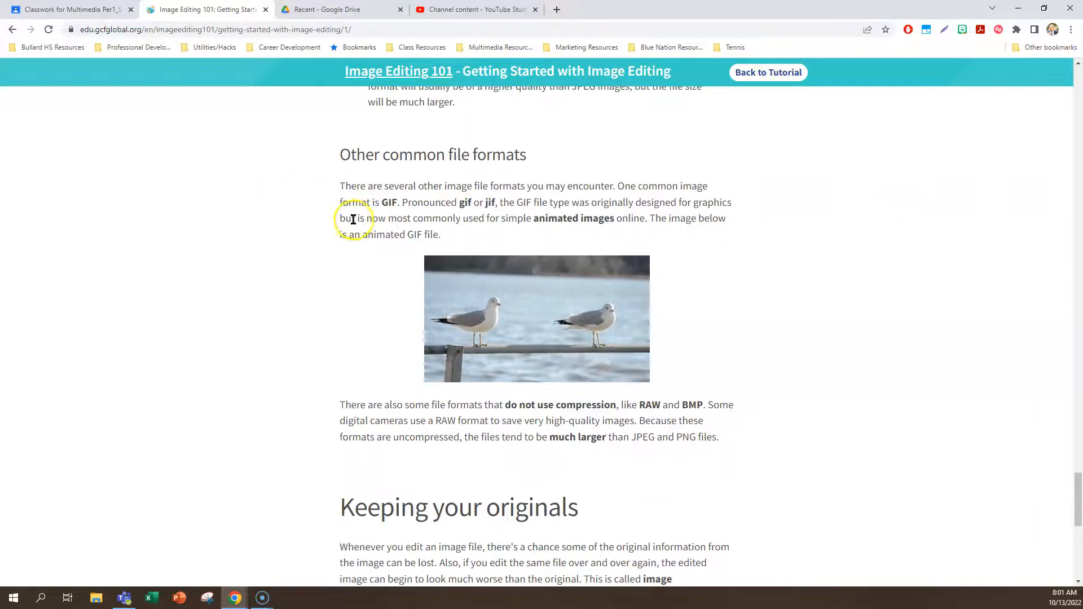
{"action": "mouse_move", "coordinate": [455, 292]}
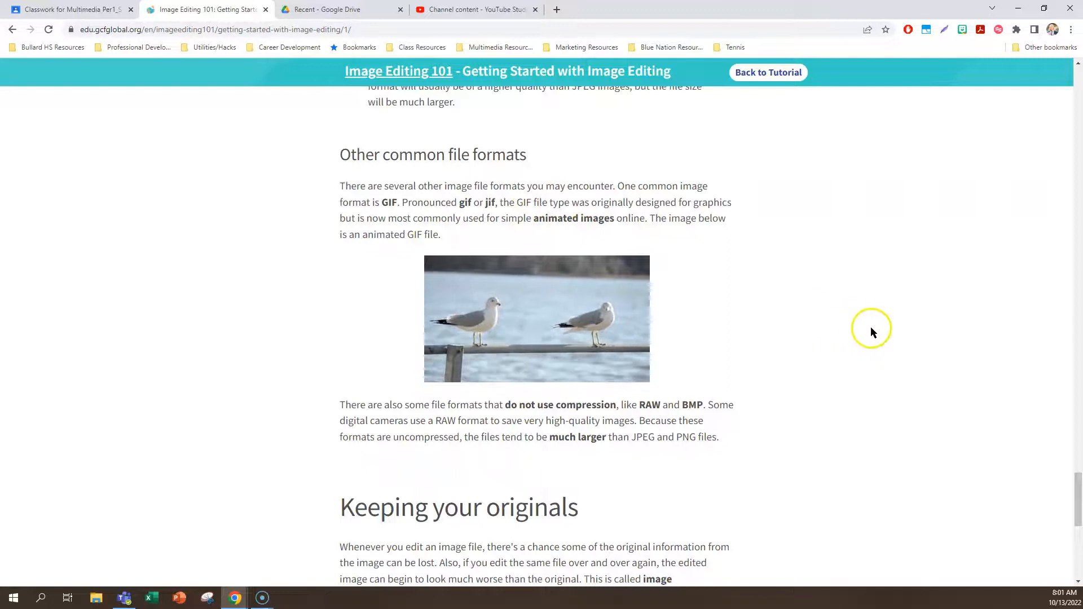
{"action": "scroll", "scroll_direction": "down", "scroll_amount": 3}
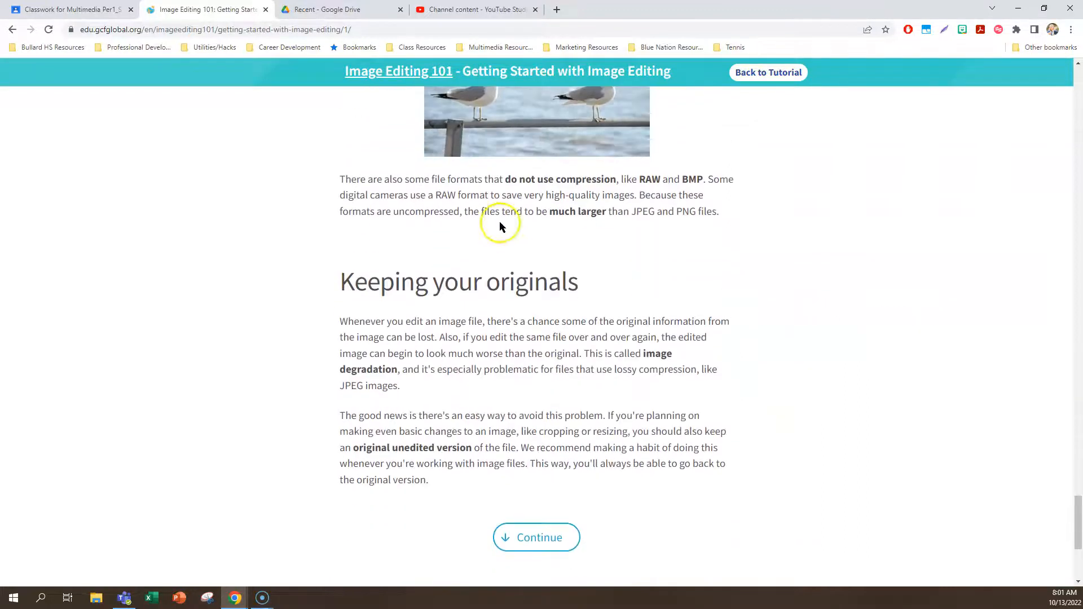
{"action": "mouse_move", "coordinate": [350, 173]}
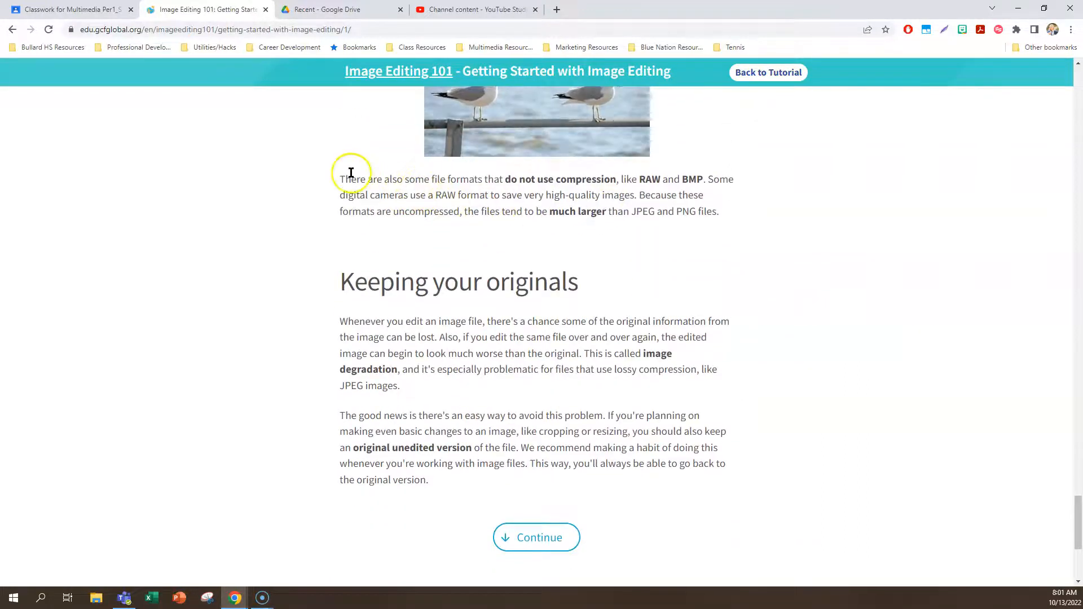
{"action": "mouse_move", "coordinate": [562, 192]}
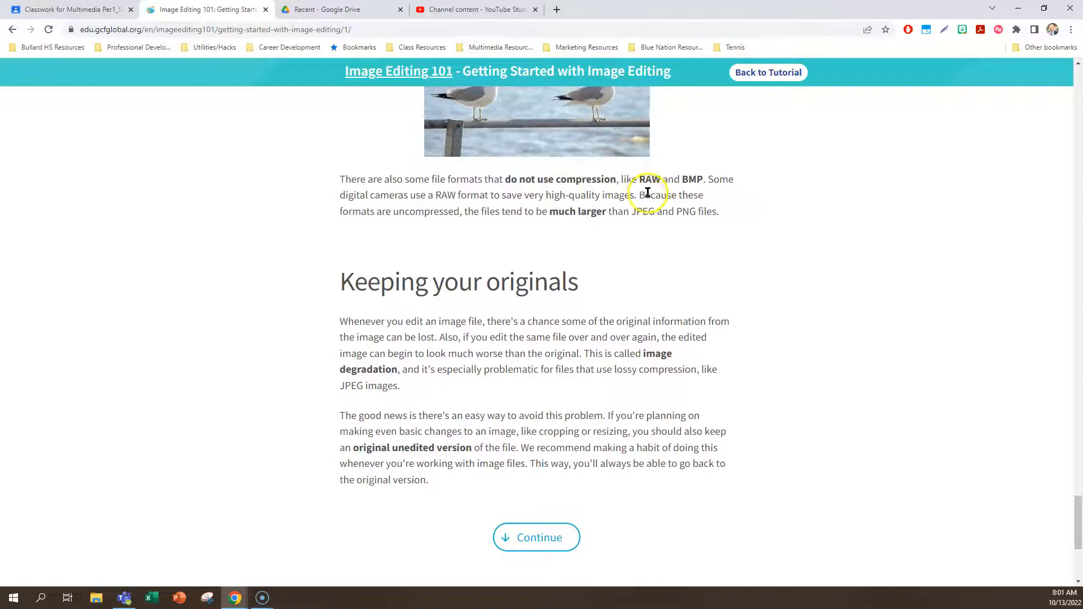
{"action": "mouse_move", "coordinate": [532, 242]}
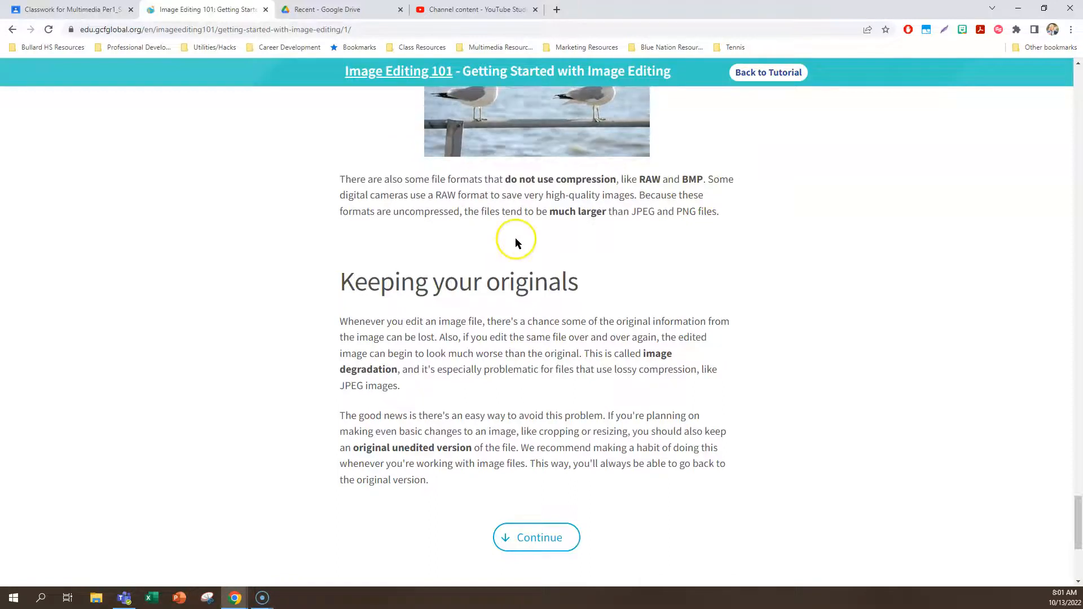
{"action": "mouse_move", "coordinate": [635, 281]}
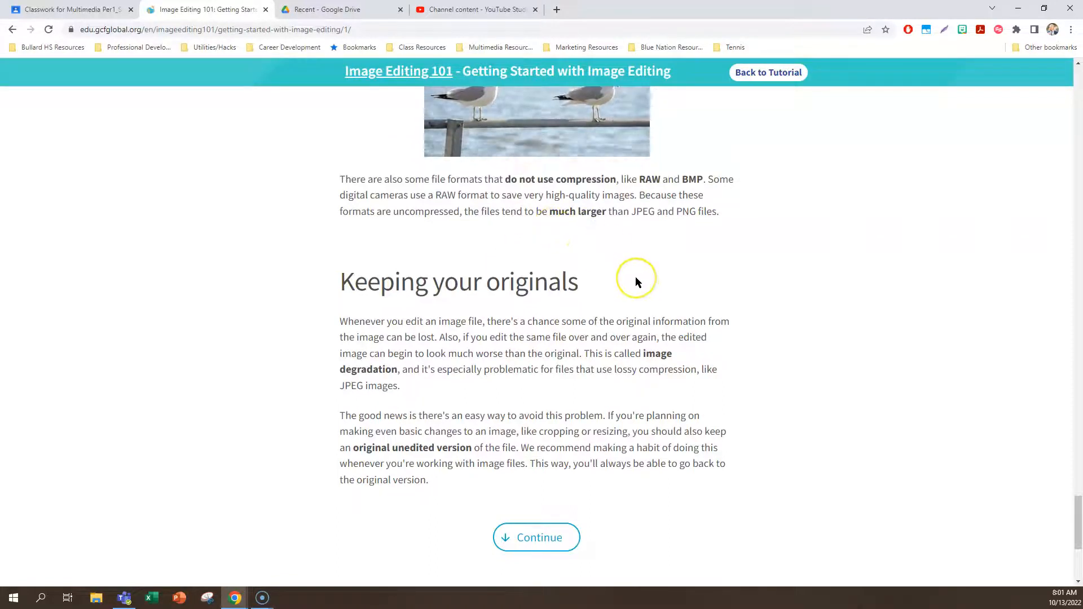
{"action": "mouse_move", "coordinate": [839, 271]}
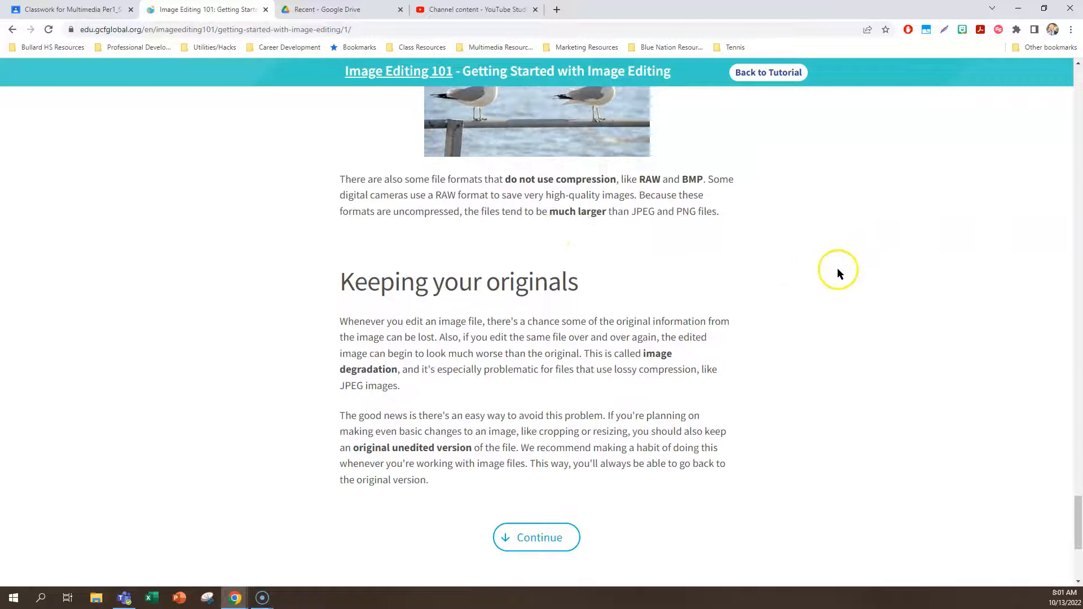
{"action": "left_click", "coordinate": [536, 537]}
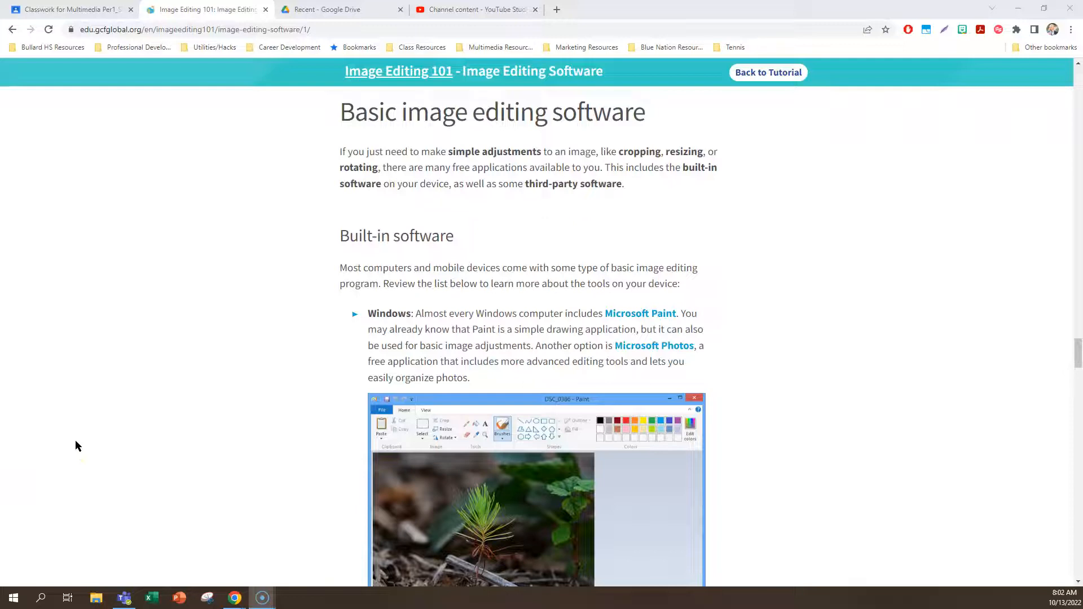
- Scroll through the Built-in software list for Windows, macOS, iOS and Android
{"action": "scroll", "scroll_direction": "down", "scroll_amount": 3}
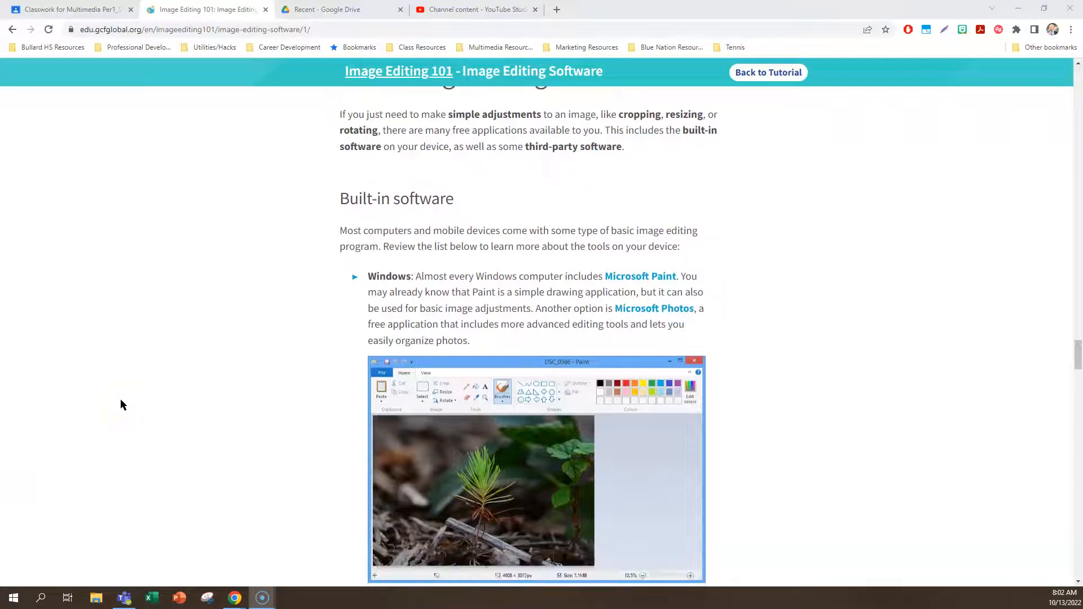
{"action": "scroll", "scroll_direction": "down", "scroll_amount": 3}
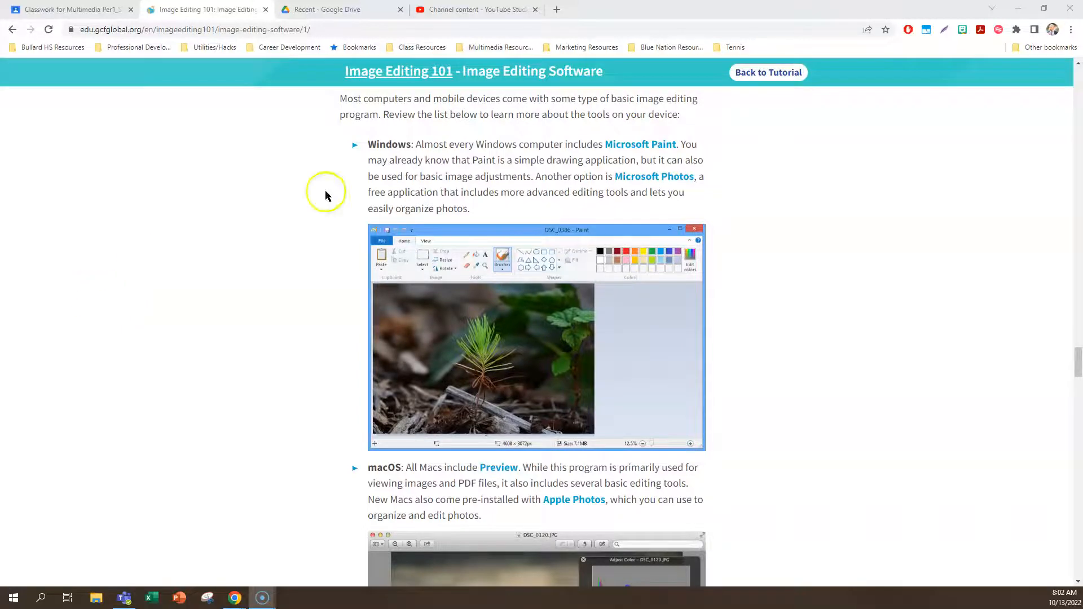
{"action": "mouse_move", "coordinate": [154, 261]}
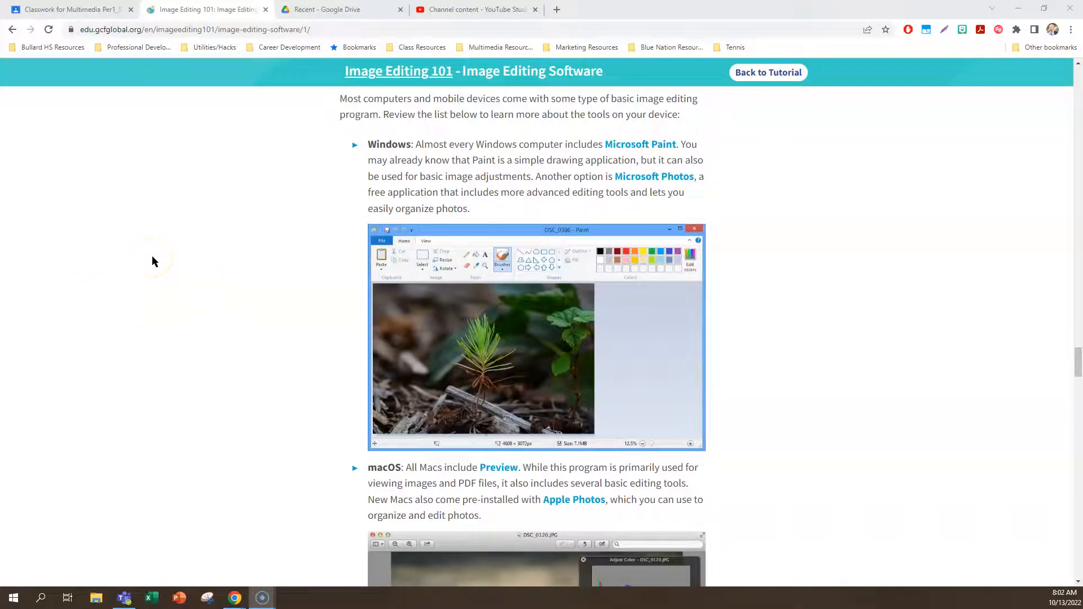
{"action": "scroll", "scroll_direction": "down", "scroll_amount": 3}
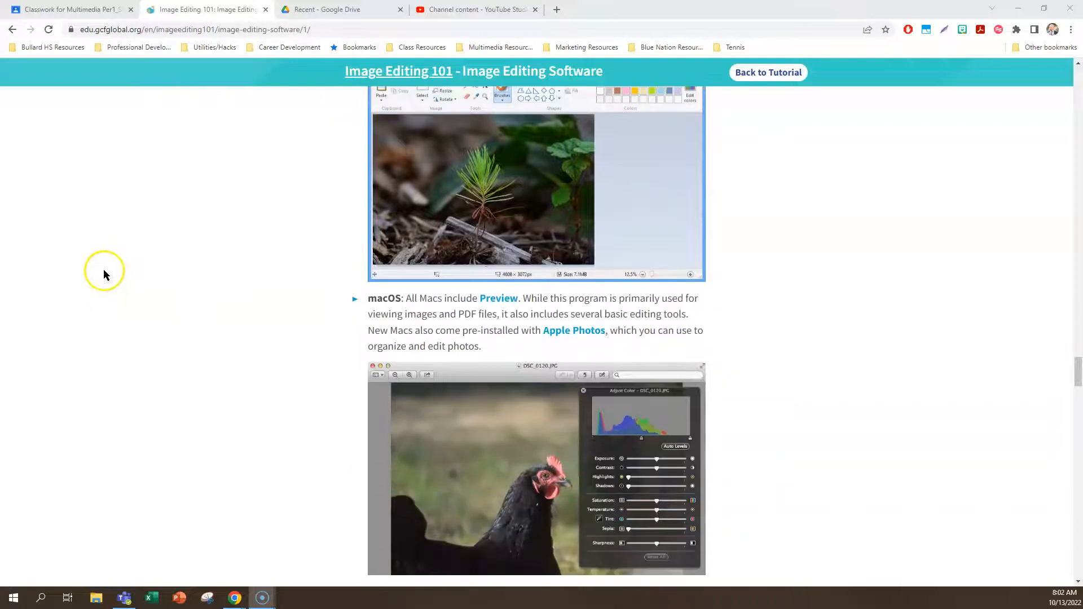
{"action": "scroll", "scroll_direction": "down", "scroll_amount": 3}
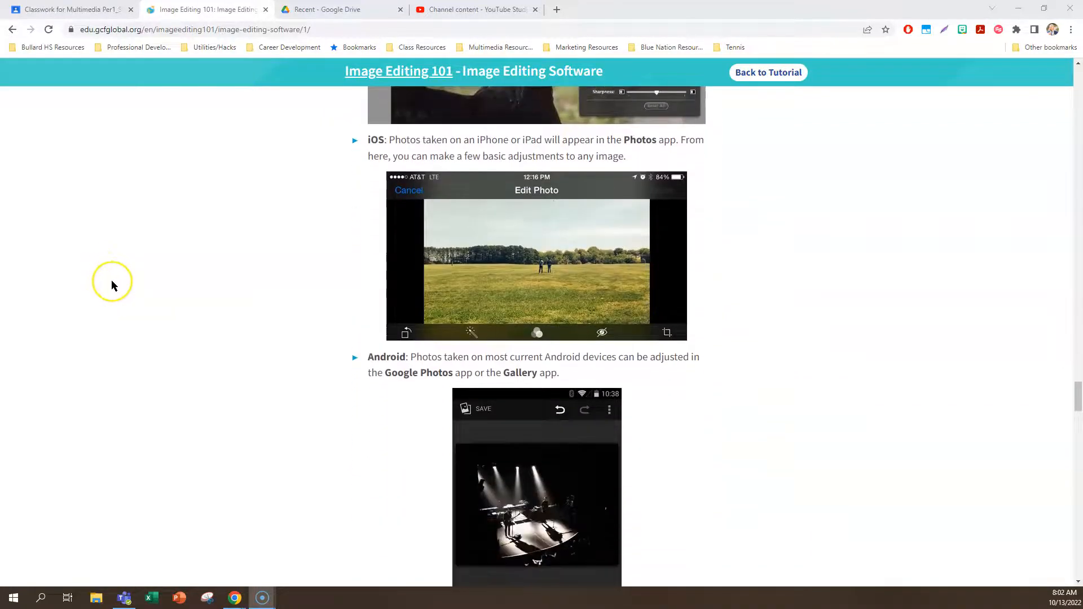
{"action": "scroll", "scroll_direction": "down", "scroll_amount": 3}
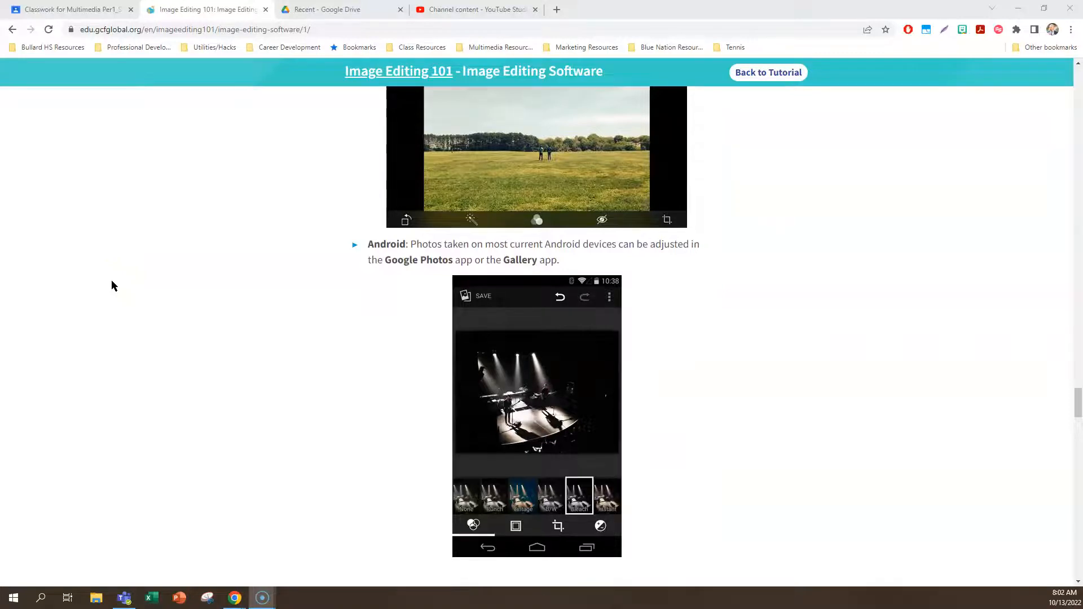
- Scroll through Third-party software on Pixlr X and mobile apps to Editing images with Microsoft Office
{"action": "scroll", "scroll_direction": "down", "scroll_amount": 3}
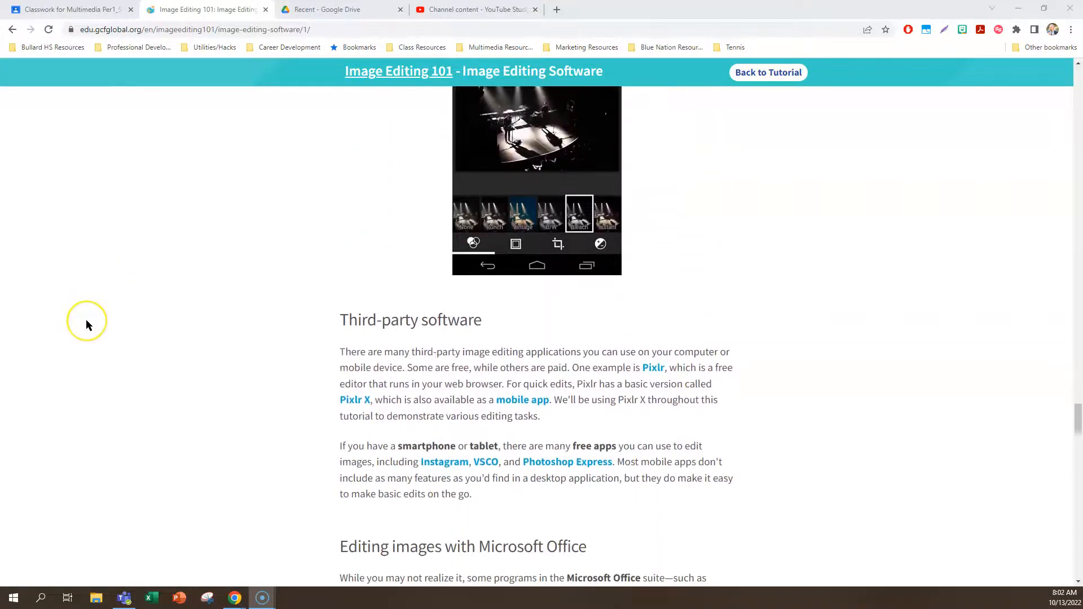
{"action": "scroll", "scroll_direction": "down", "scroll_amount": 3}
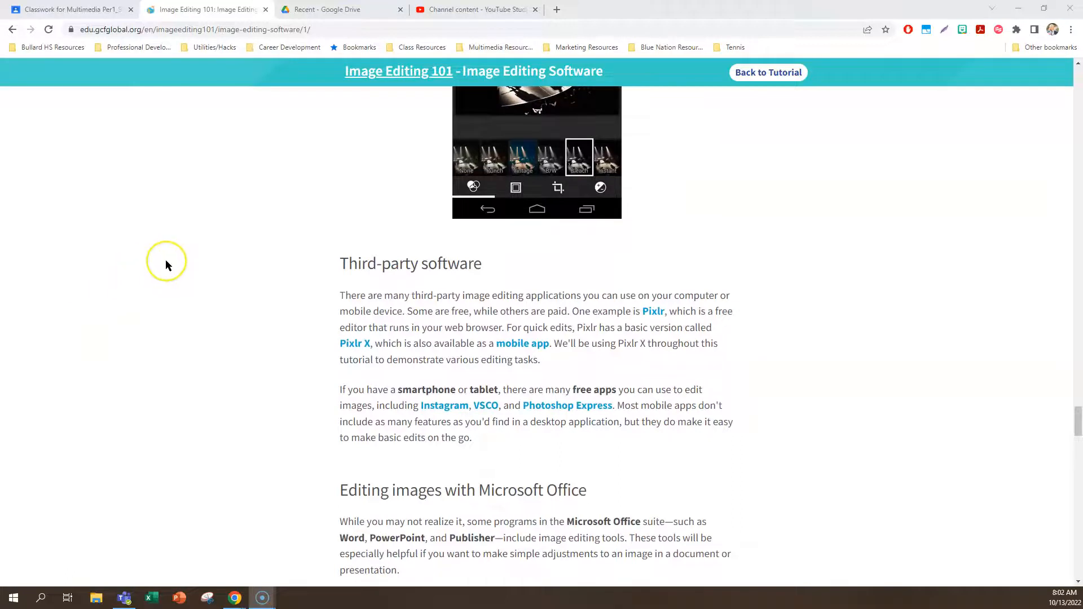
{"action": "scroll", "scroll_direction": "down", "scroll_amount": 3}
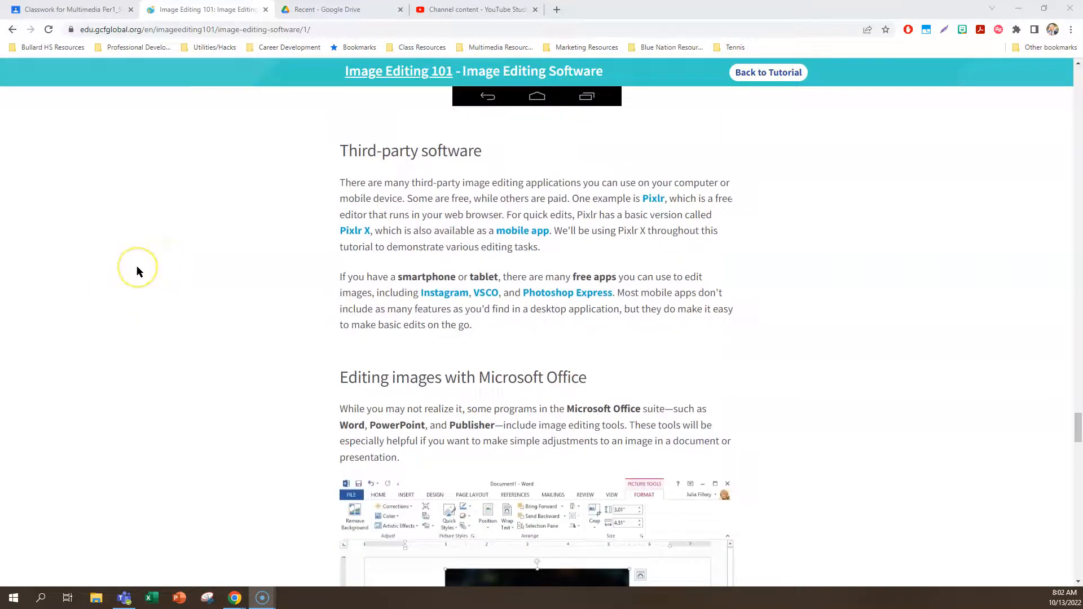
{"action": "mouse_move", "coordinate": [512, 158]}
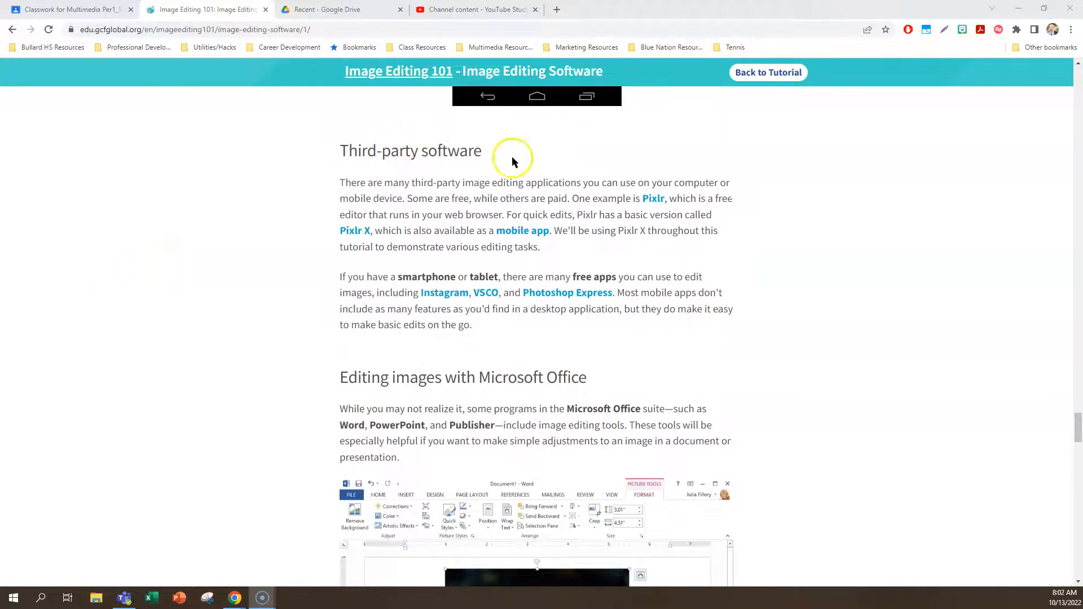
{"action": "mouse_move", "coordinate": [677, 193]}
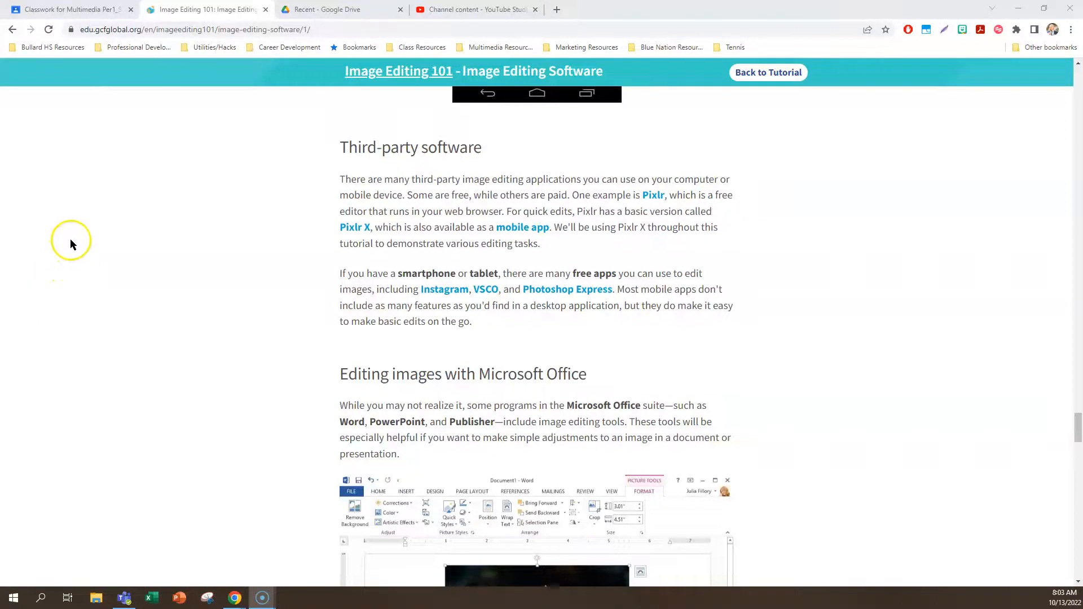
- Scroll through Microsoft Office tools and advanced editors Photoshop, GIMP and Pixlr to Photo management software
{"action": "scroll", "scroll_direction": "down", "scroll_amount": 3}
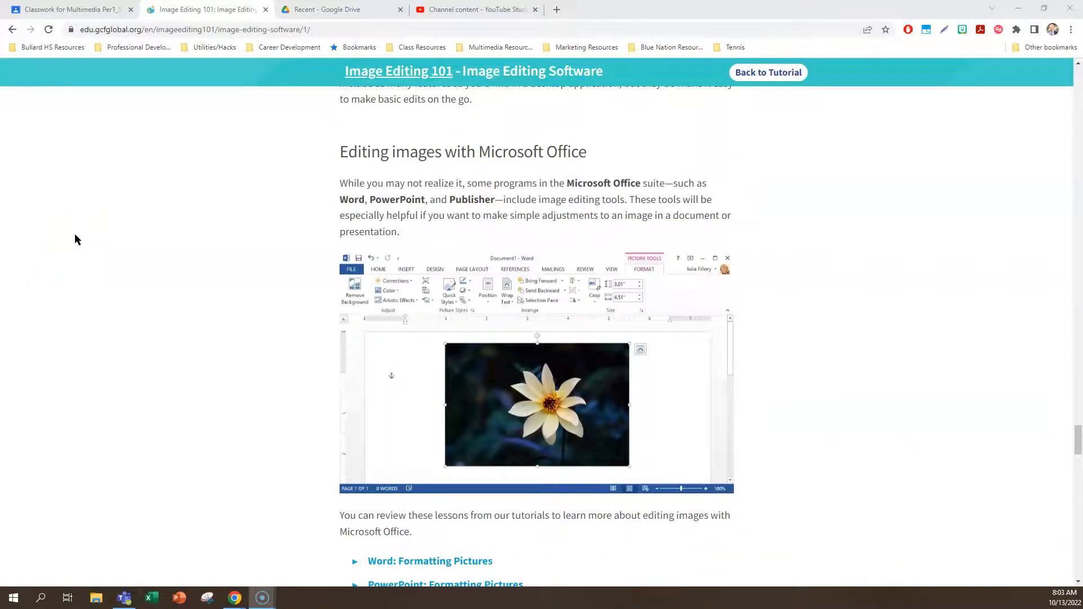
{"action": "mouse_move", "coordinate": [358, 238]}
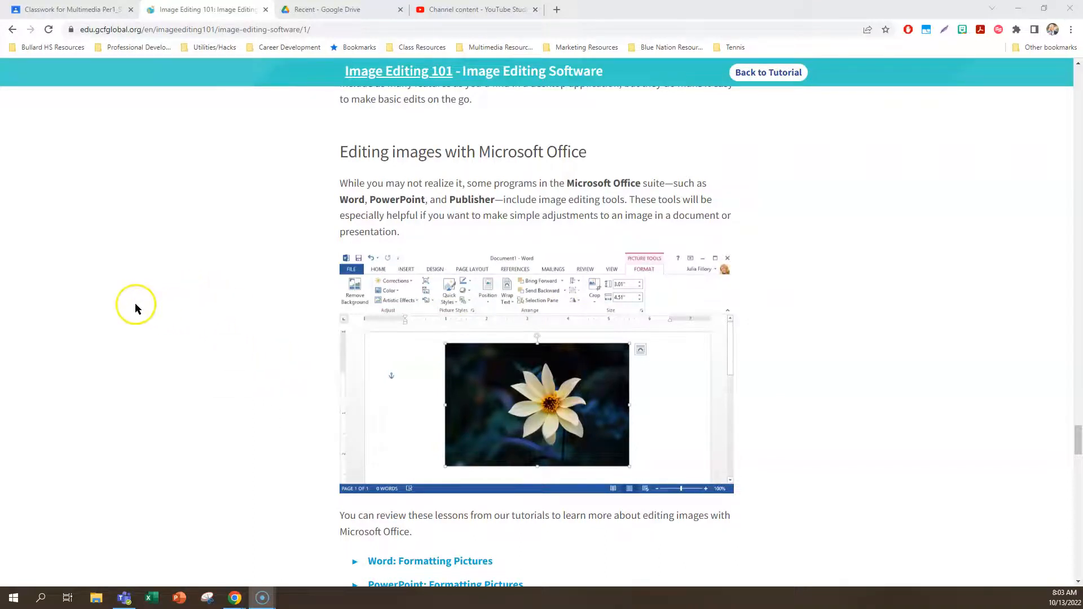
{"action": "scroll", "scroll_direction": "down", "scroll_amount": 3}
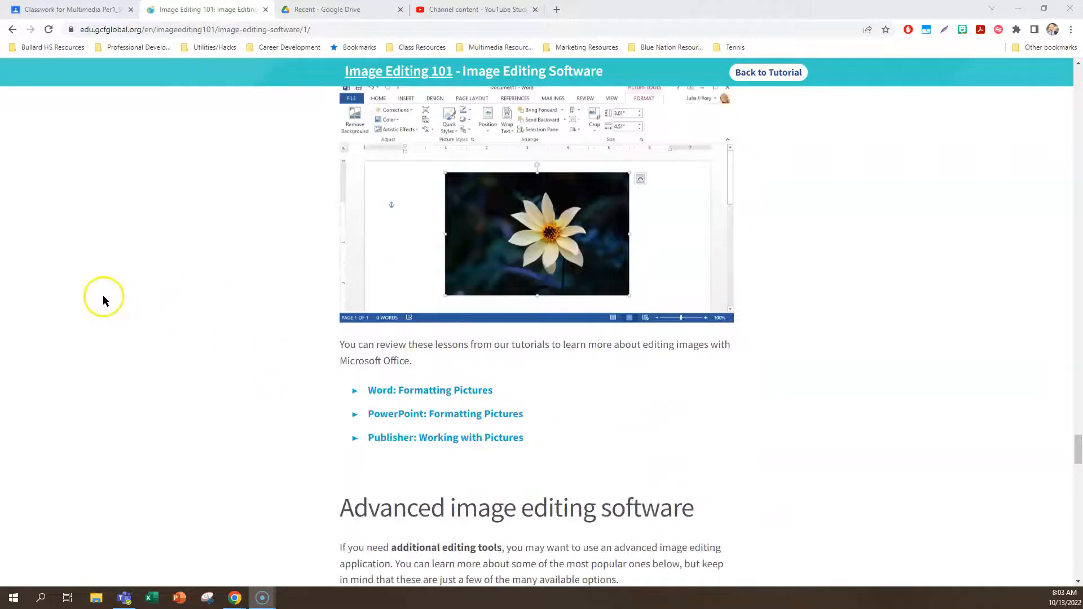
{"action": "scroll", "scroll_direction": "down", "scroll_amount": 3}
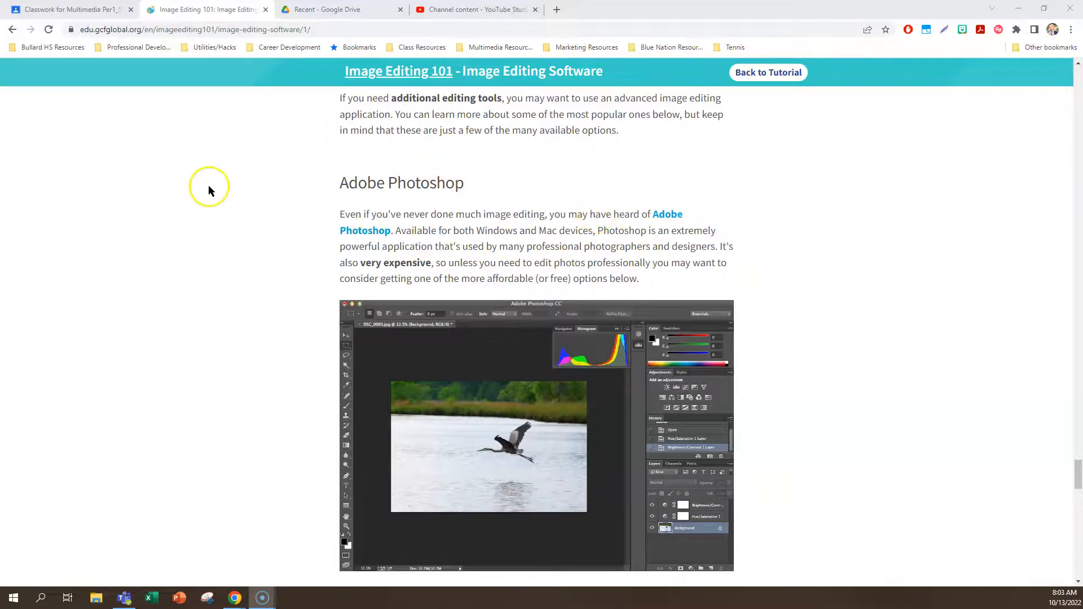
{"action": "scroll", "scroll_direction": "down", "scroll_amount": 3}
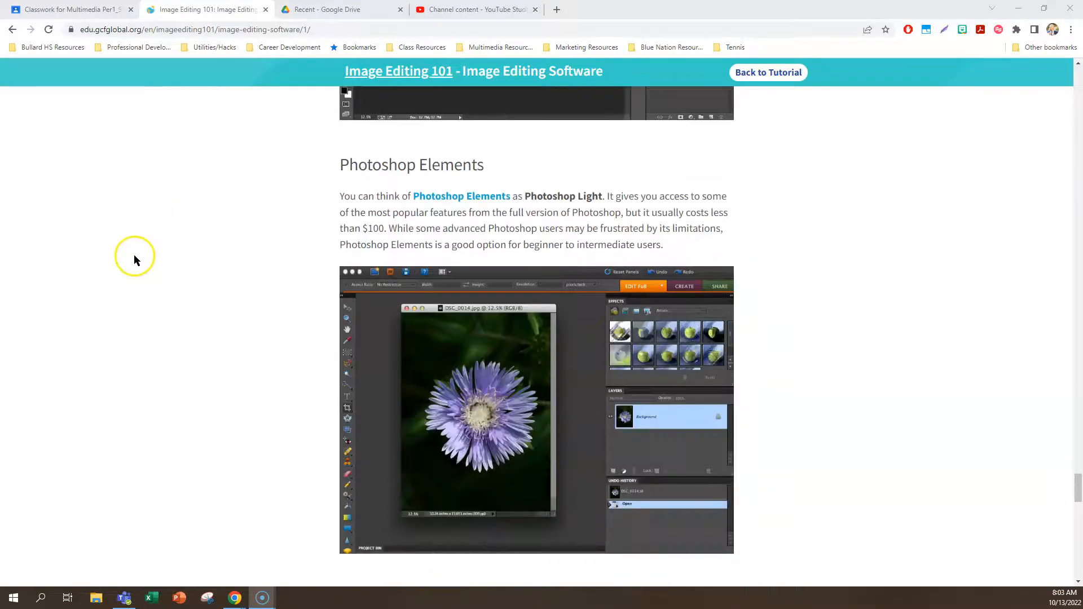
{"action": "scroll", "scroll_direction": "down", "scroll_amount": 3}
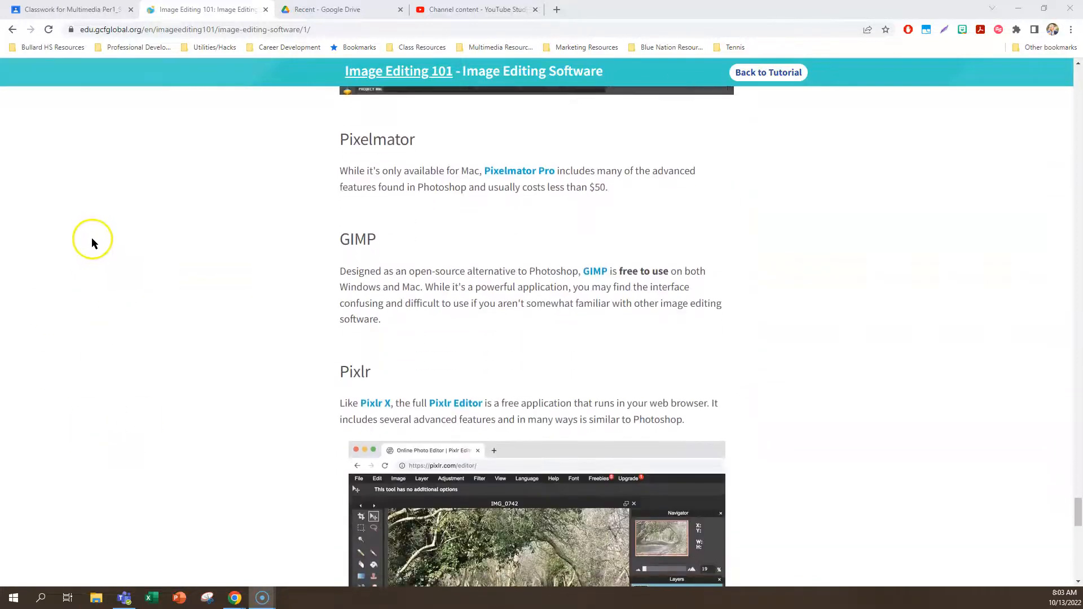
{"action": "scroll", "scroll_direction": "down", "scroll_amount": 3}
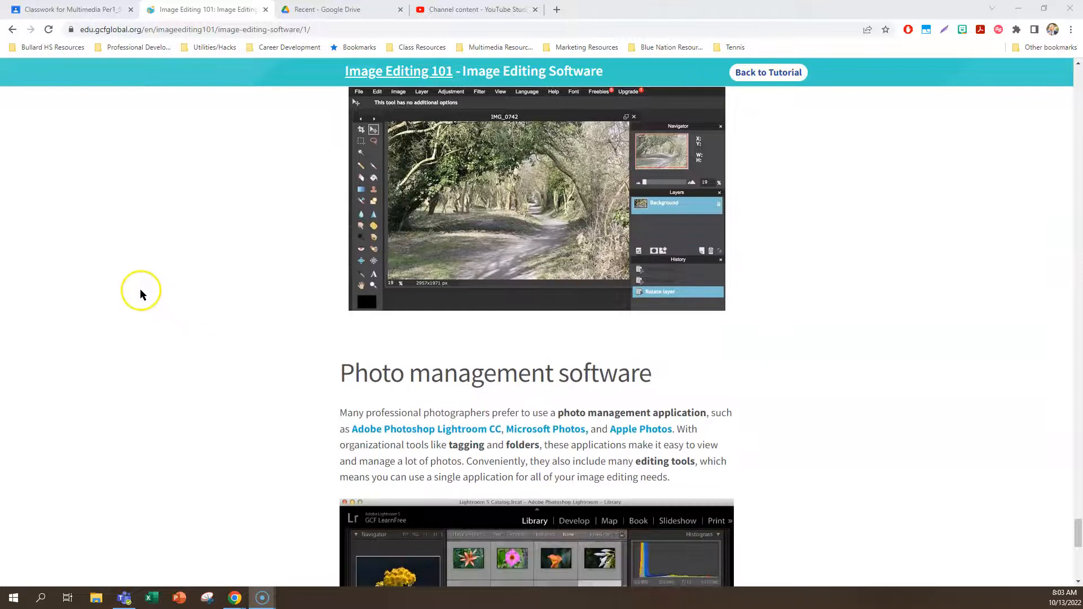
{"action": "scroll", "scroll_direction": "down", "scroll_amount": 3}
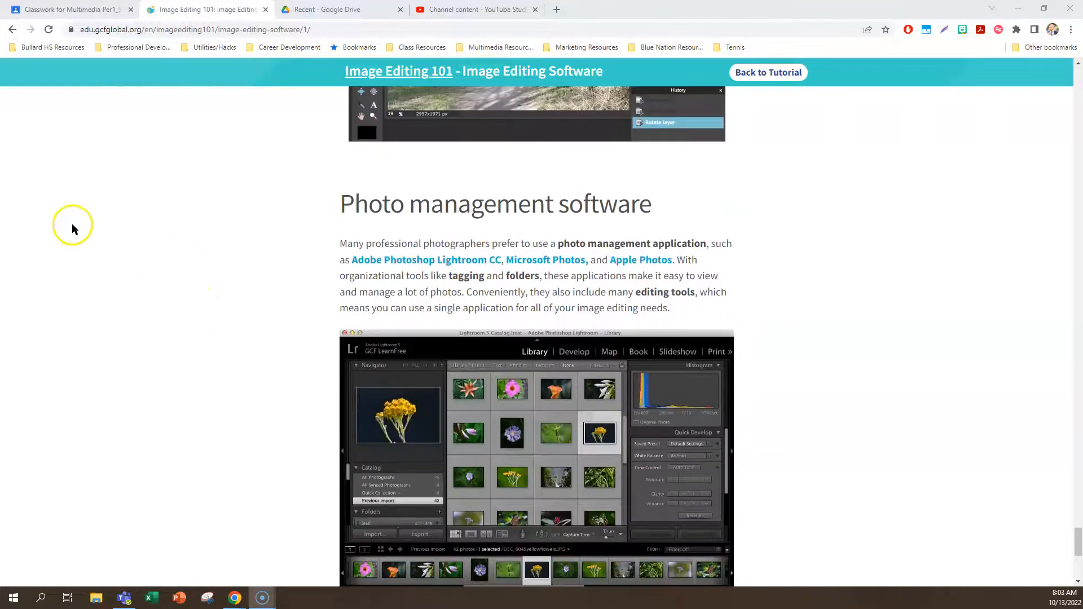
{"action": "mouse_move", "coordinate": [97, 251]}
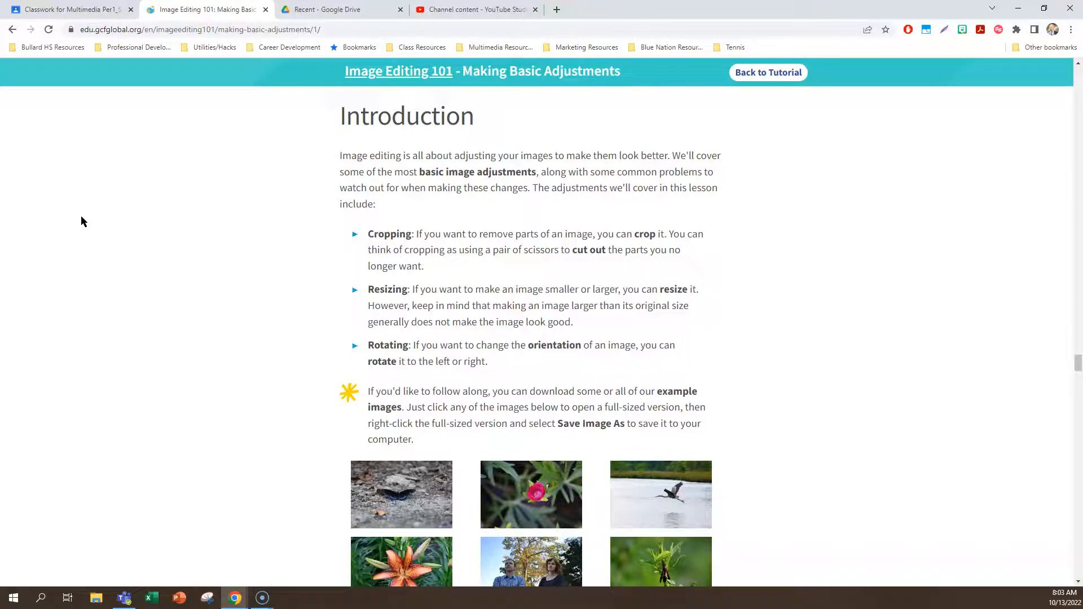
- Scroll the Making Basic Adjustments lesson past its example images to About this lesson
{"action": "scroll", "scroll_direction": "down", "scroll_amount": 3}
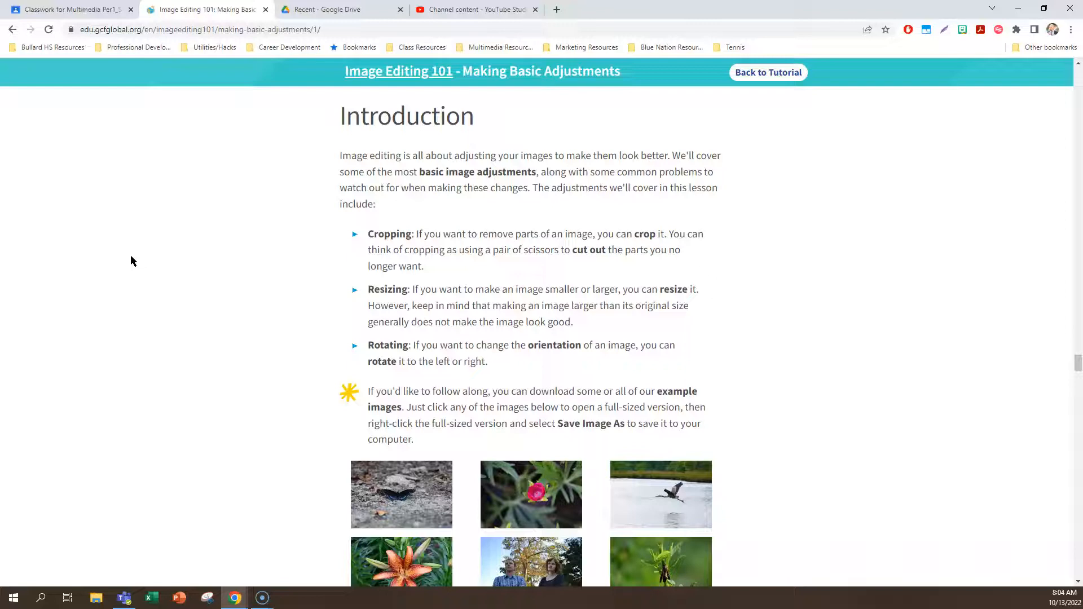
{"action": "mouse_move", "coordinate": [295, 340]}
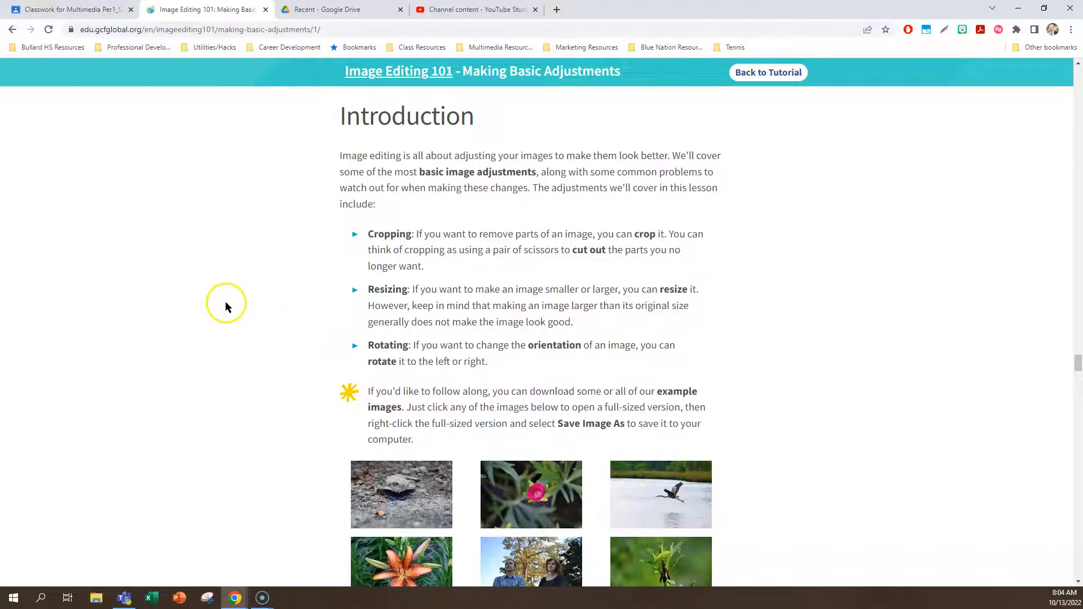
{"action": "scroll", "scroll_direction": "down", "scroll_amount": 3}
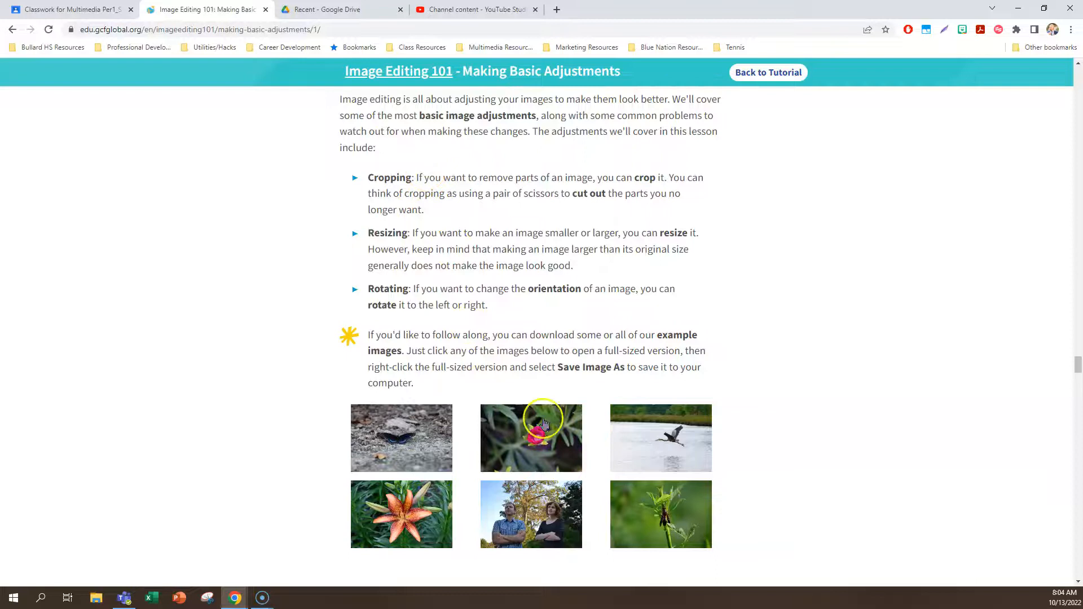
{"action": "mouse_move", "coordinate": [315, 264]}
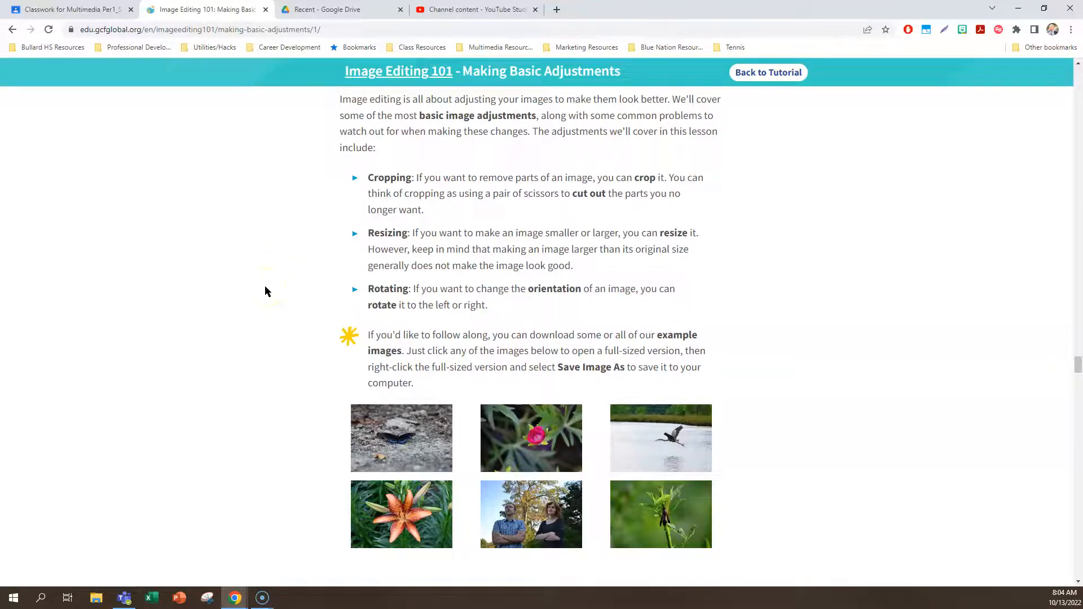
{"action": "mouse_move", "coordinate": [298, 329]}
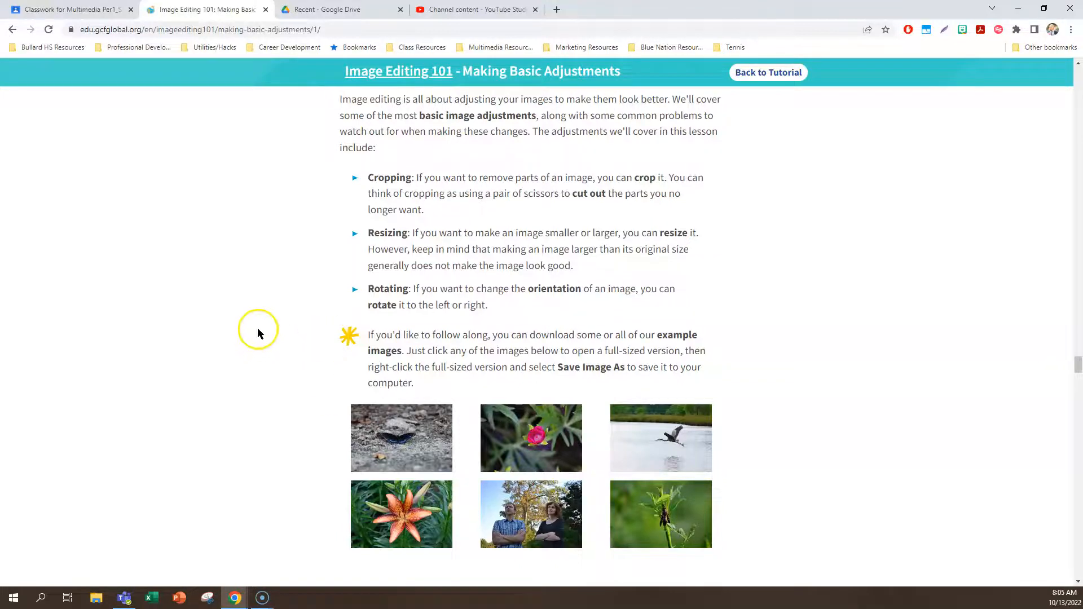
{"action": "scroll", "scroll_direction": "down", "scroll_amount": 3}
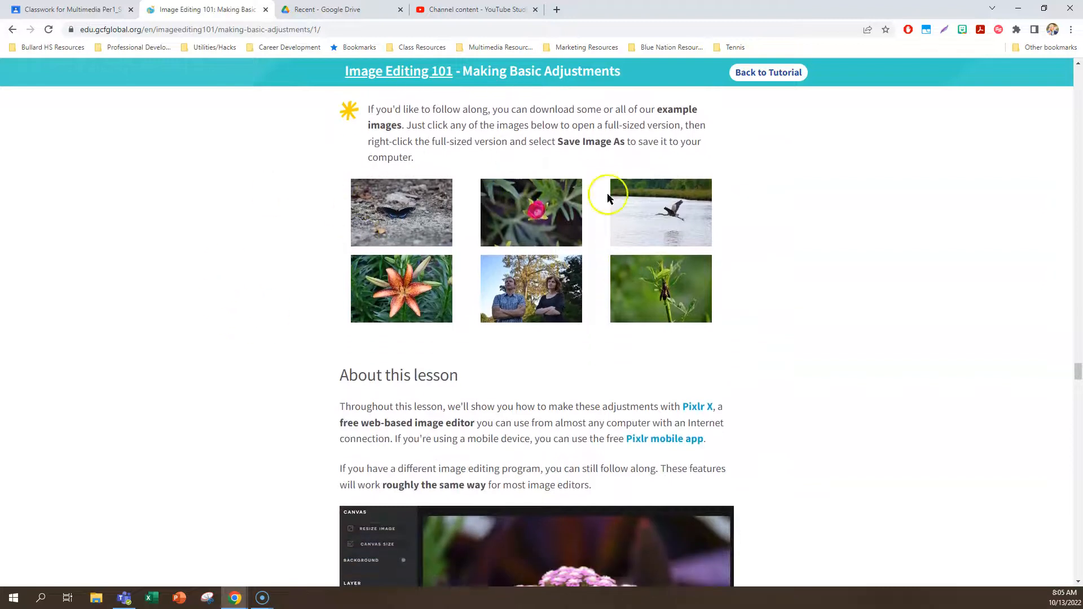
{"action": "mouse_move", "coordinate": [530, 288]}
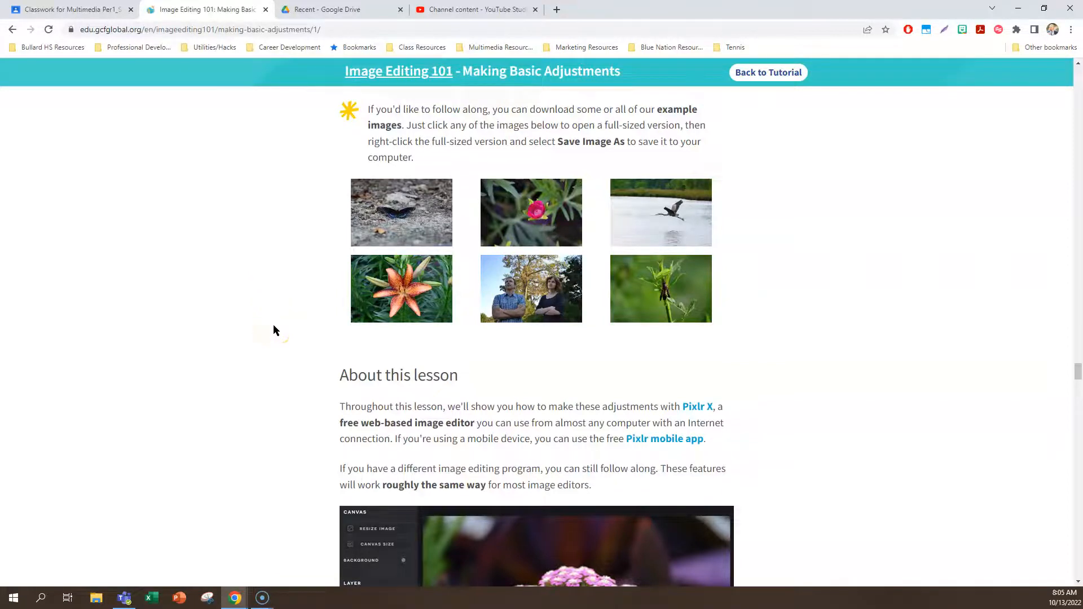
{"action": "scroll", "scroll_direction": "down", "scroll_amount": 3}
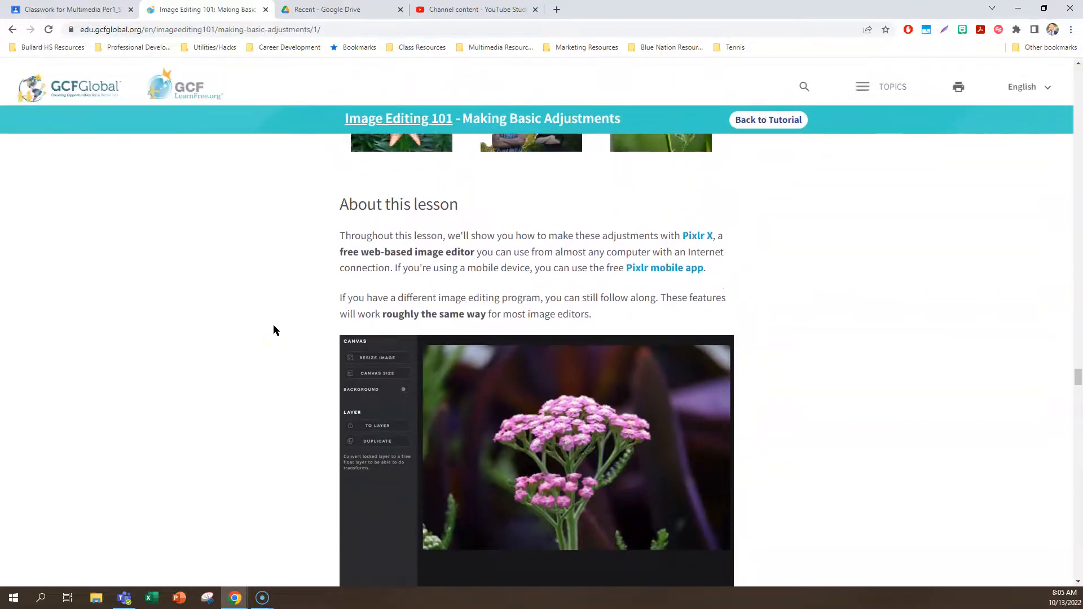
- Scroll through the image editing tips list down to the Cropping images heading and butterfly example
{"action": "scroll", "scroll_direction": "down", "scroll_amount": 3}
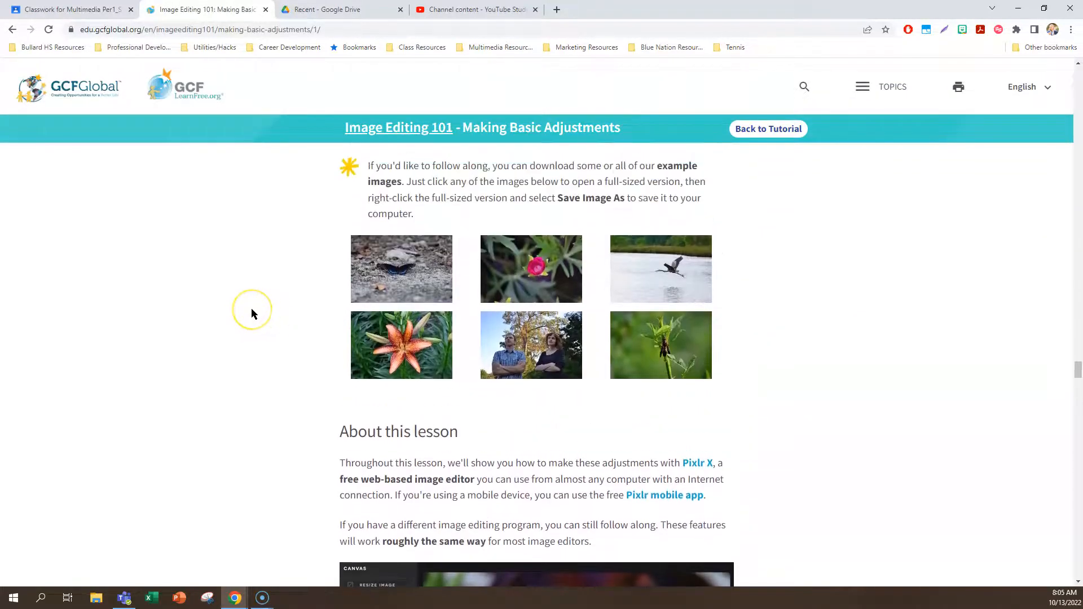
{"action": "scroll", "scroll_direction": "down", "scroll_amount": 3}
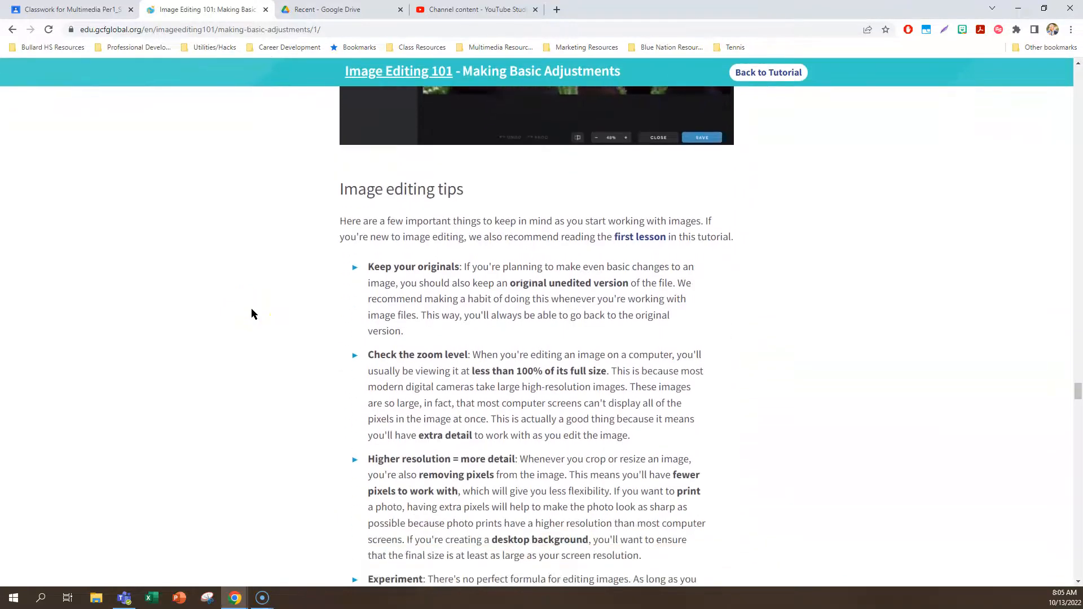
{"action": "scroll", "scroll_direction": "down", "scroll_amount": 3}
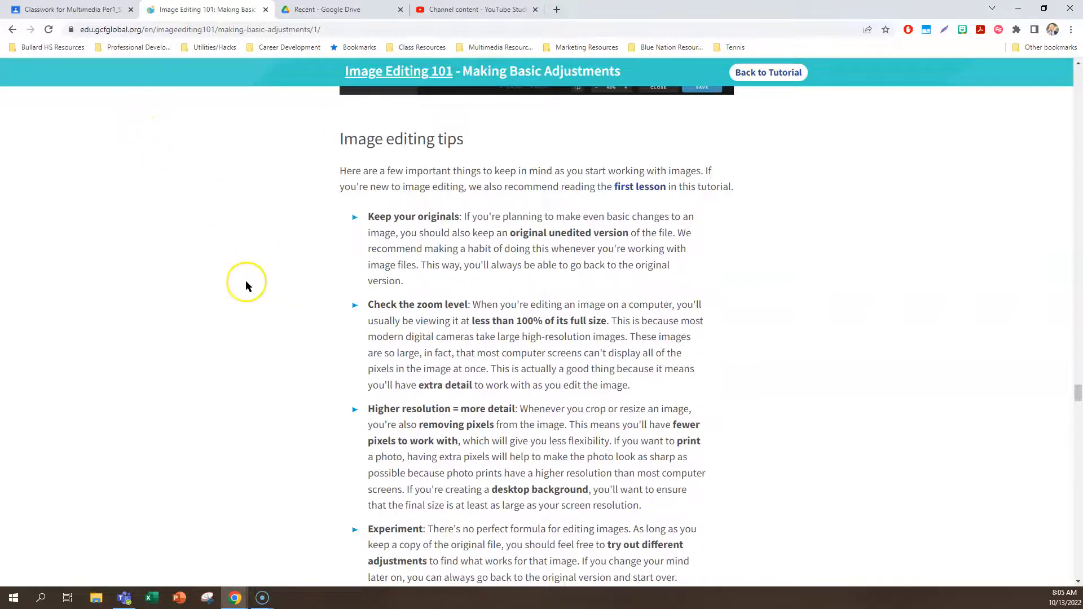
{"action": "scroll", "scroll_direction": "down", "scroll_amount": 3}
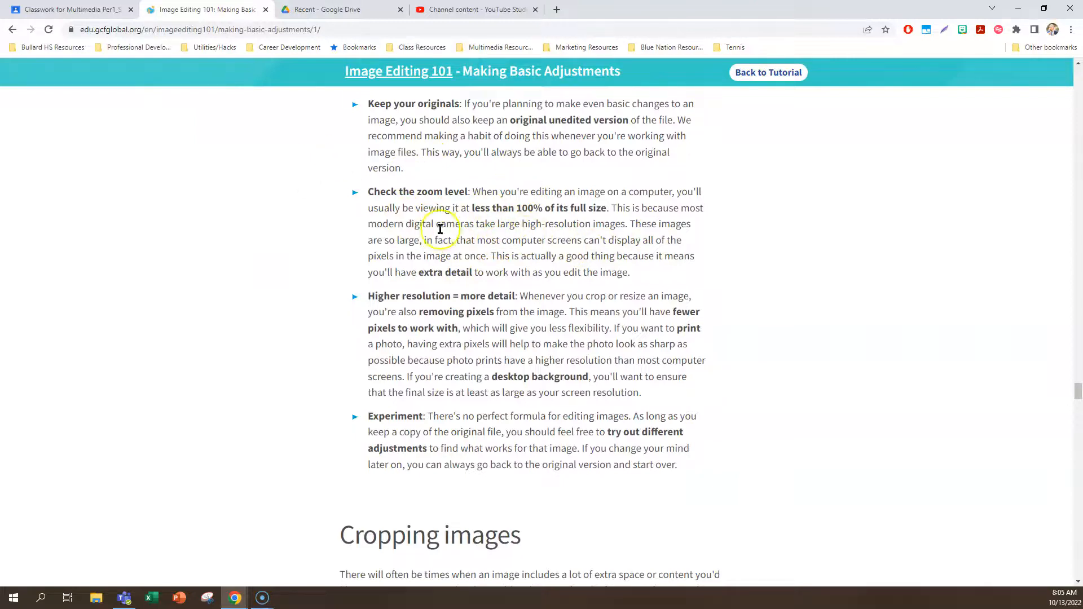
{"action": "mouse_move", "coordinate": [332, 329]}
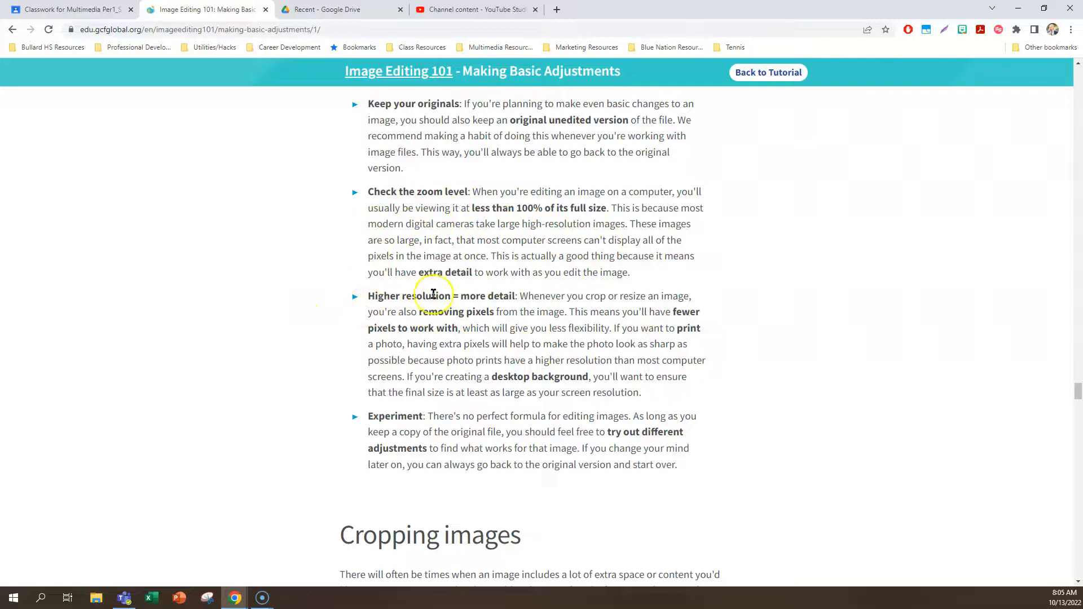
{"action": "mouse_move", "coordinate": [274, 302]}
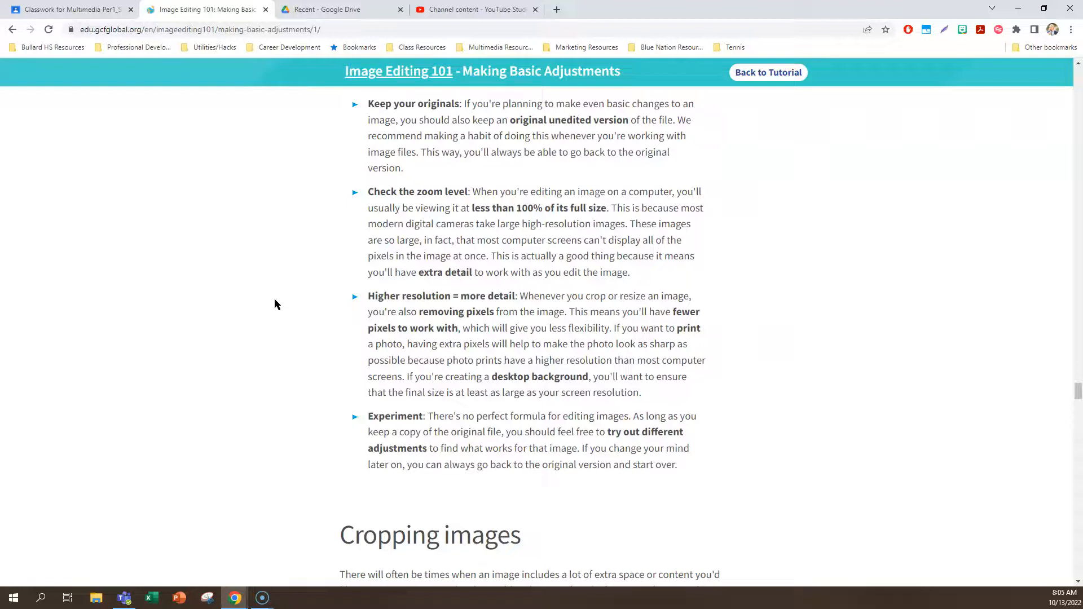
{"action": "scroll", "scroll_direction": "down", "scroll_amount": 3}
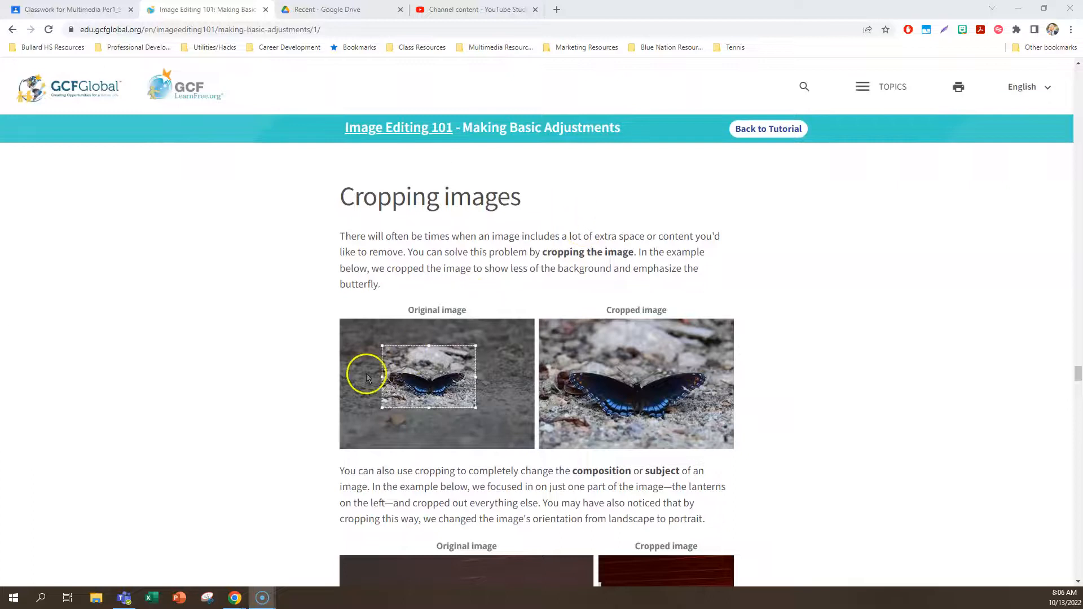
{"action": "mouse_move", "coordinate": [596, 312]}
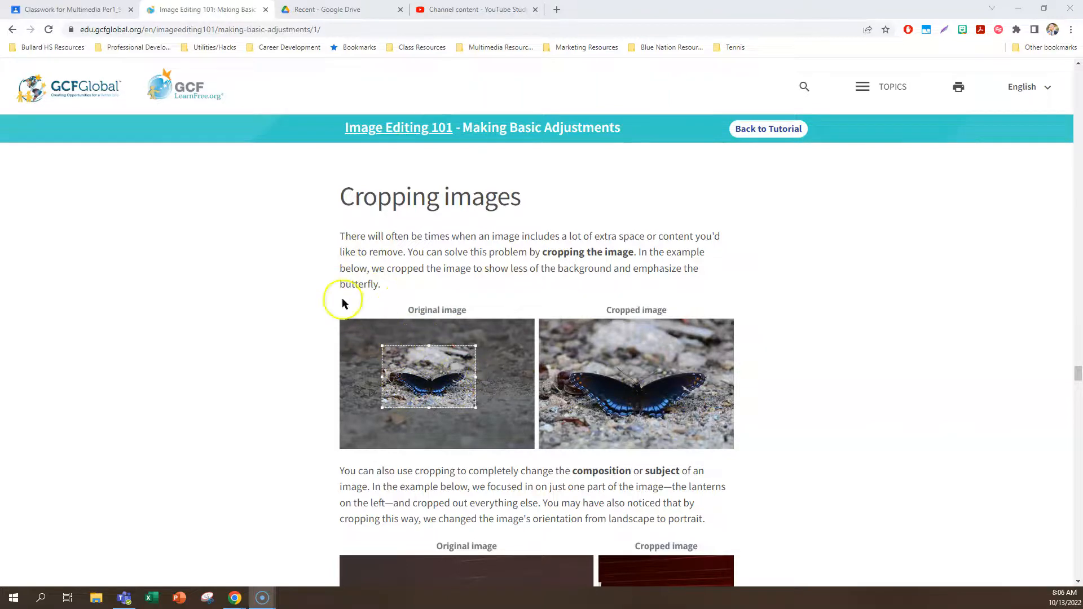
{"action": "mouse_move", "coordinate": [332, 348]}
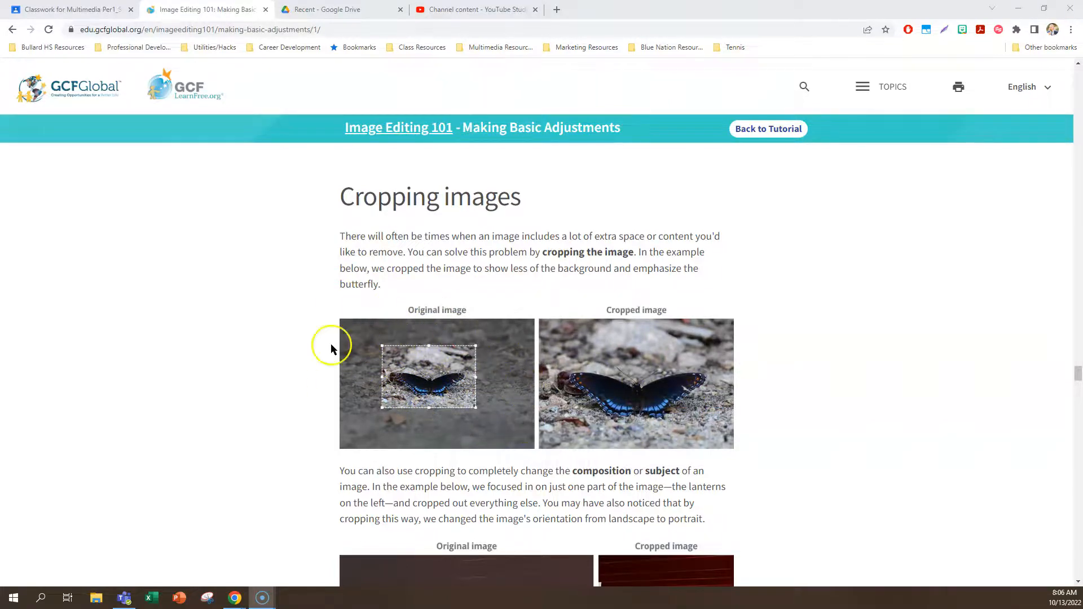
- Scroll past the lantern cropping example and crop steps to the resizing butterfly examples
{"action": "scroll", "scroll_direction": "down", "scroll_amount": 3}
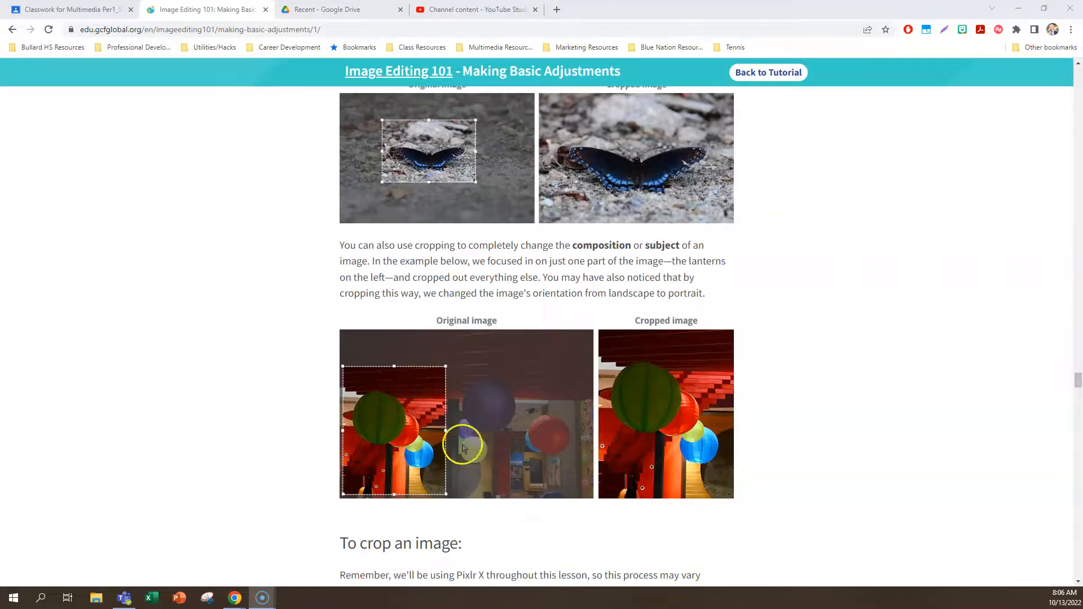
{"action": "mouse_move", "coordinate": [462, 396]}
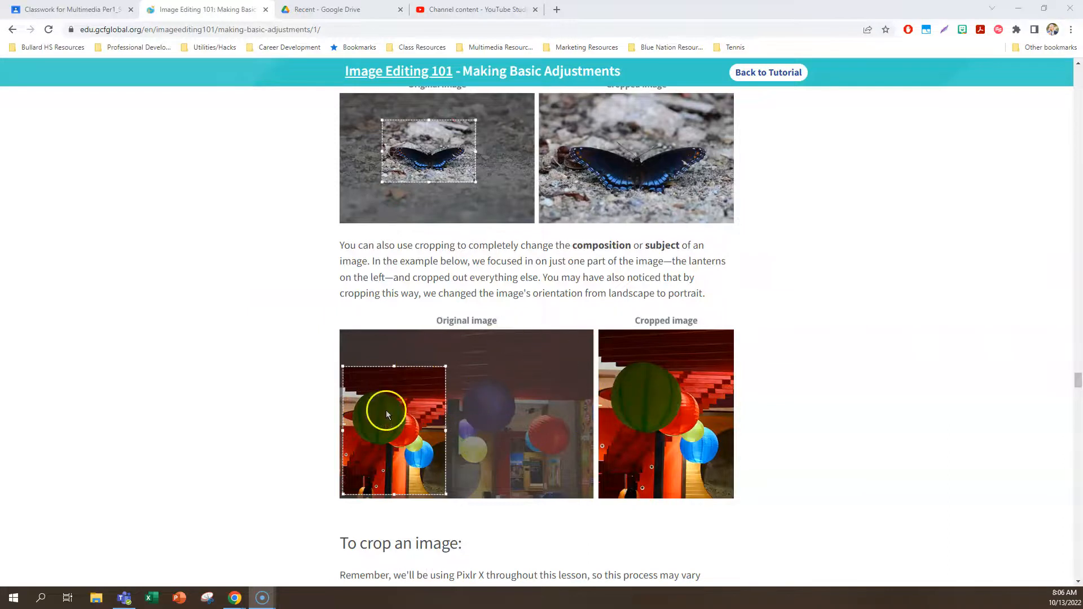
{"action": "mouse_move", "coordinate": [391, 370]}
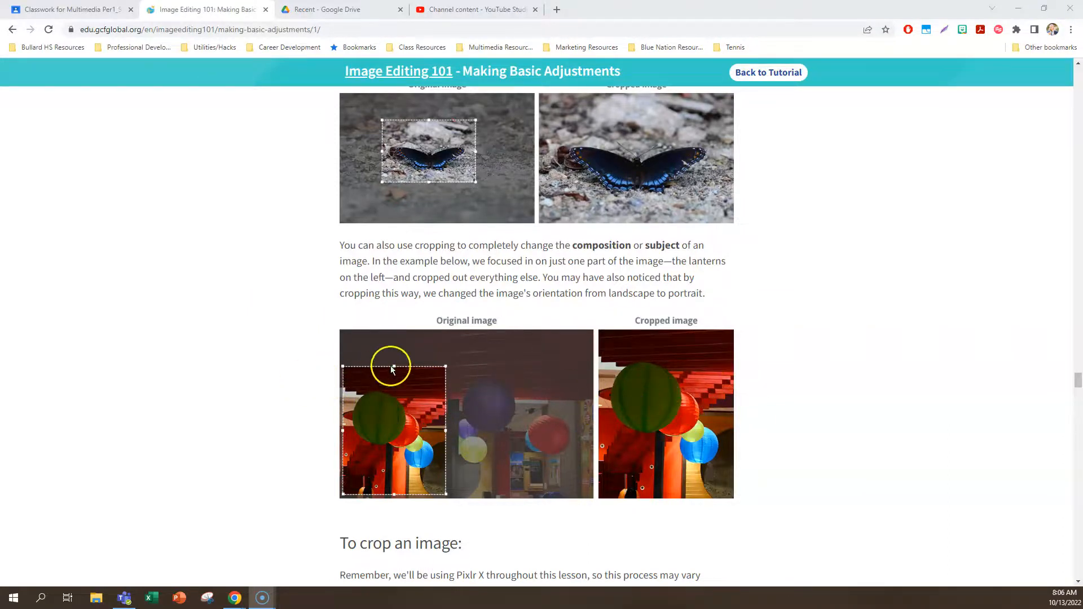
{"action": "scroll", "scroll_direction": "down", "scroll_amount": 3}
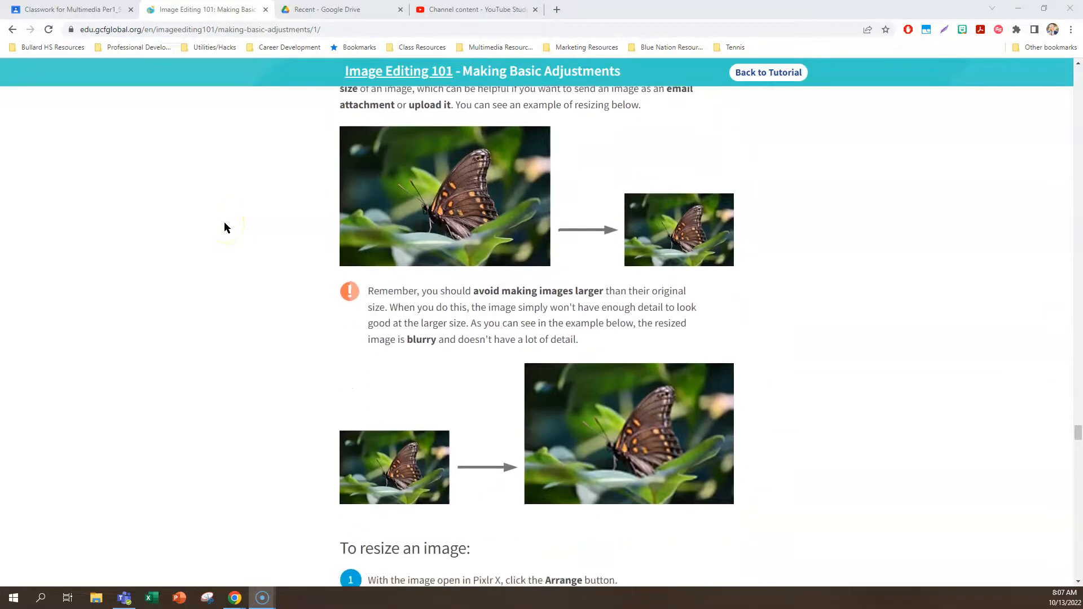
- Scroll through the resize steps and Constrain Proportions notes to Rotating images with the boardwalk example
{"action": "scroll", "scroll_direction": "down", "scroll_amount": 3}
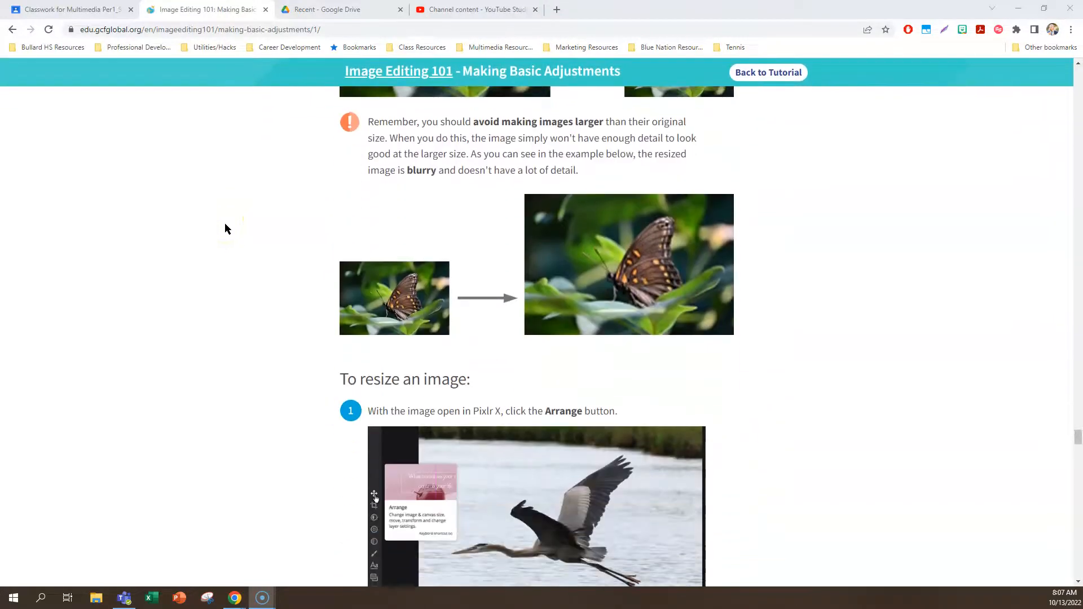
{"action": "scroll", "scroll_direction": "down", "scroll_amount": 3}
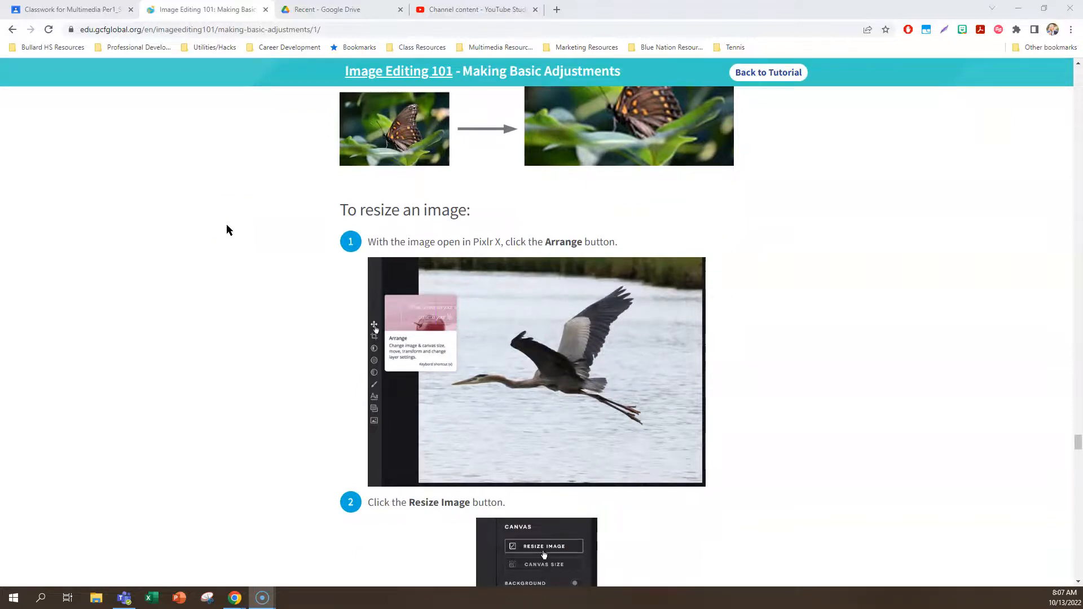
{"action": "scroll", "scroll_direction": "down", "scroll_amount": 3}
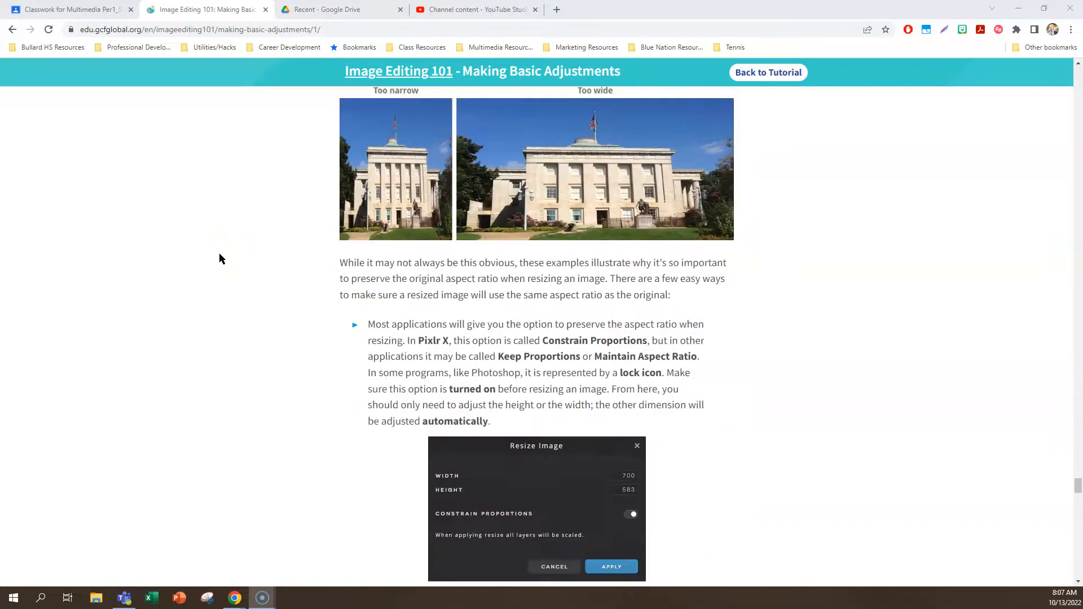
{"action": "scroll", "scroll_direction": "down", "scroll_amount": 3}
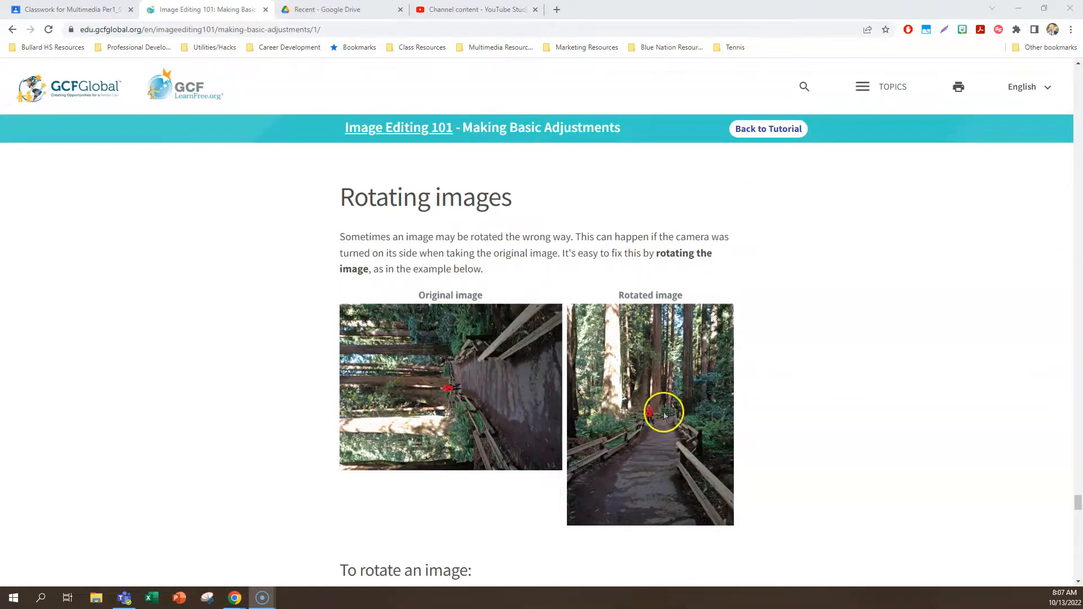
- Scroll past the rotate steps and Other image adjustments to the Challenge! practice images
{"action": "scroll", "scroll_direction": "down", "scroll_amount": 3}
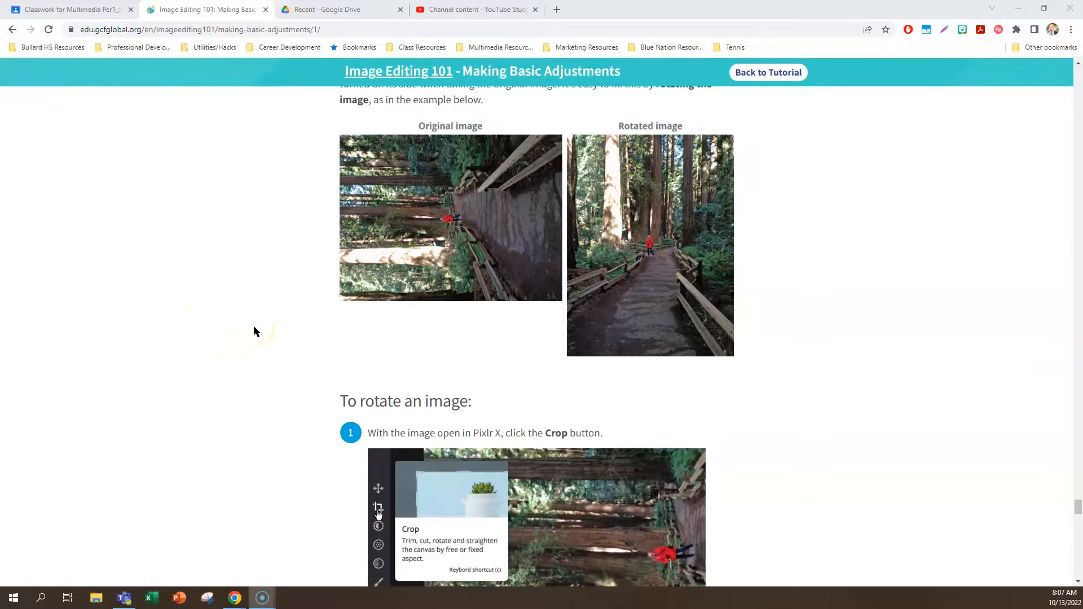
{"action": "scroll", "scroll_direction": "down", "scroll_amount": 3}
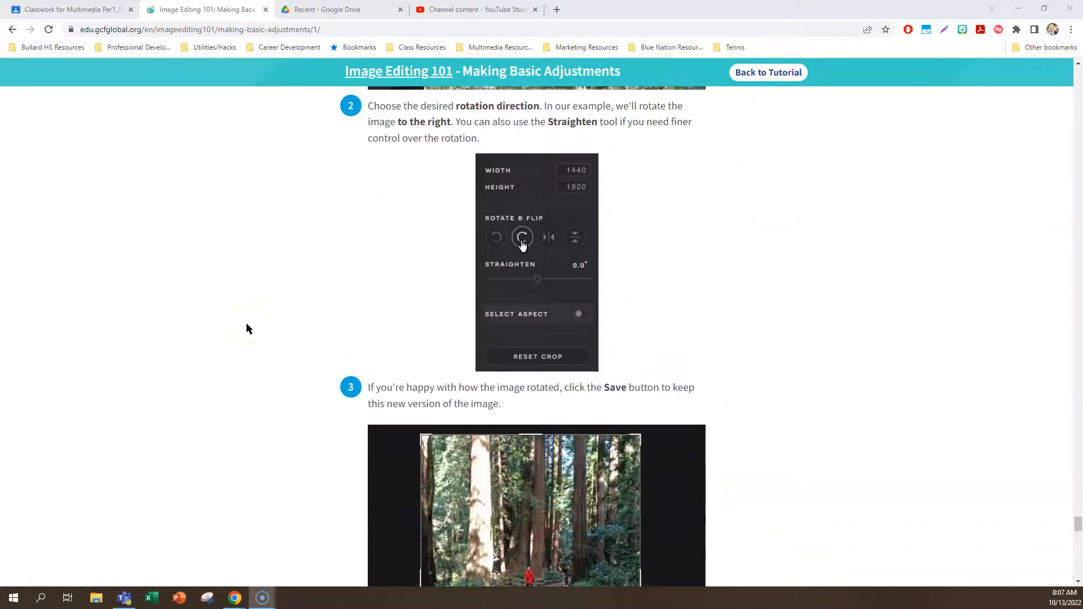
{"action": "scroll", "scroll_direction": "down", "scroll_amount": 3}
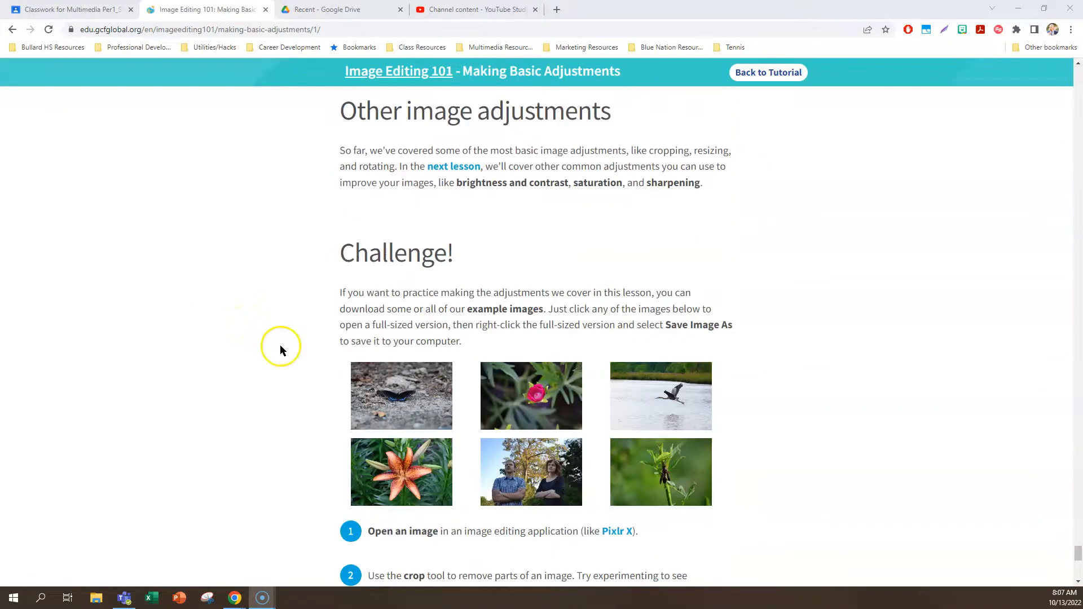
{"action": "scroll", "scroll_direction": "down", "scroll_amount": 3}
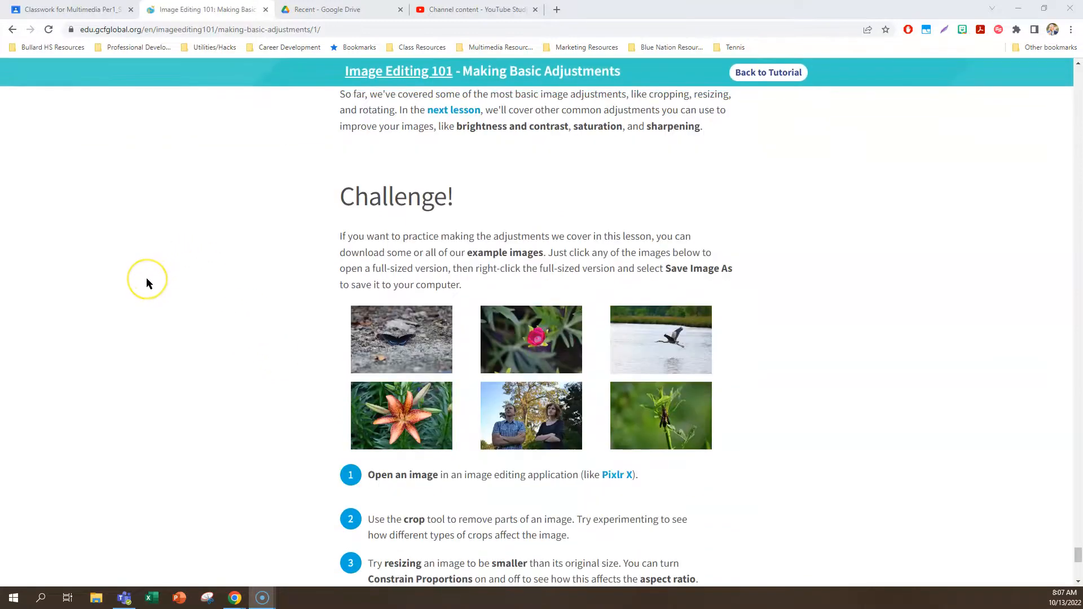
{"action": "mouse_move", "coordinate": [147, 283]}
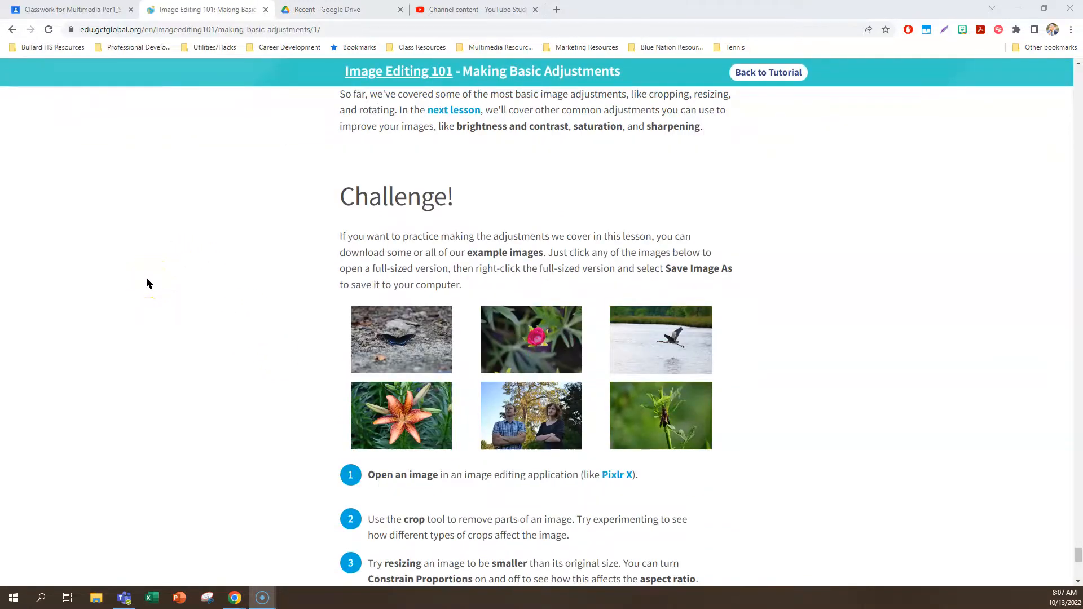